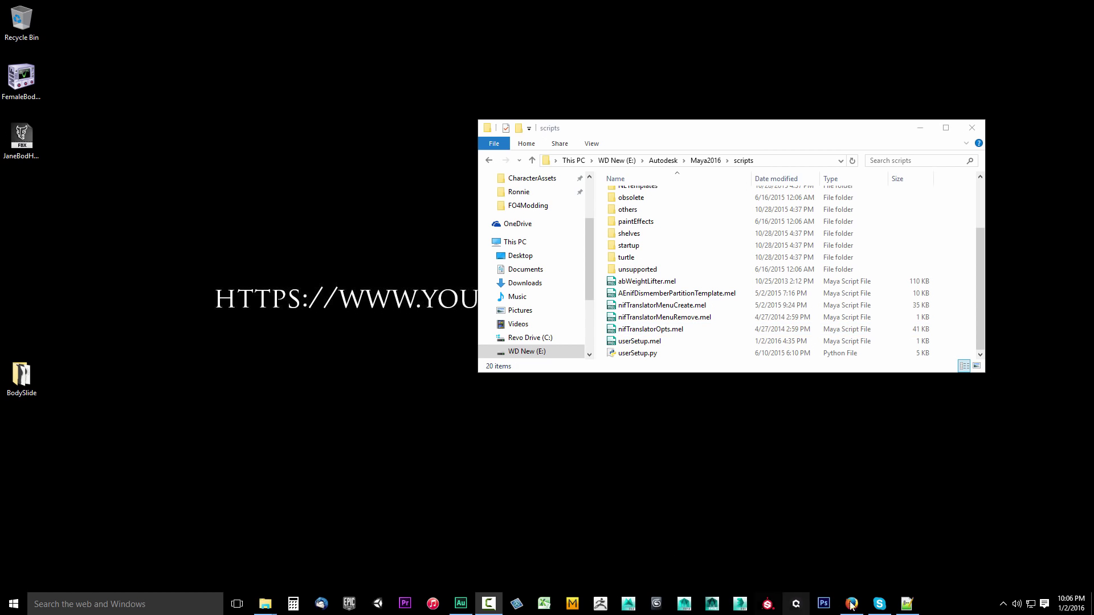
- Bring the Firefox window with the supercrumbly.com abWeightLifter page to the front
click(851, 603)
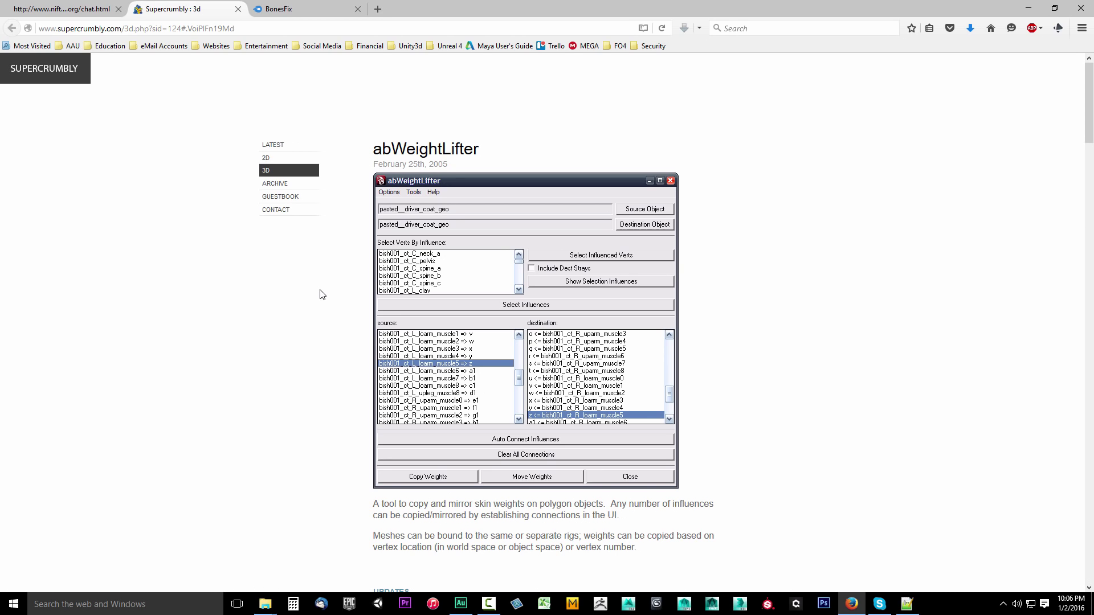
mouse_move(417, 156)
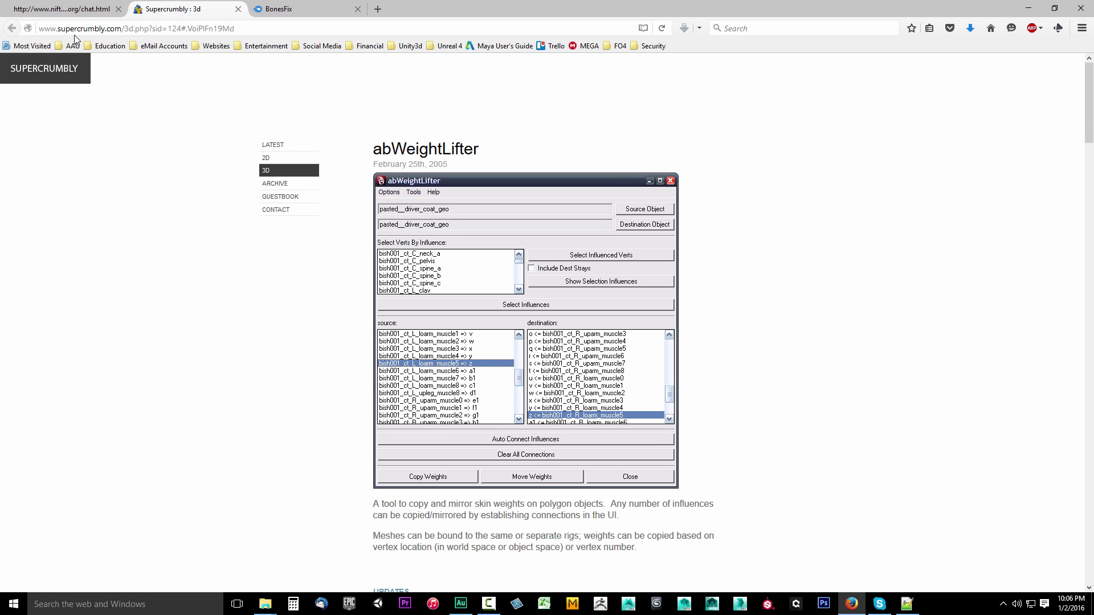
- Save abWeightLifter_1_9.zip from the page's Free Downloads list
scroll(down, 3)
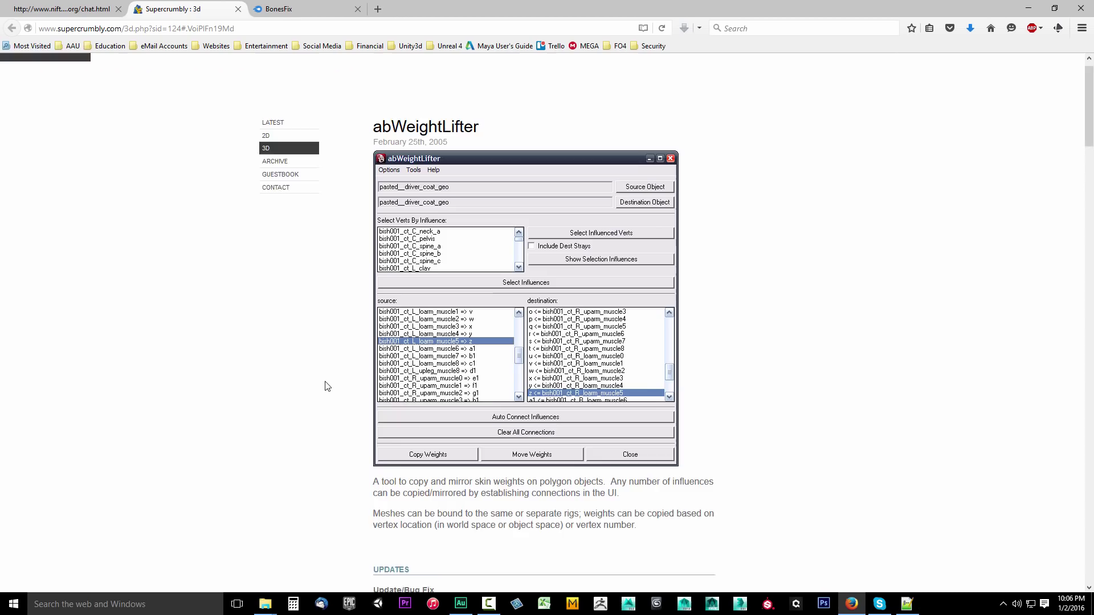
scroll(down, 3)
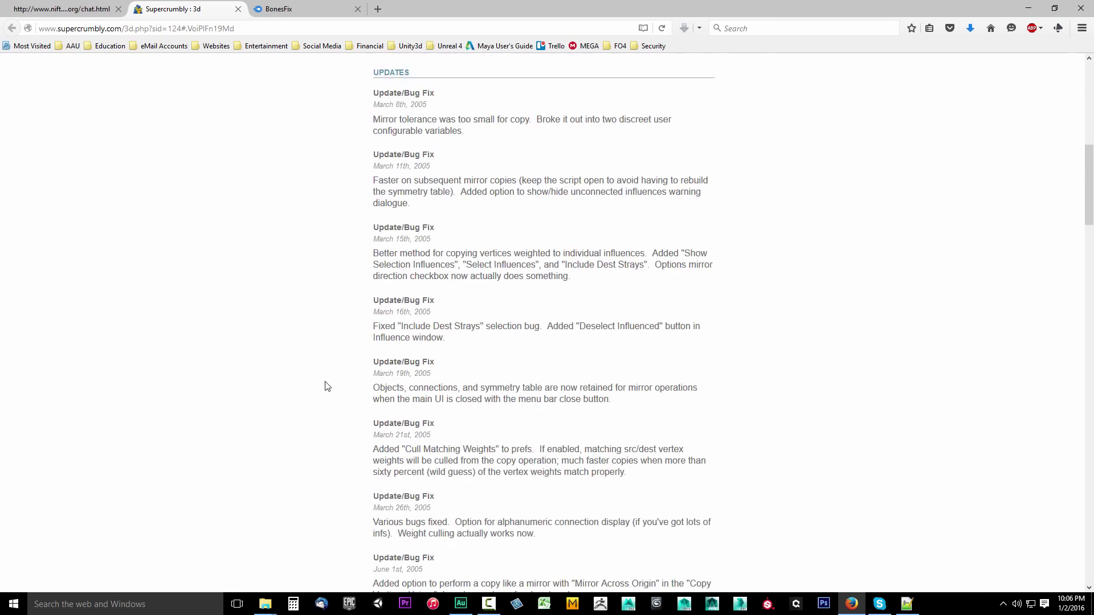
scroll(down, 3)
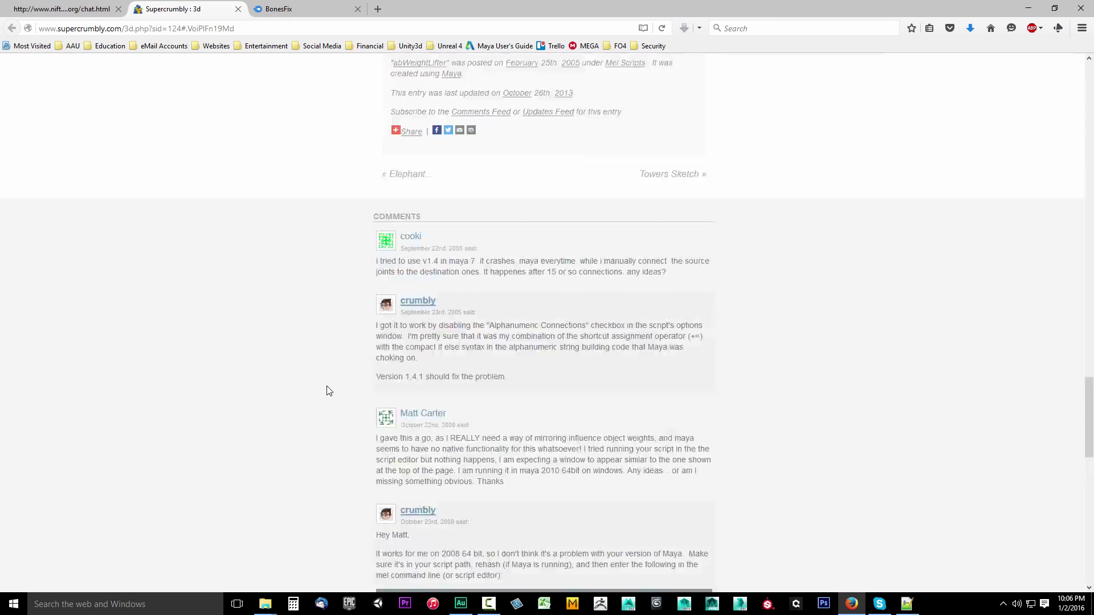
scroll(up, 3)
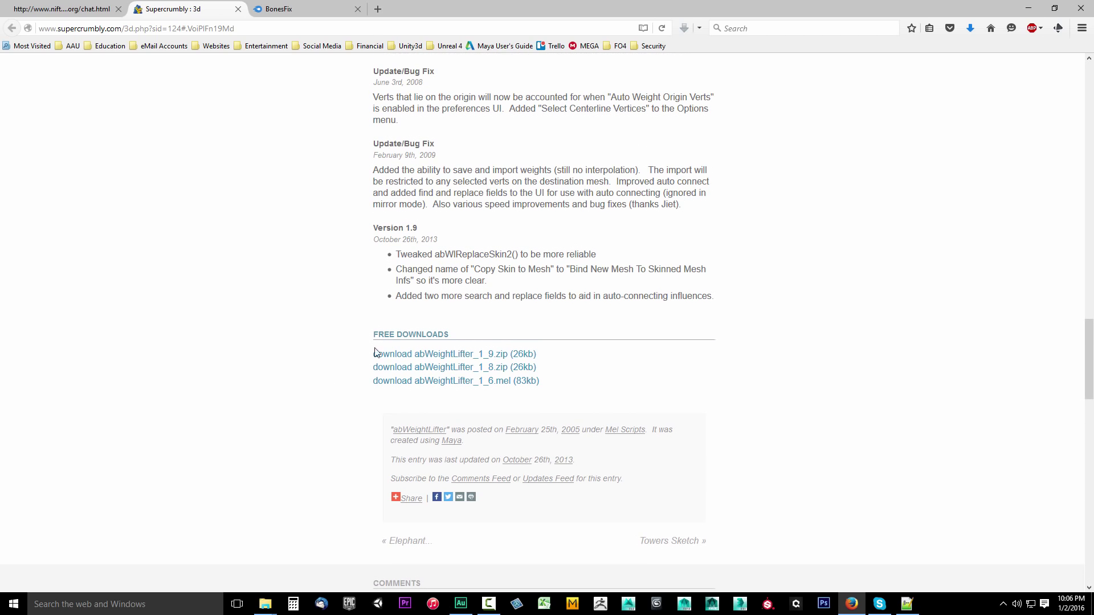
mouse_move(413, 333)
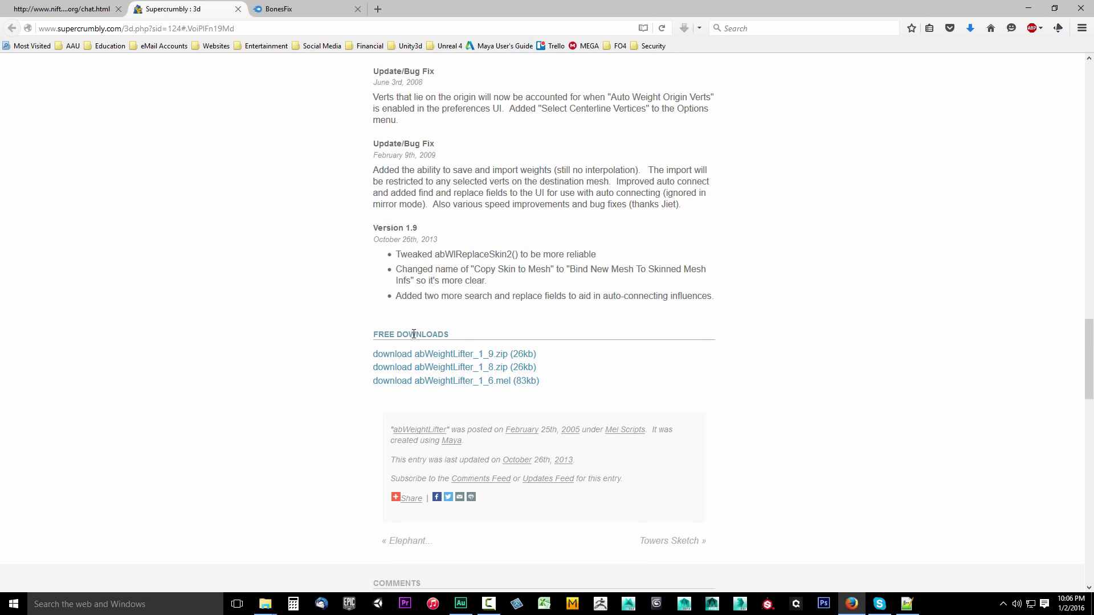
mouse_move(454, 354)
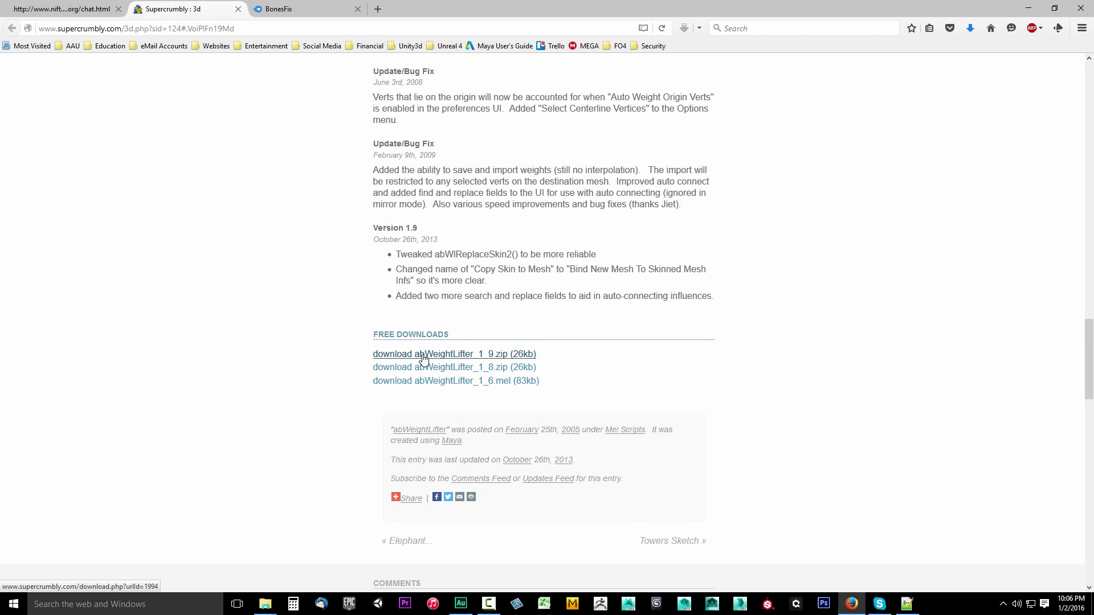
mouse_move(489, 363)
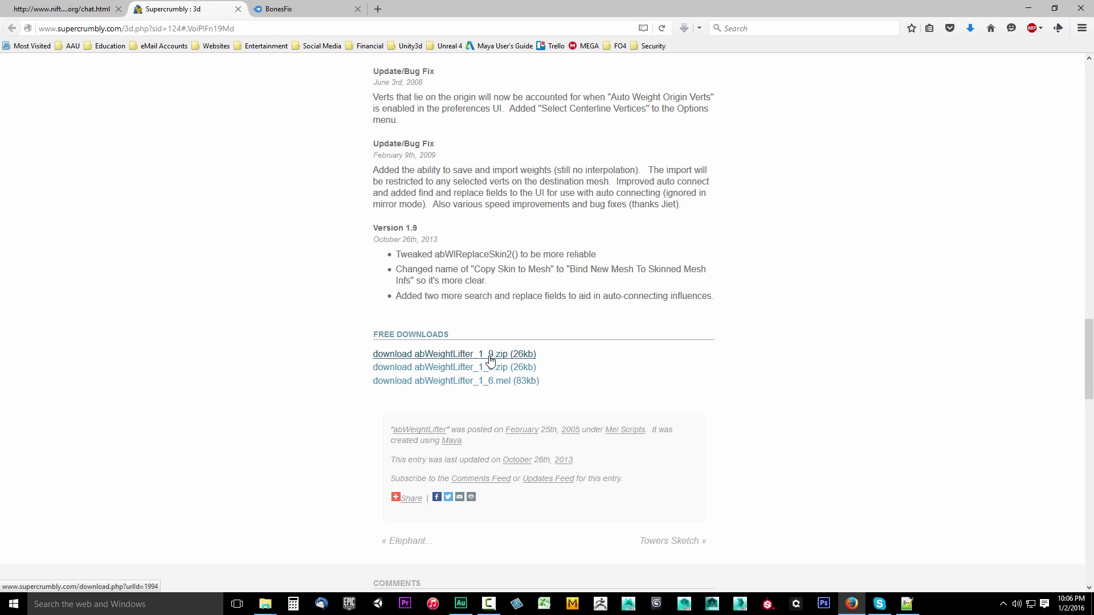
click(454, 354)
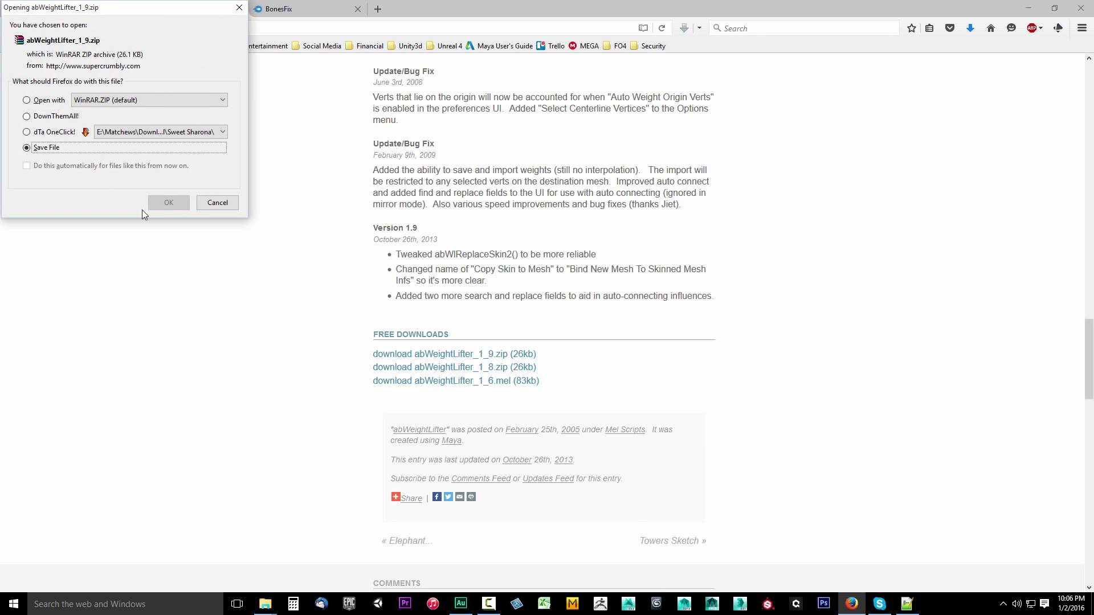
click(168, 202)
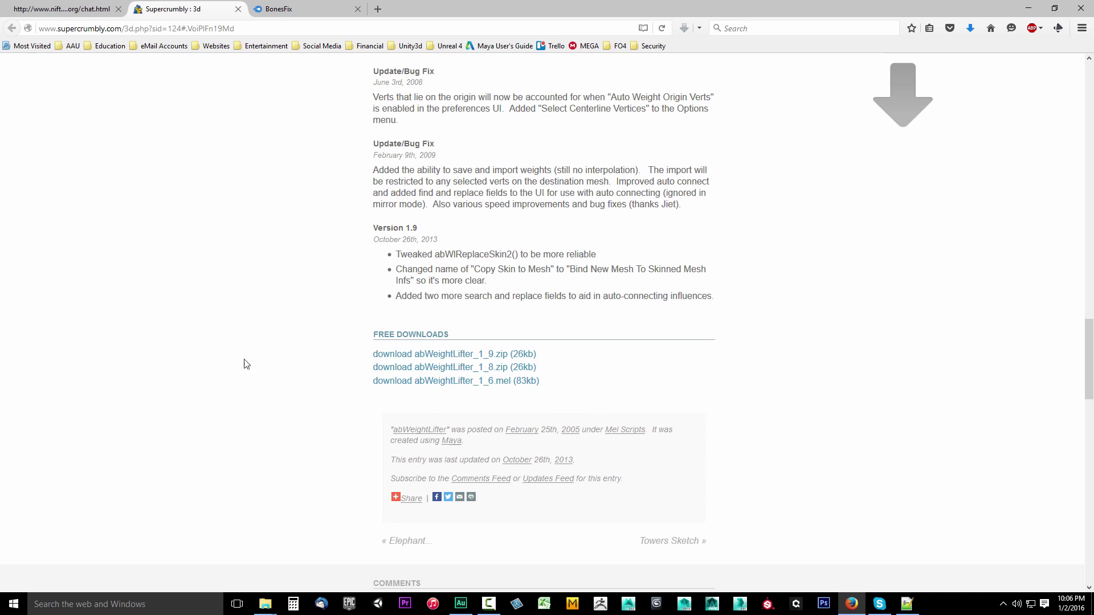
- Open abWeightLifter_1_9.zip in WinRAR beside the scripts folder and select abWeightLifter.mel
click(453, 353)
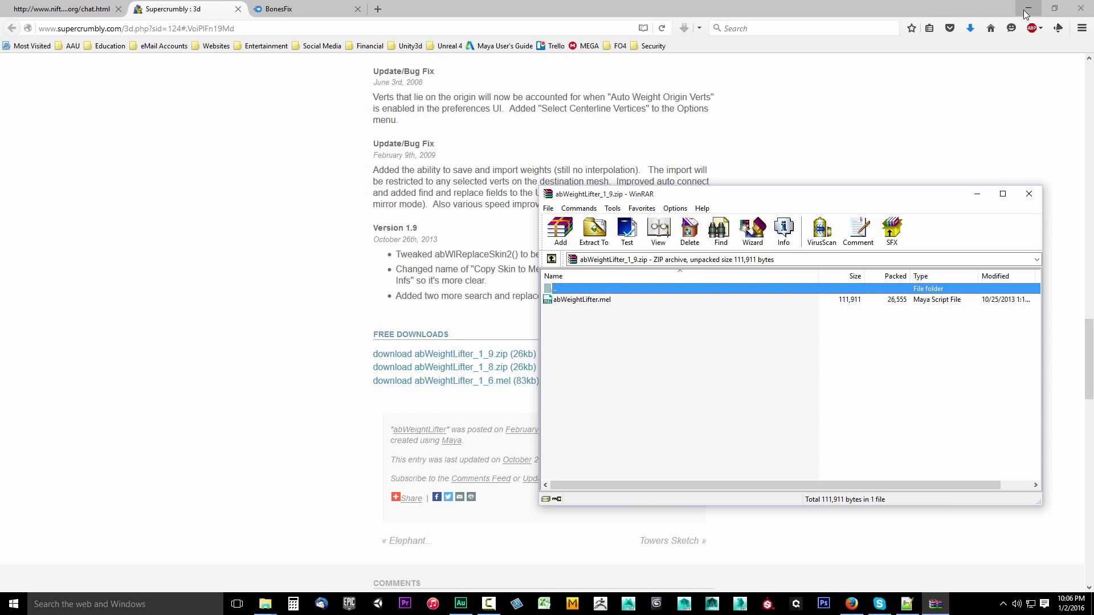
click(1016, 9)
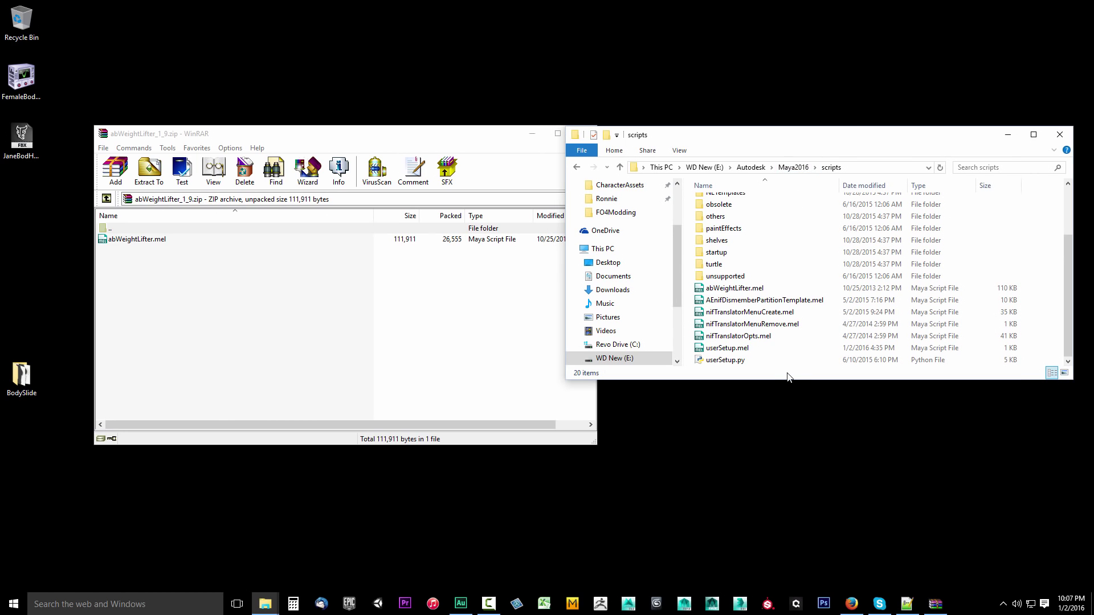
click(749, 311)
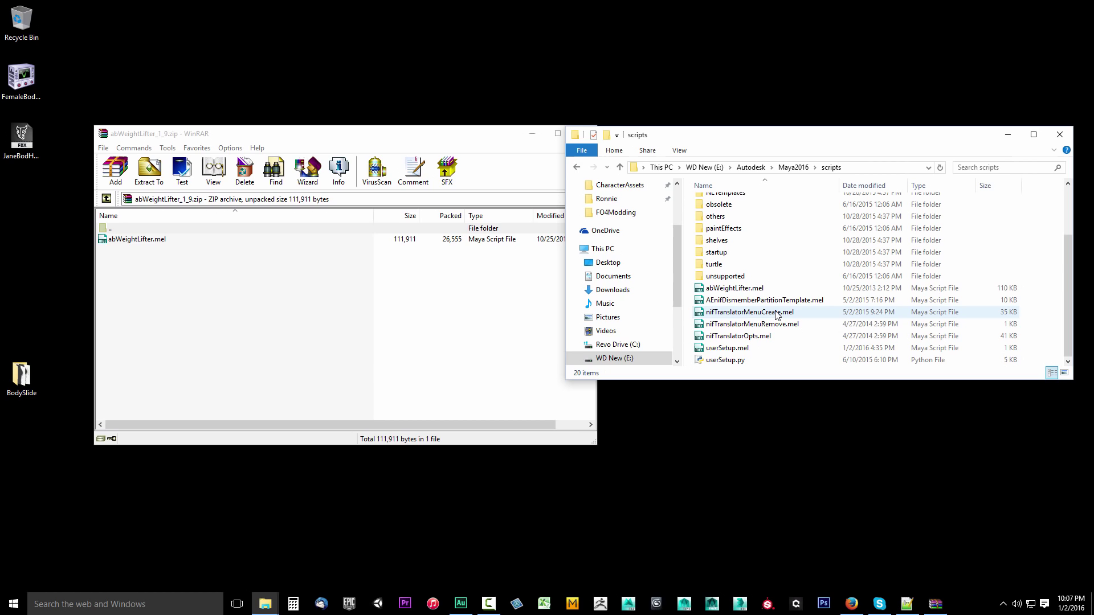
click(733, 287)
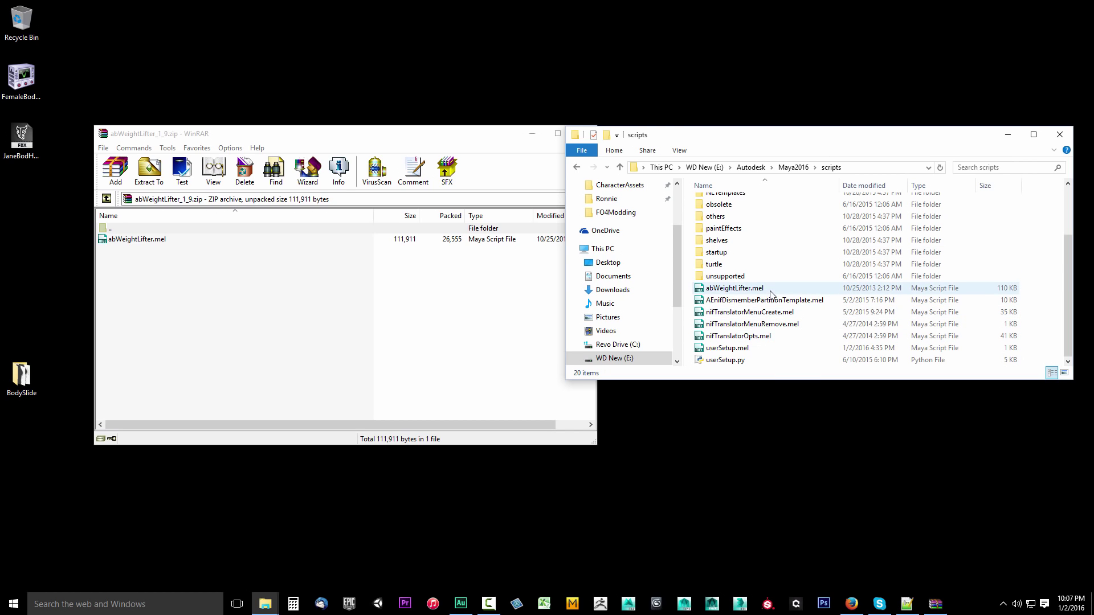
click(764, 301)
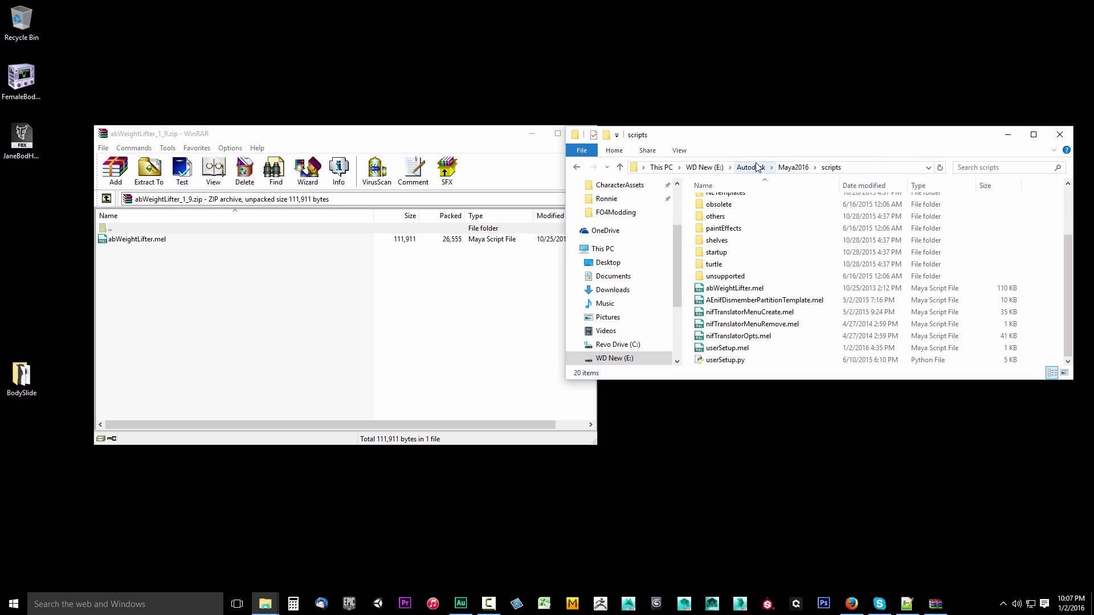
mouse_move(759, 173)
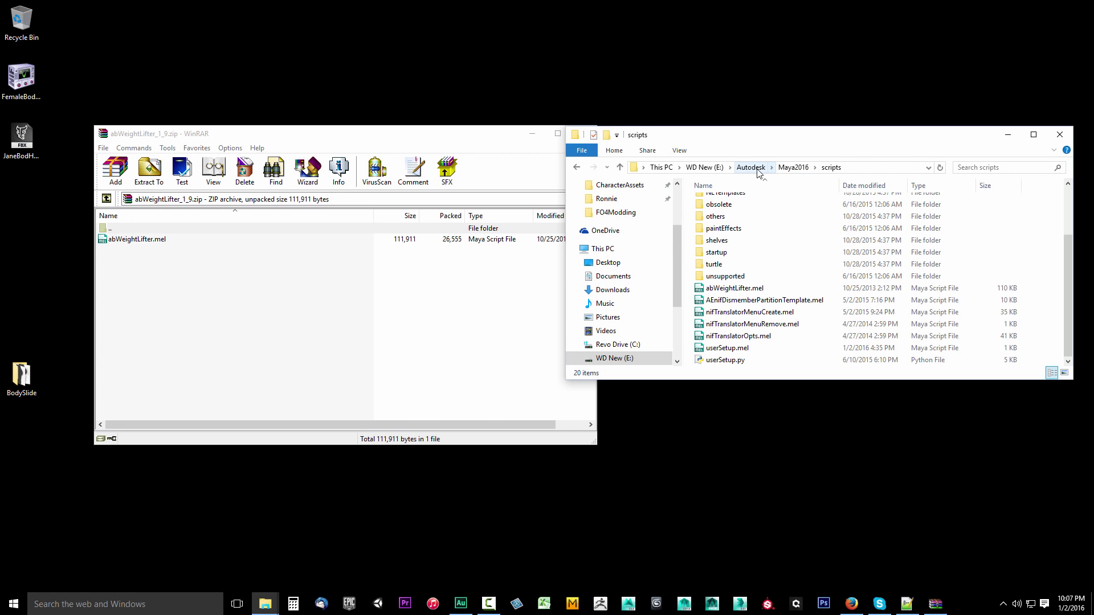
mouse_move(831, 173)
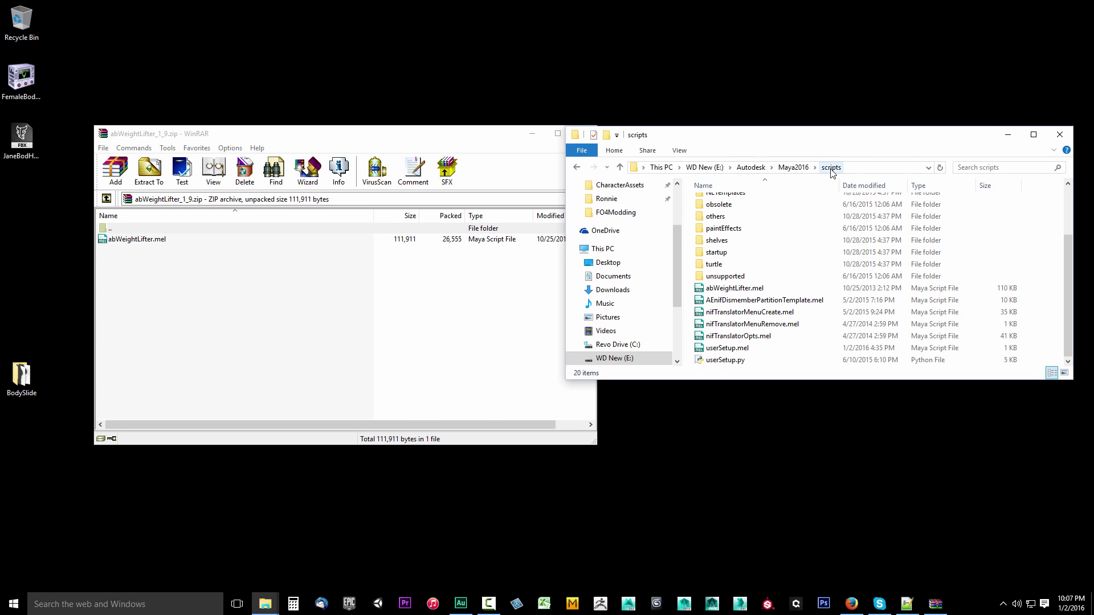
mouse_move(827, 186)
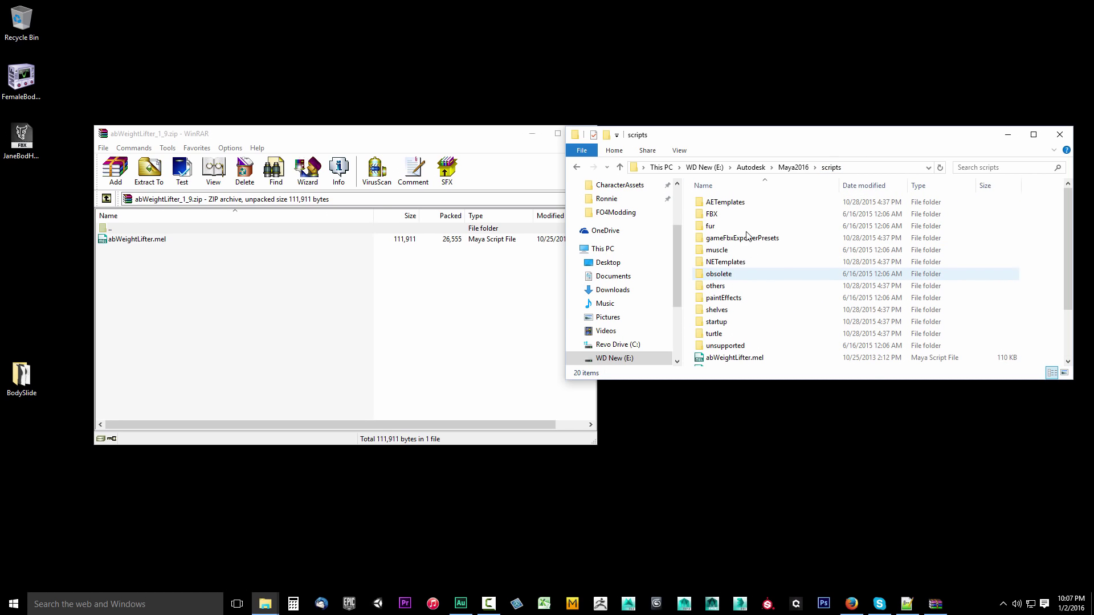
scroll(down, 3)
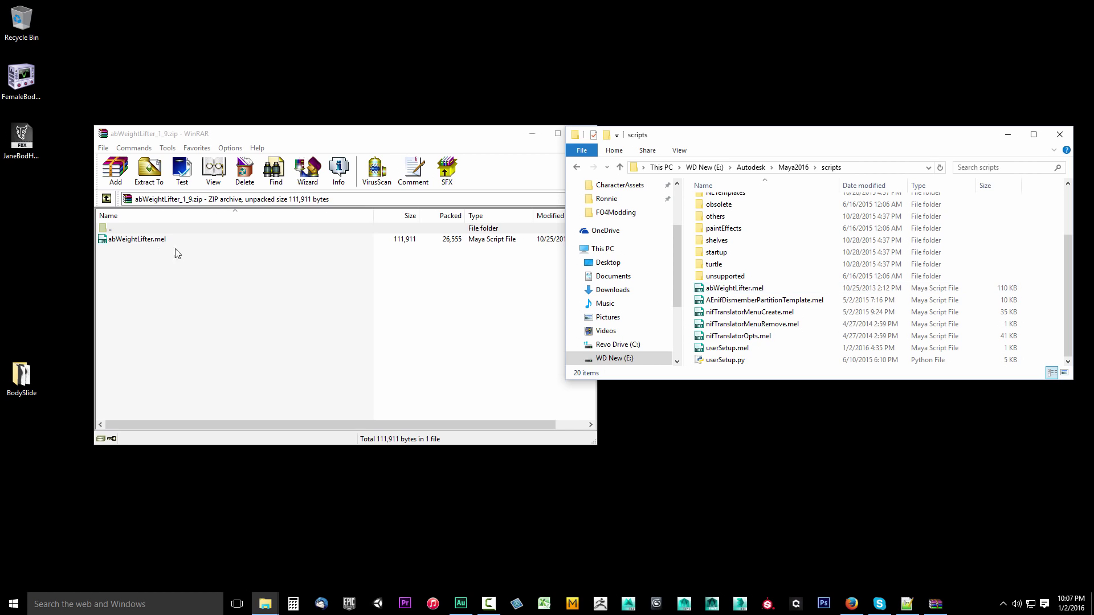
click(137, 239)
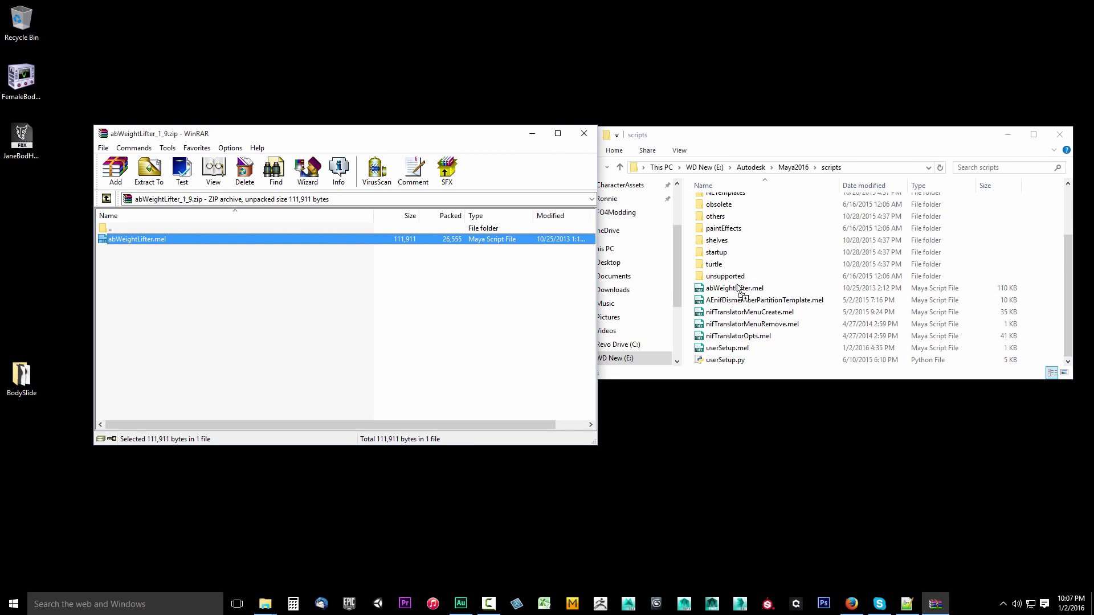
mouse_move(739, 299)
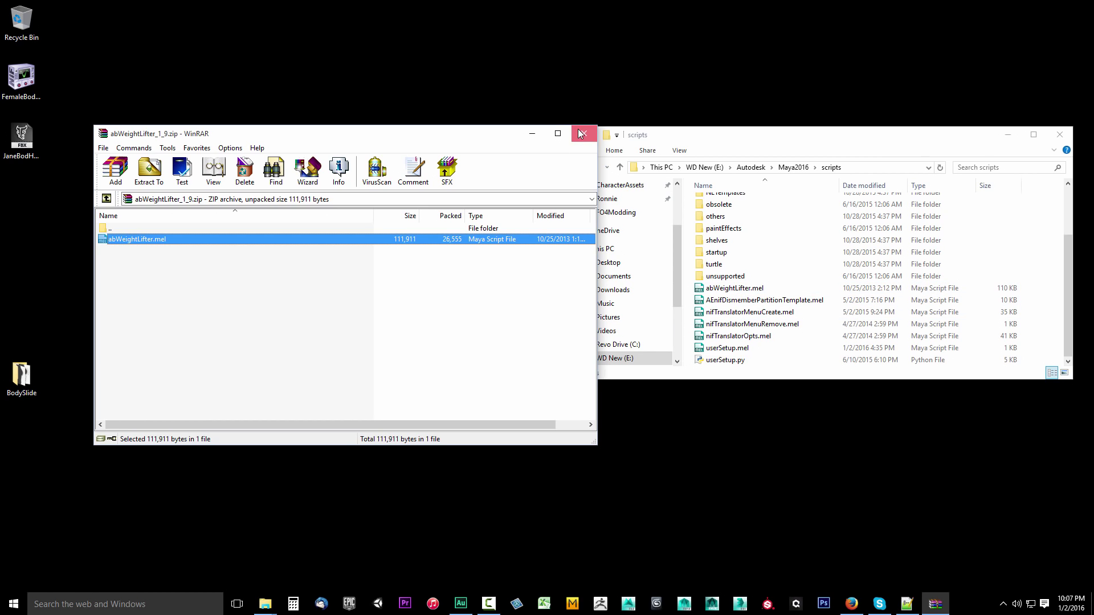
- Close the archive and create a test text file, userSetup2.mel, in the scripts folder
click(583, 134)
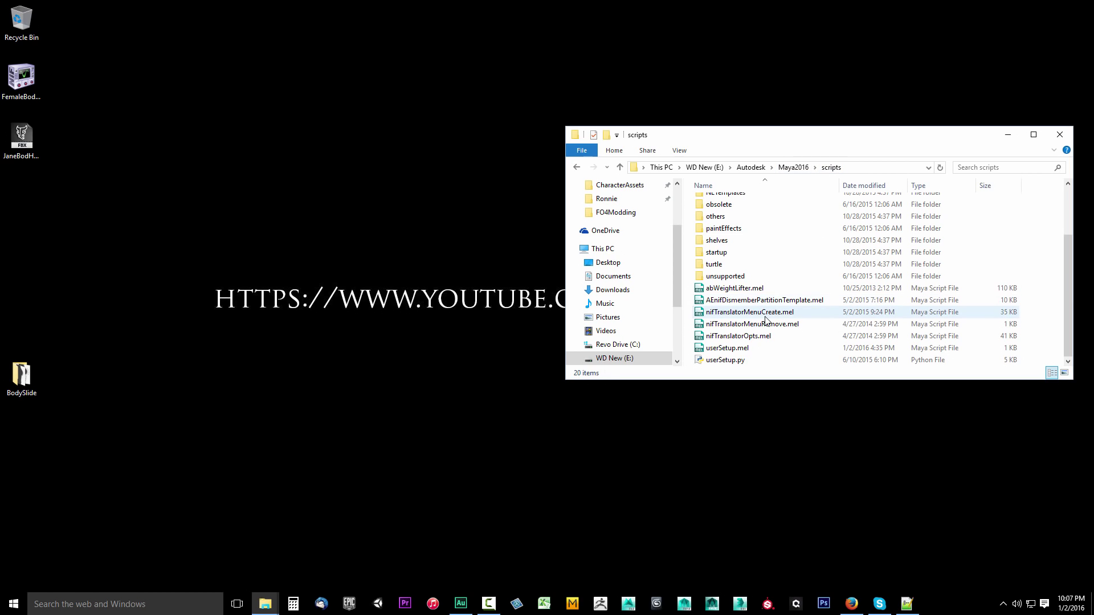
mouse_move(777, 279)
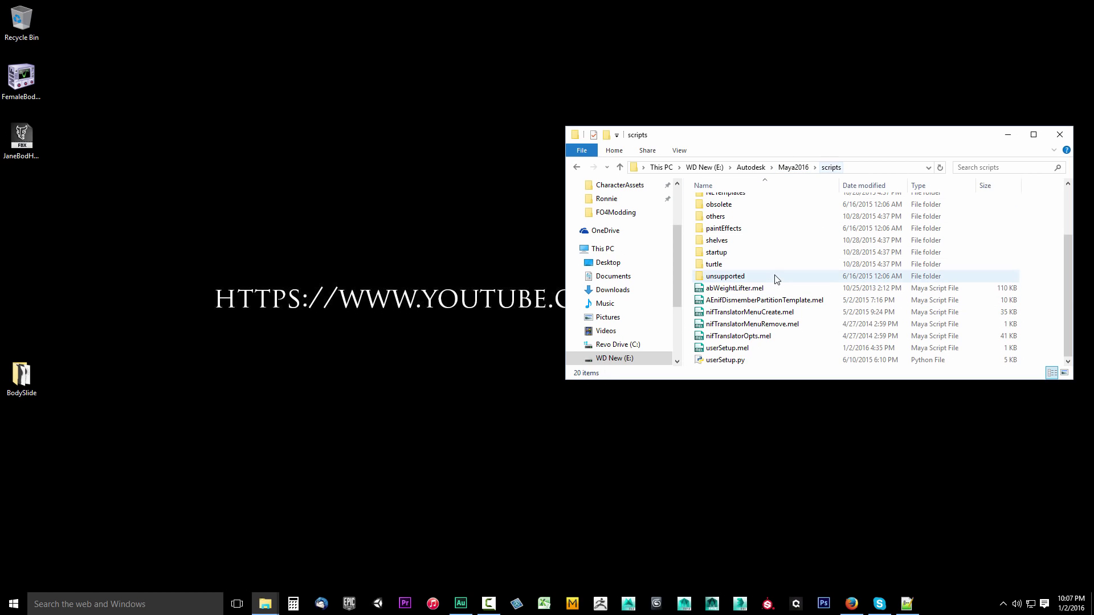
click(733, 287)
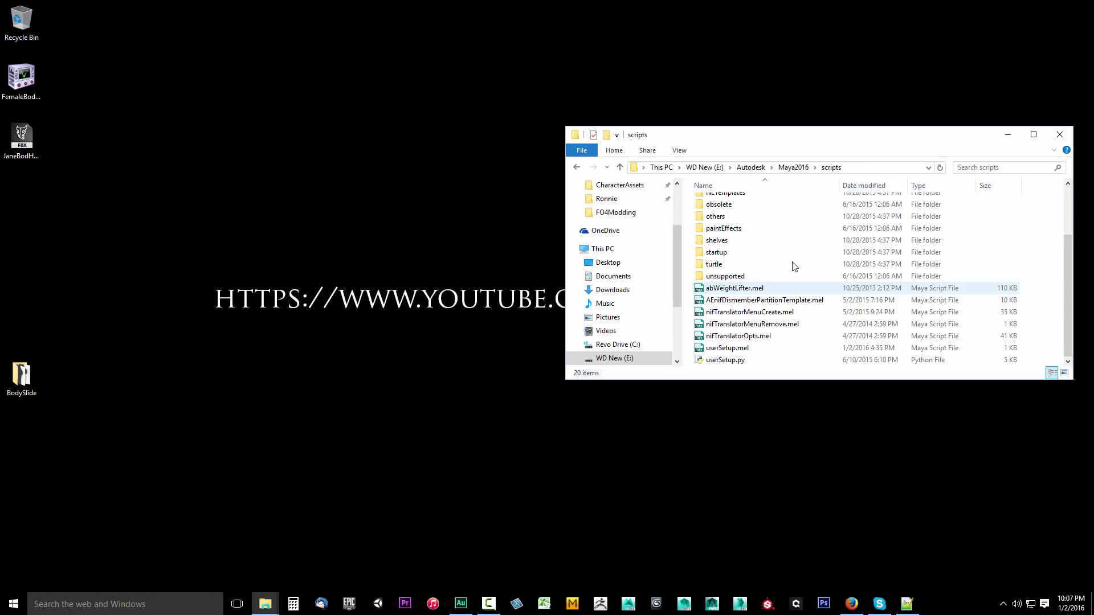
mouse_move(761, 276)
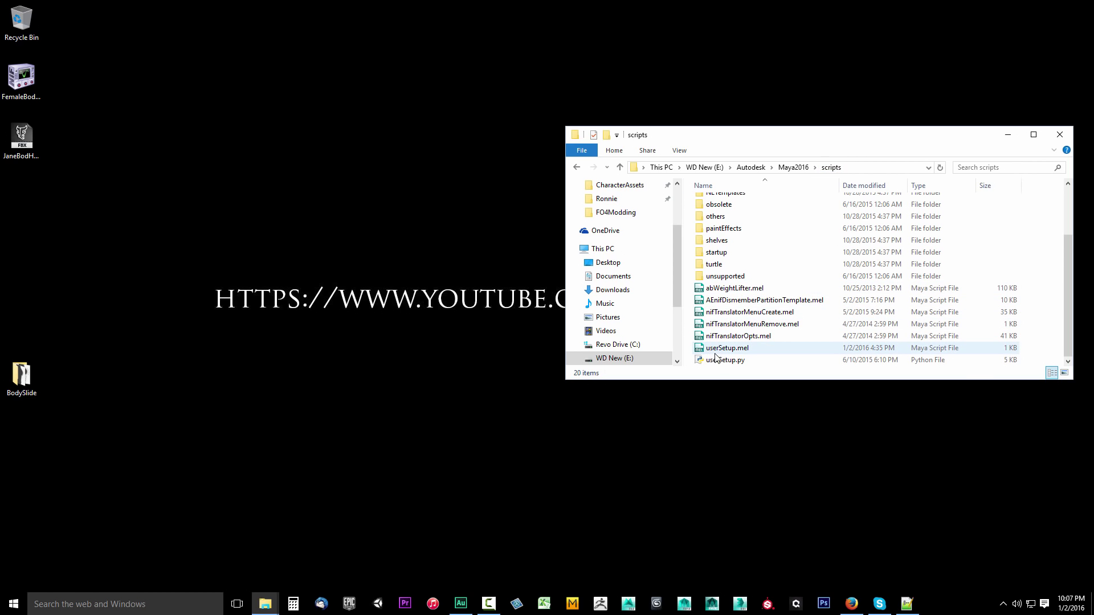
right_click(802, 359)
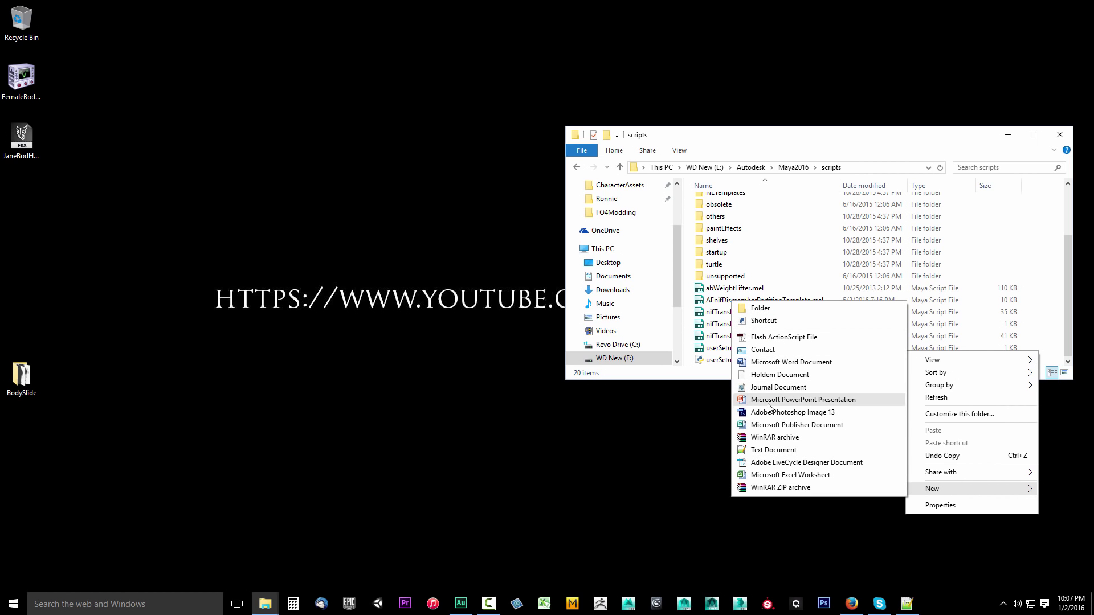
click(773, 449)
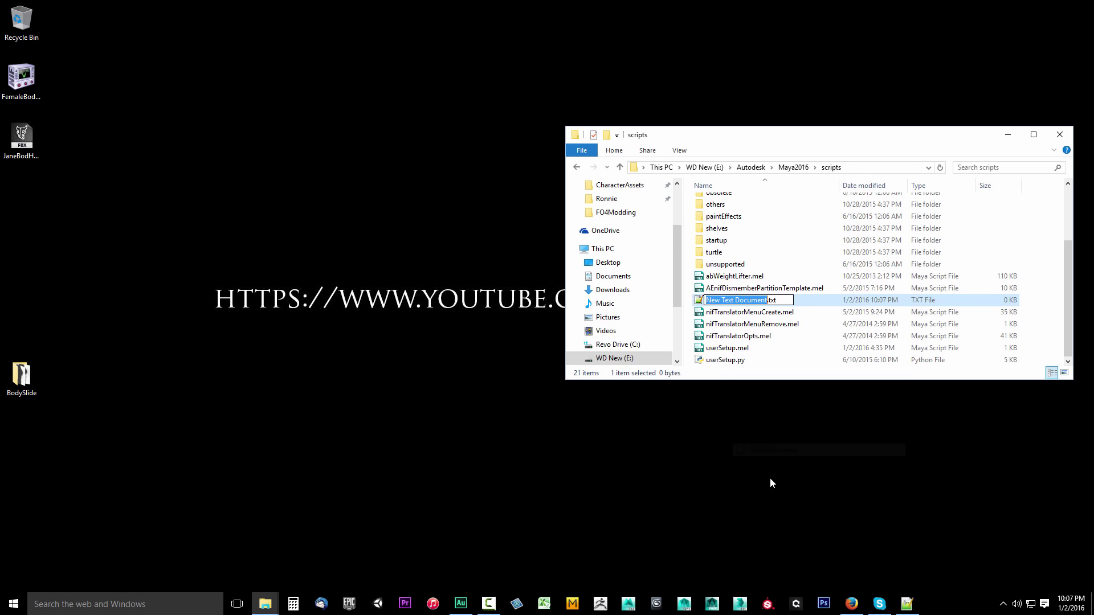
text(userSetup.m)
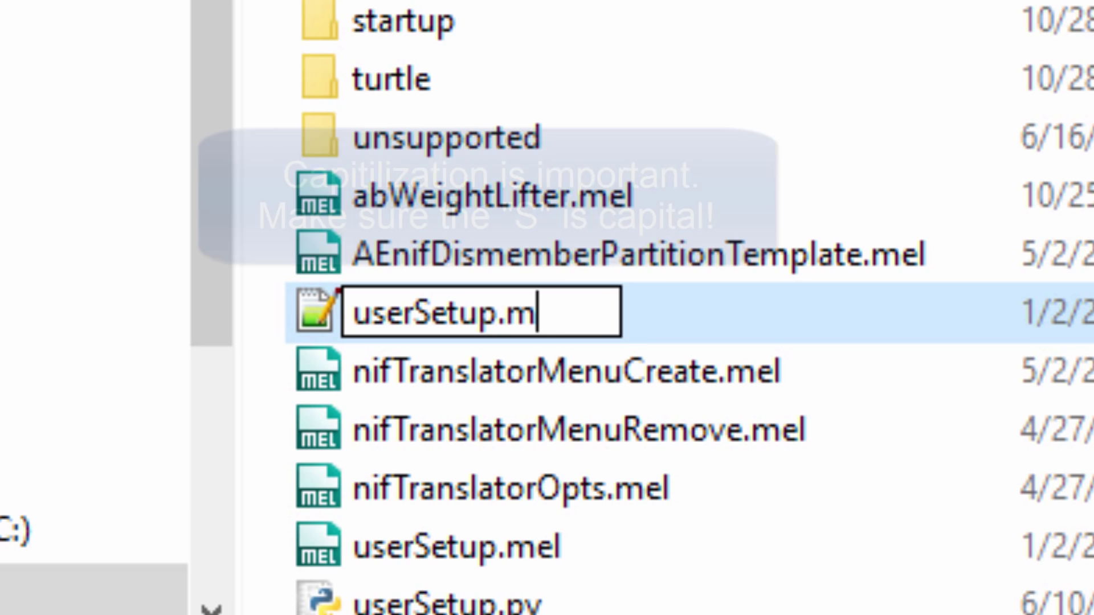
text(el)
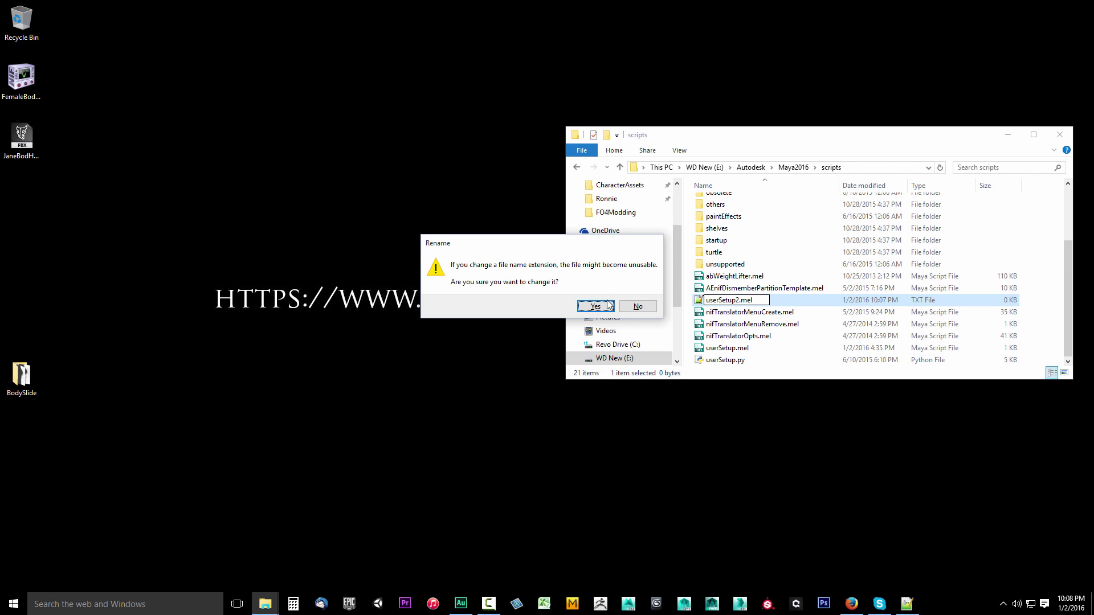
- Delete userSetup2.mel to the Recycle Bin, then select userSetup.mel
click(593, 306)
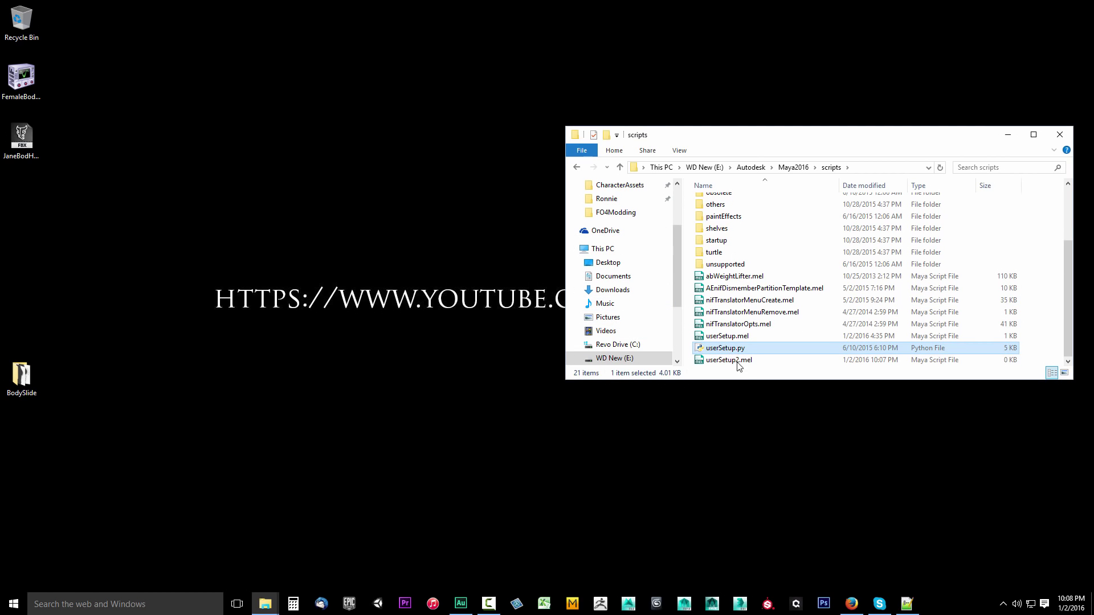
click(728, 359)
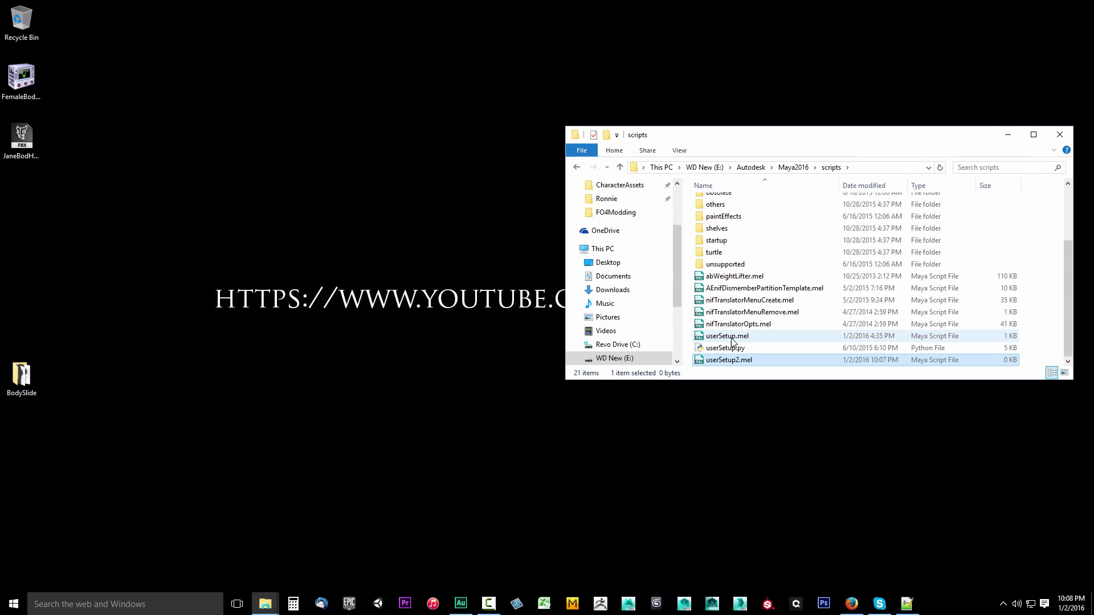
click(724, 348)
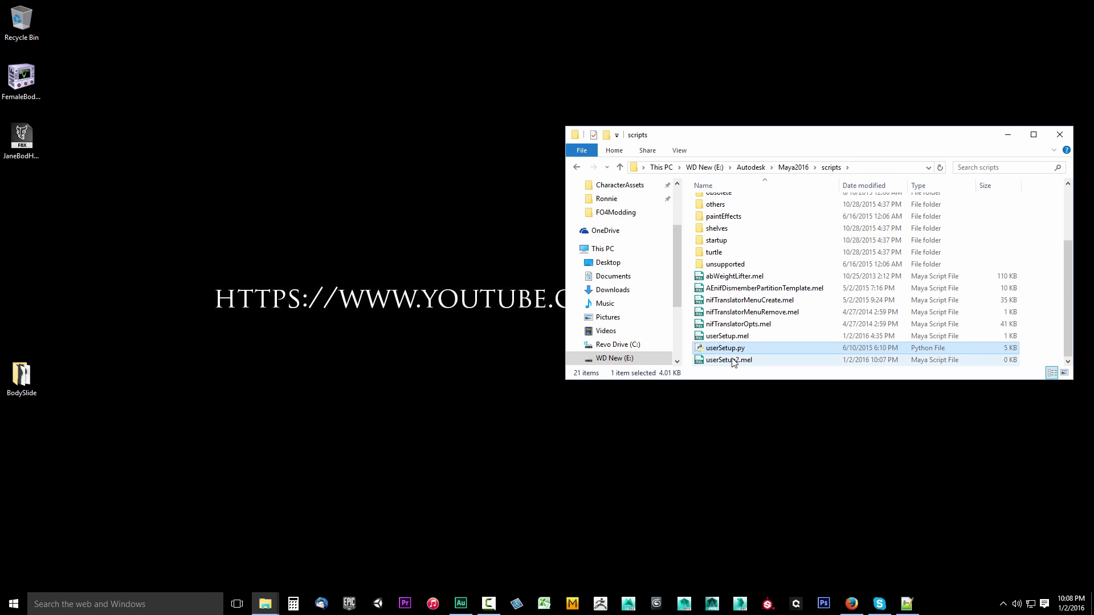
key(Delete)
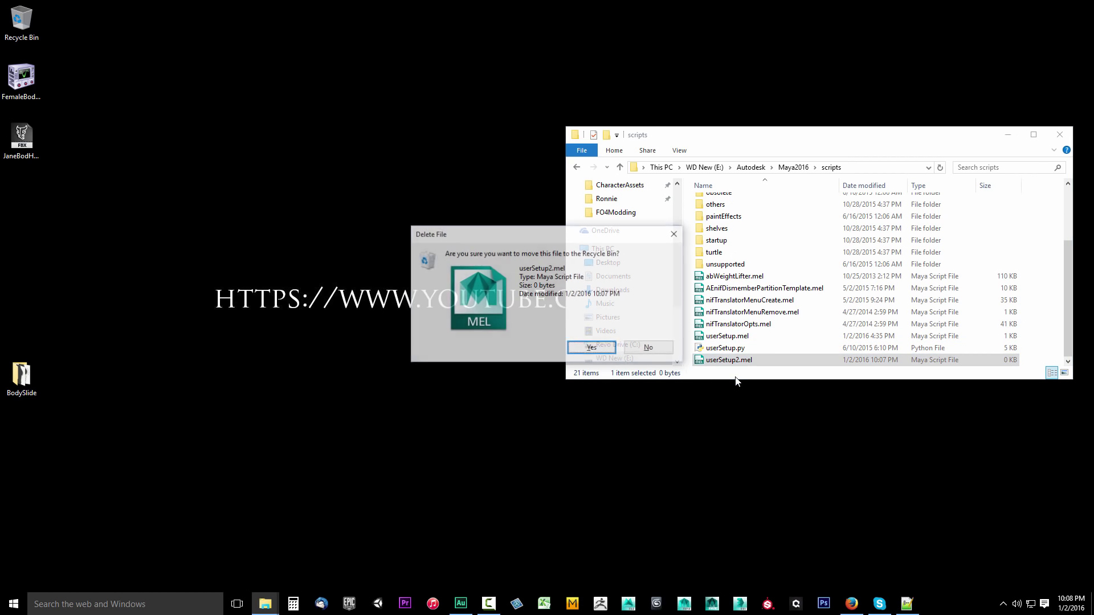
click(590, 348)
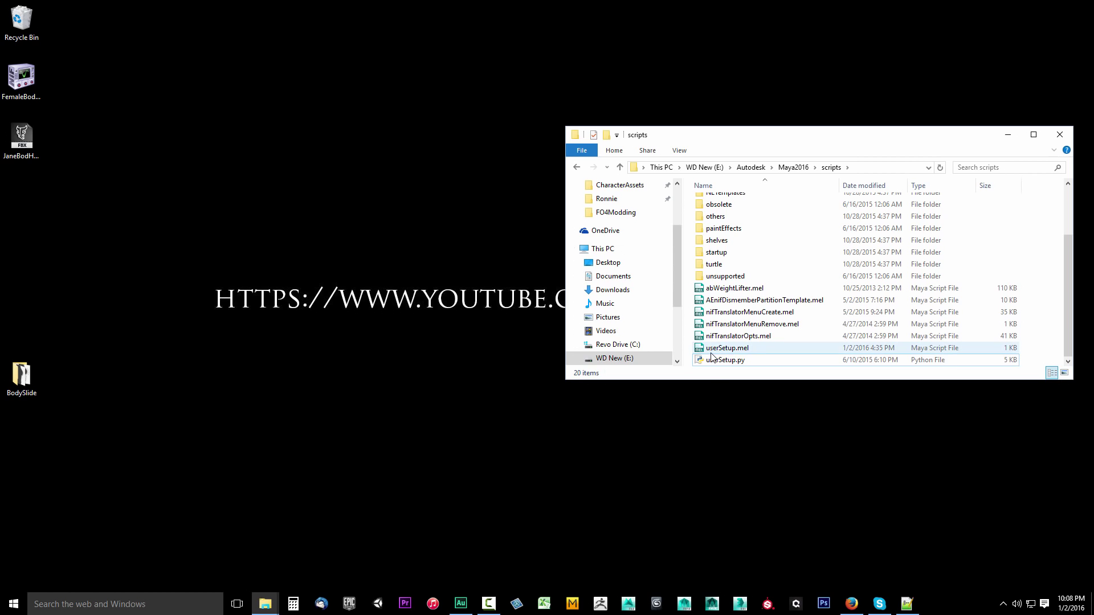
click(727, 347)
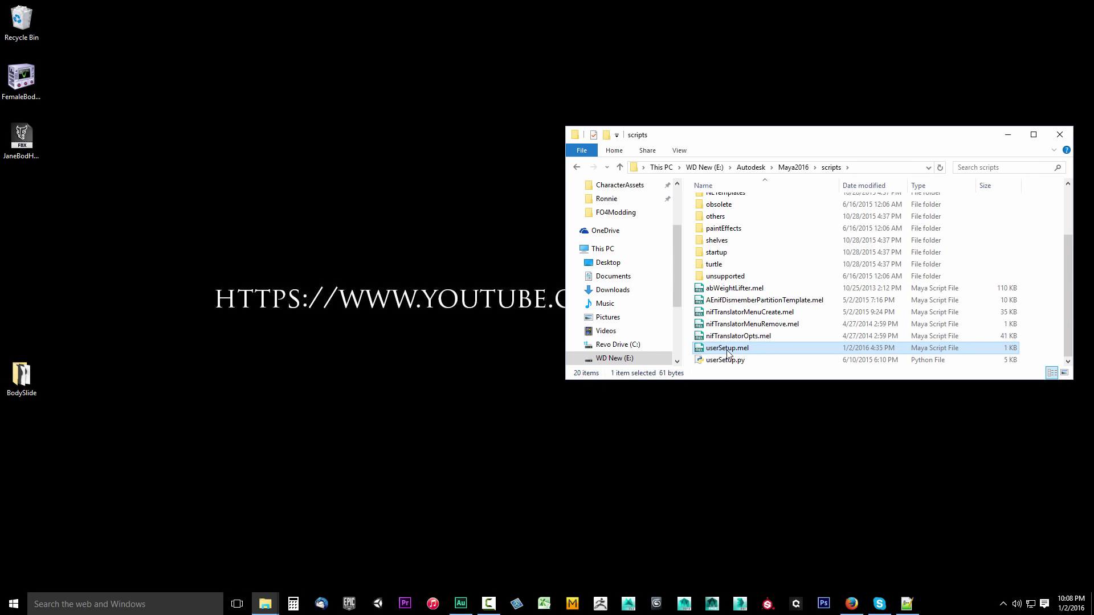
- Open userSetup.mel in Notepad++ and place the cursor after the first source line
right_click(727, 348)
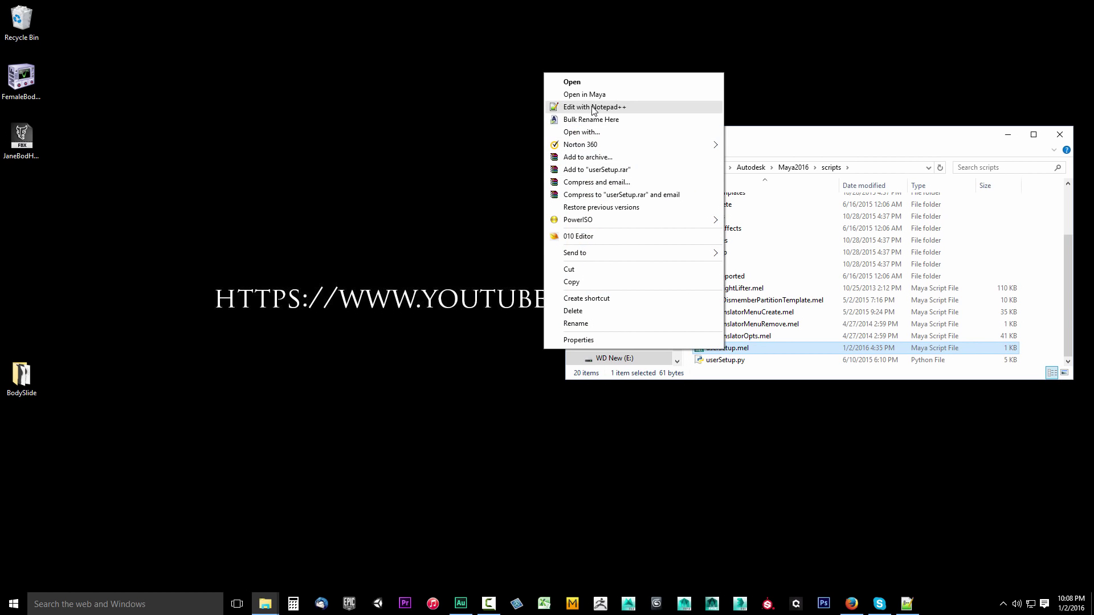
click(594, 106)
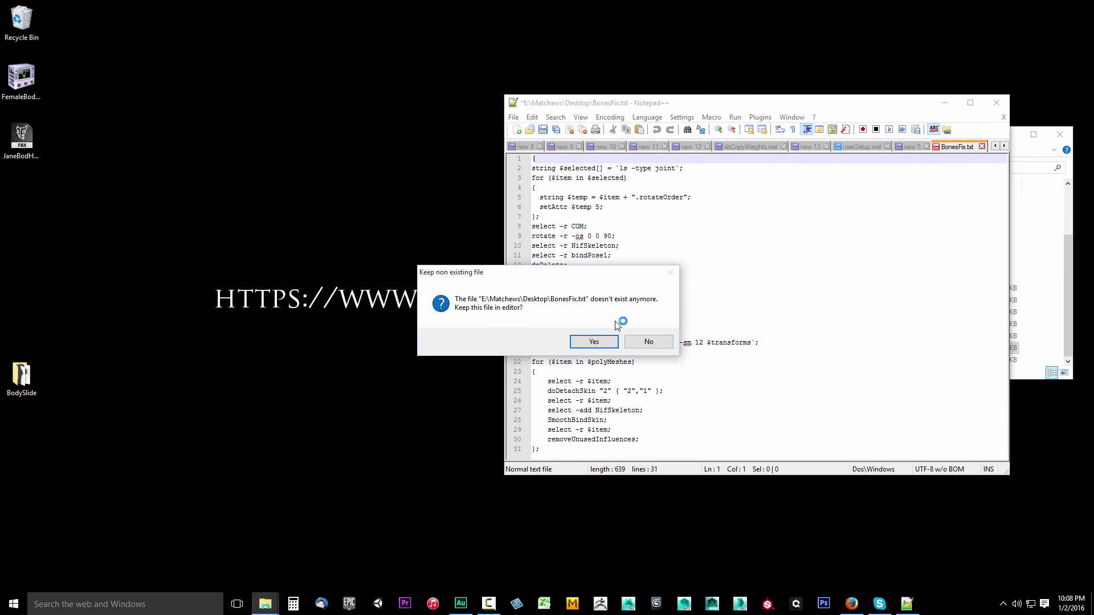
mouse_move(572, 311)
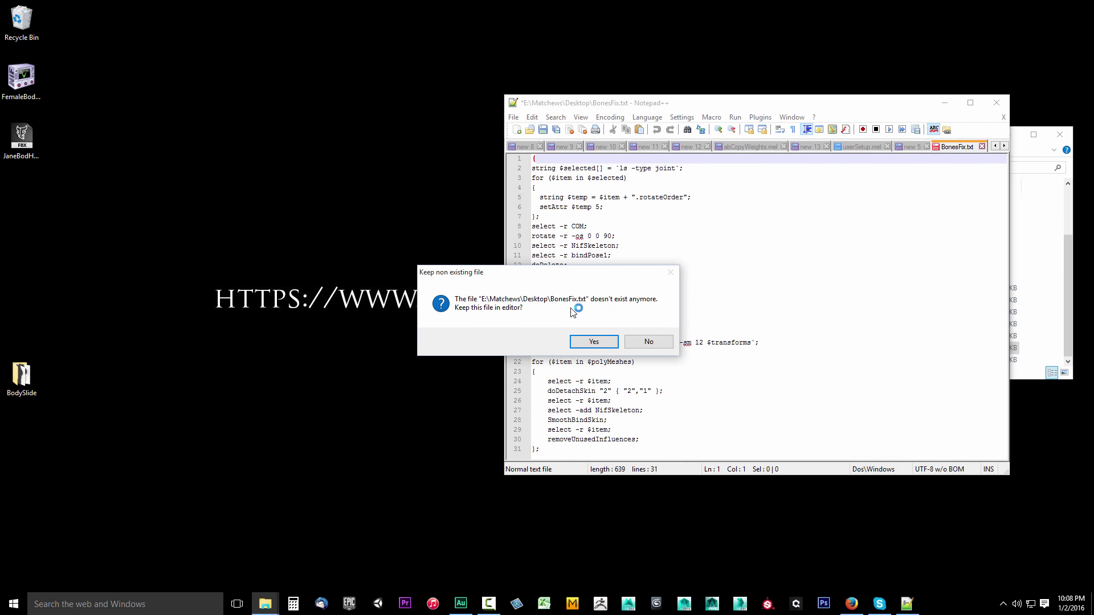
click(646, 341)
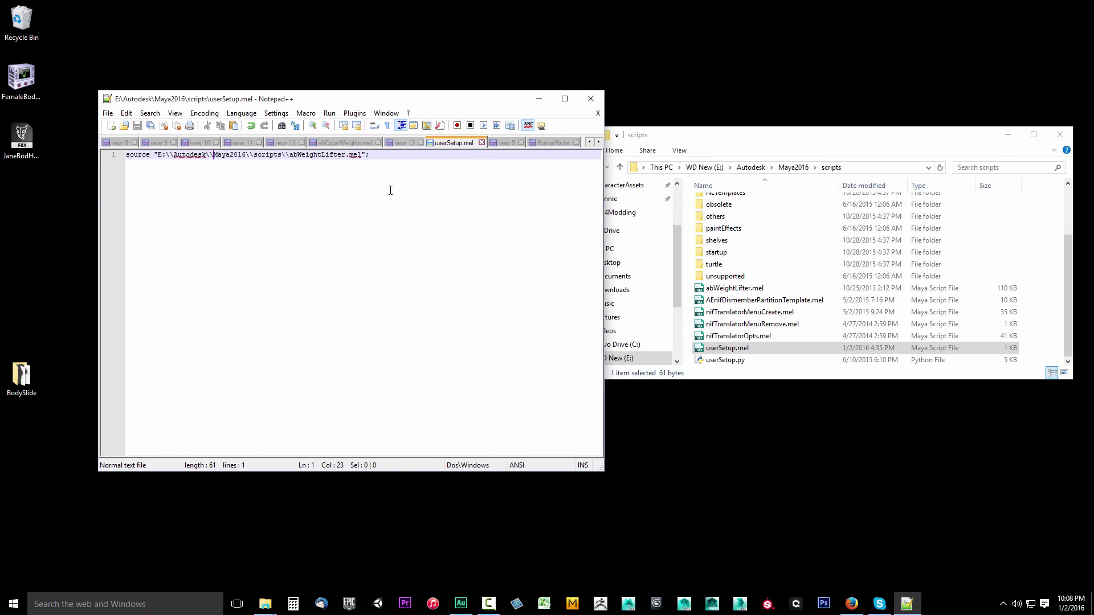
mouse_move(324, 158)
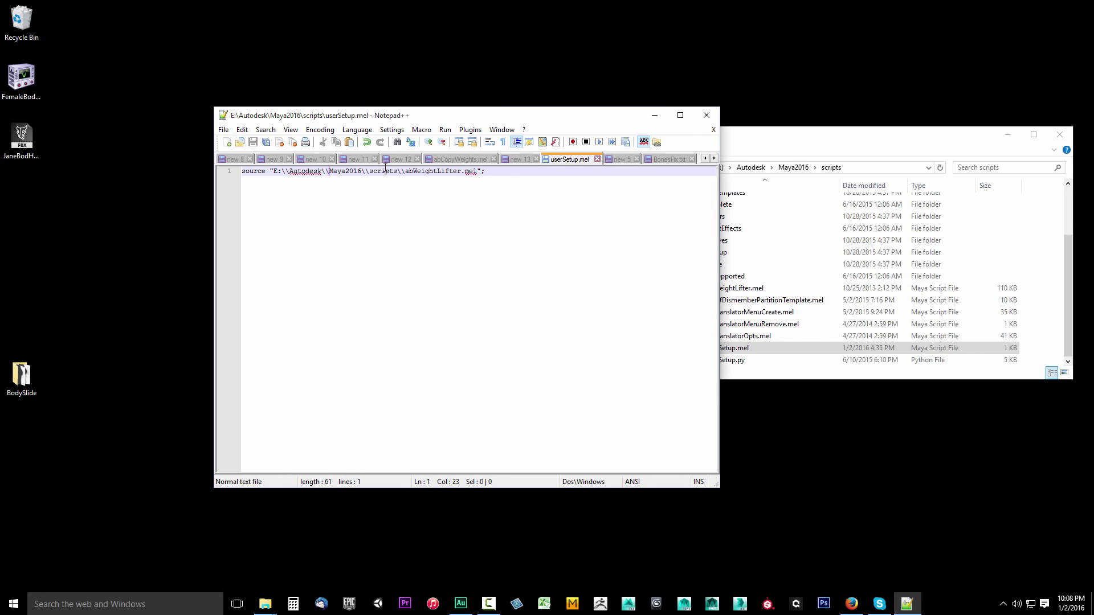
click(485, 171)
text(source ")
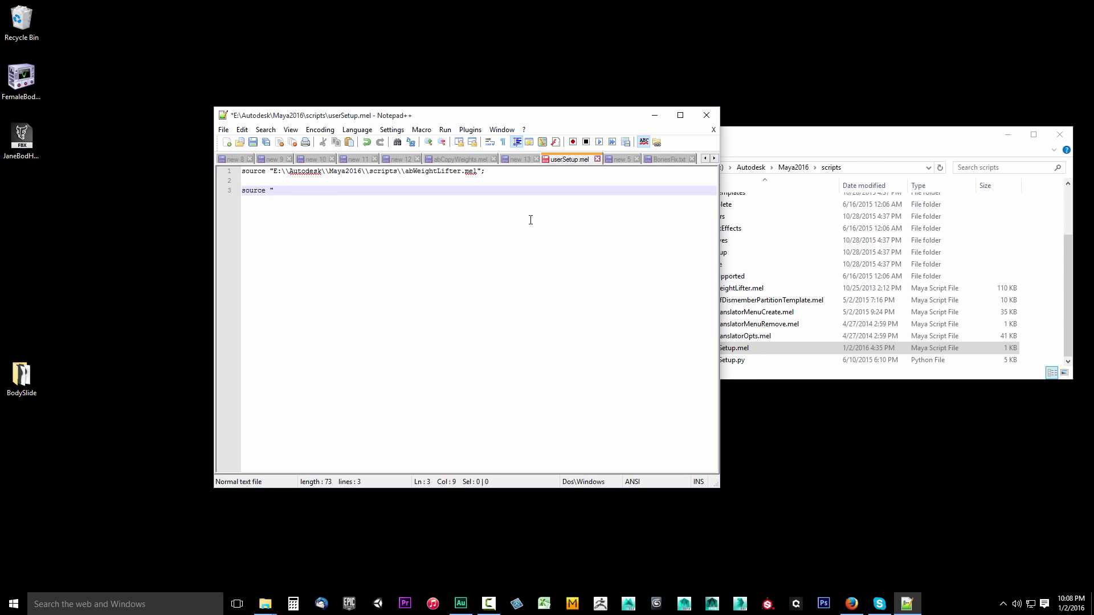
- Type a second source line for E:\\Autodesk\\Maya2016\\scripts\\abWeightLifter.mel
text(E)
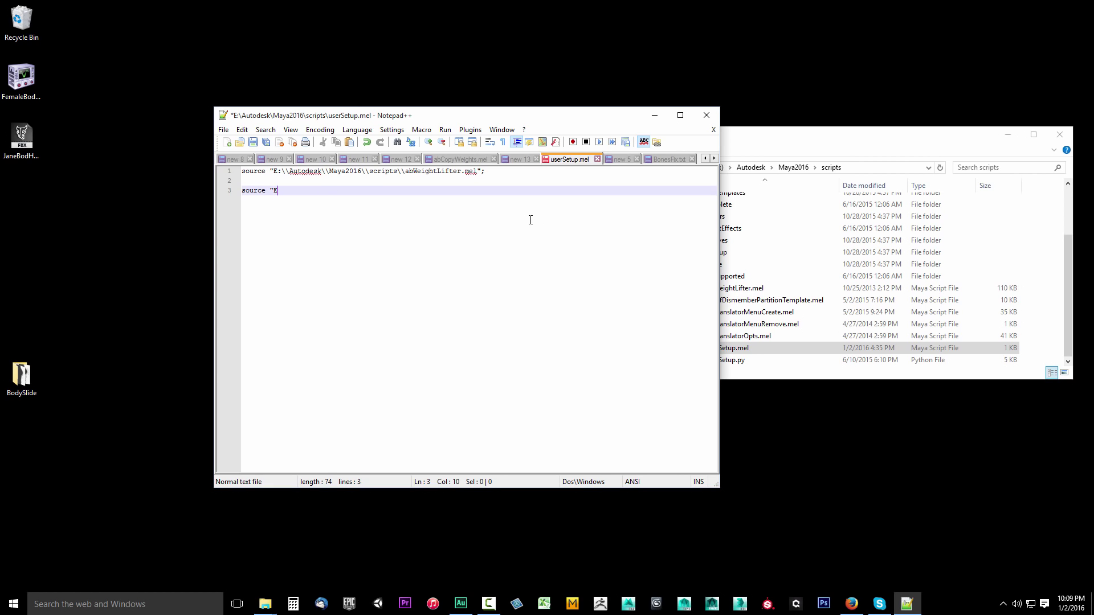
text(:\\)
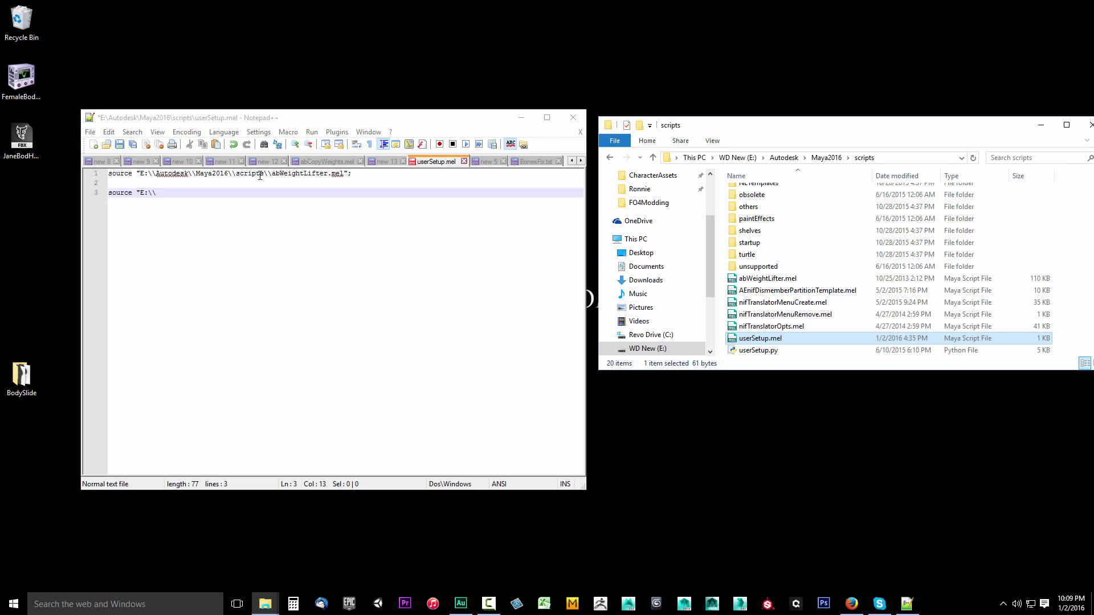
key(backspace)
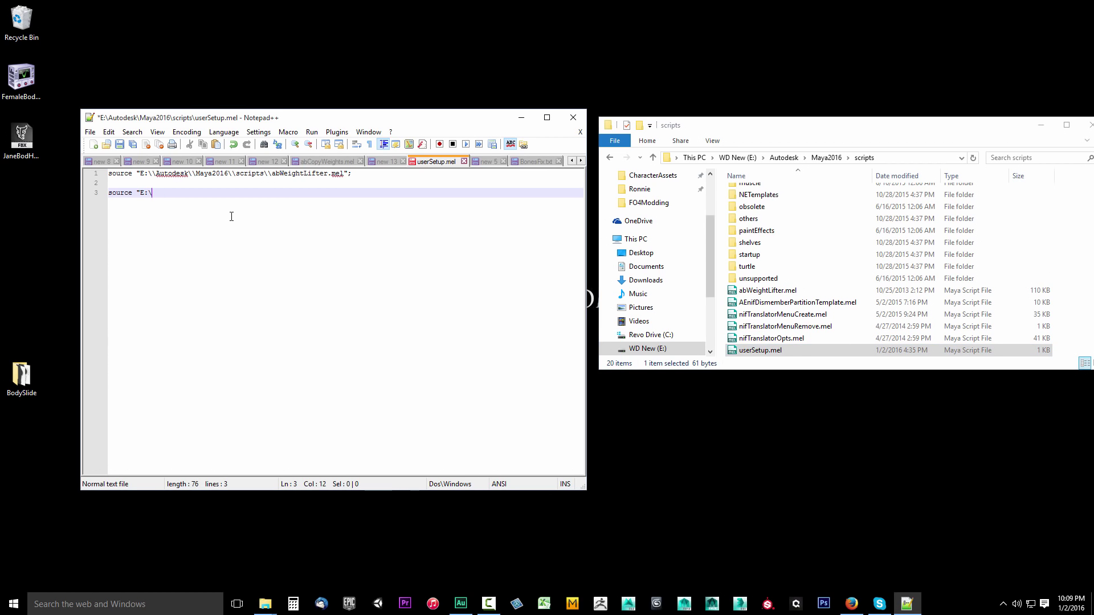
text(Autodesk)
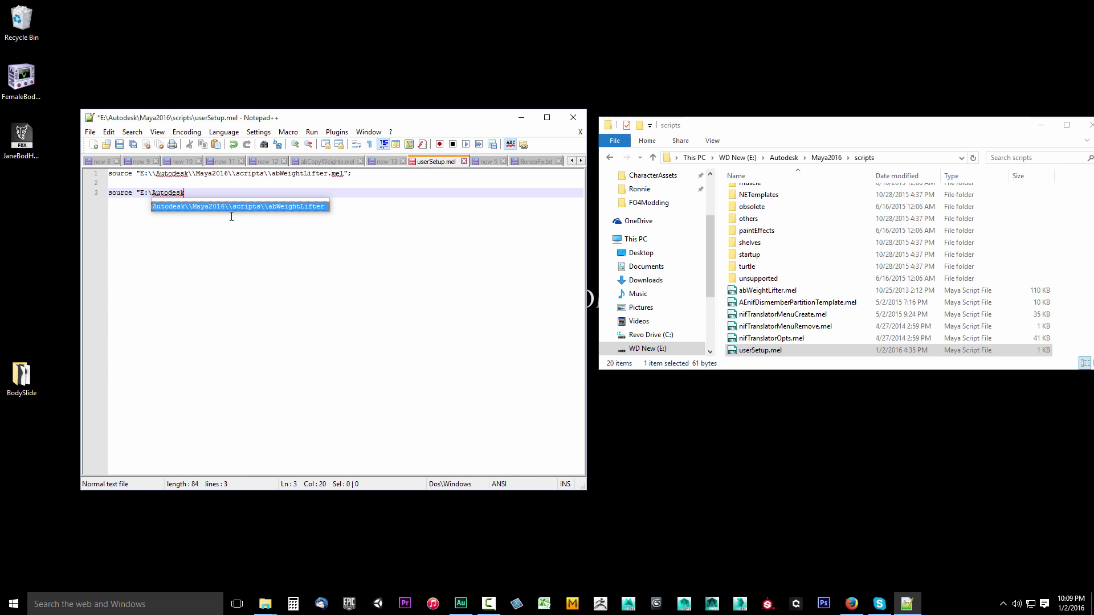
text(\)
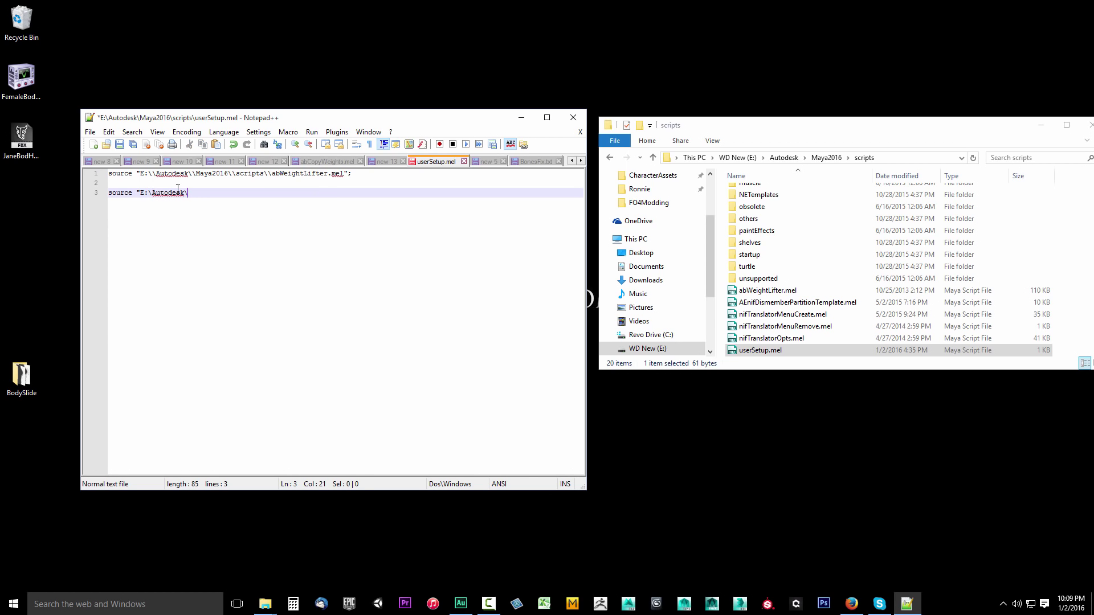
key(BackSpace)
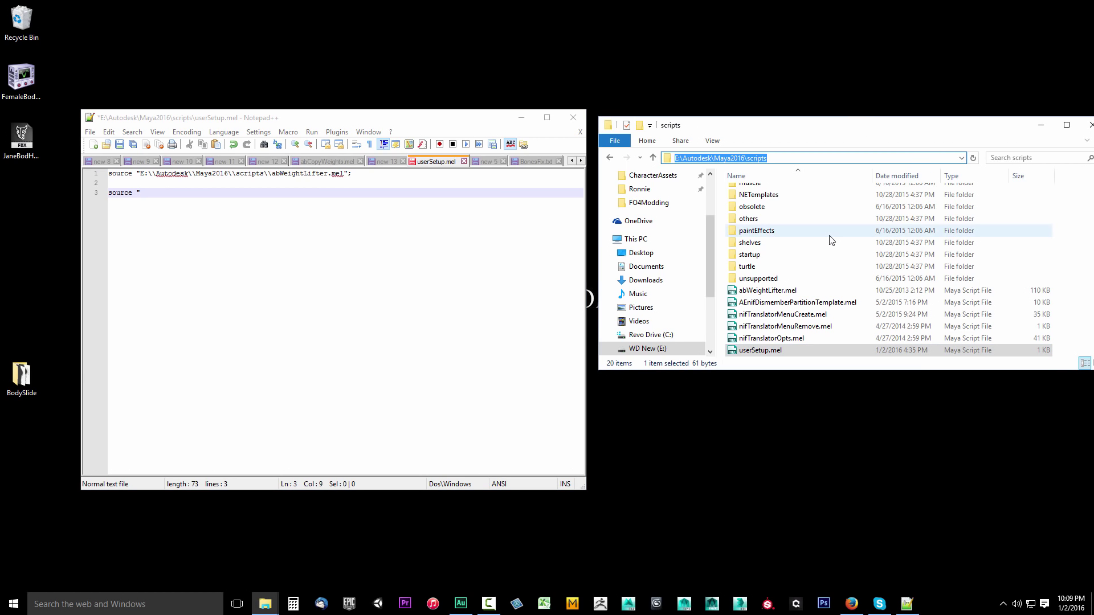
click(153, 193)
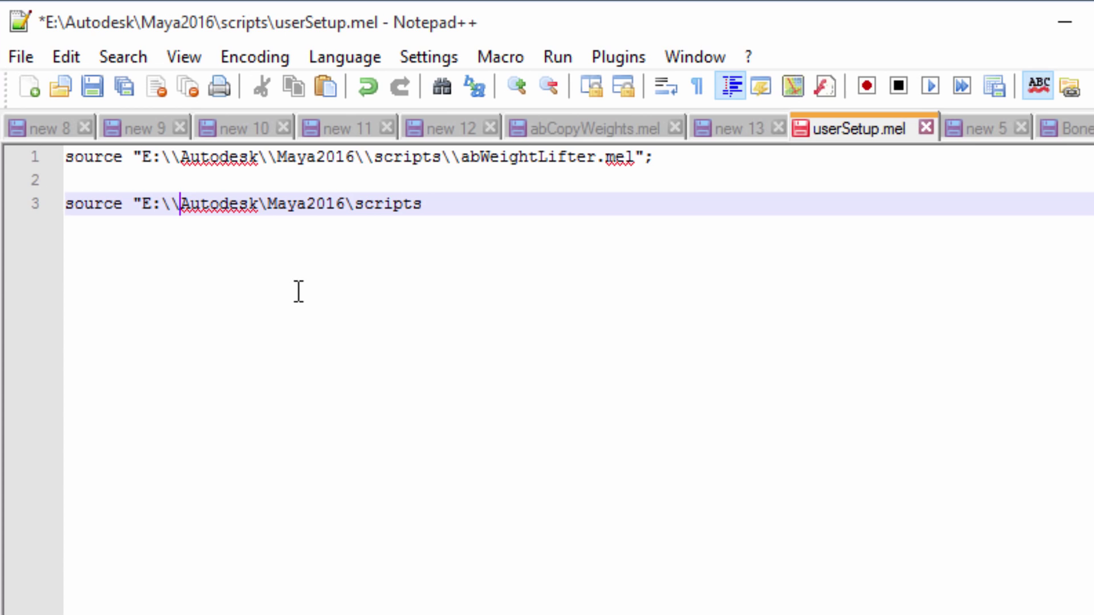
text(\)
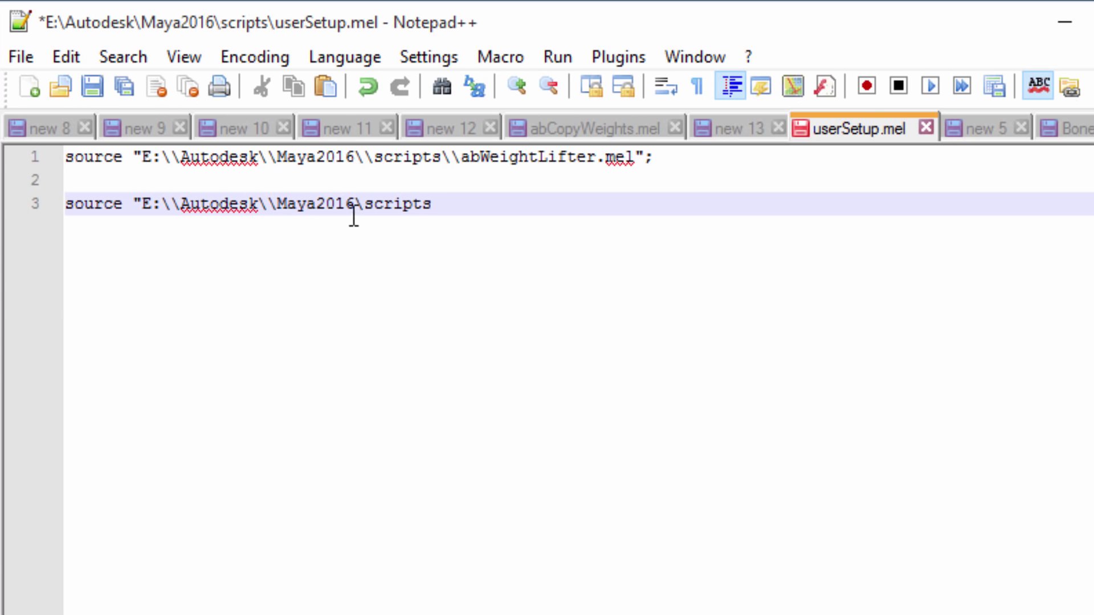
text(\)
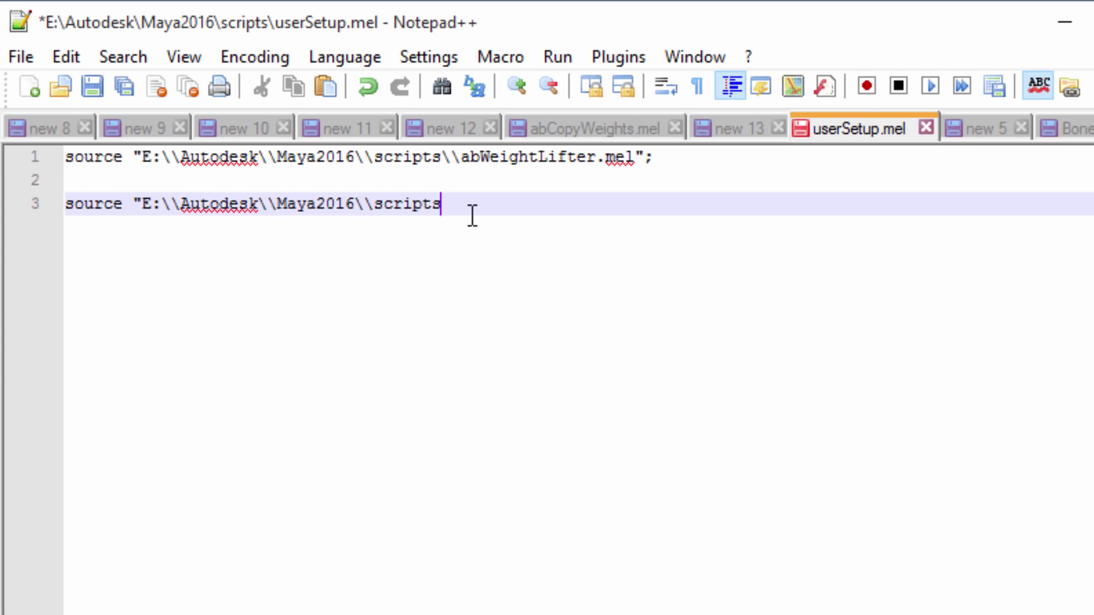
text(\)
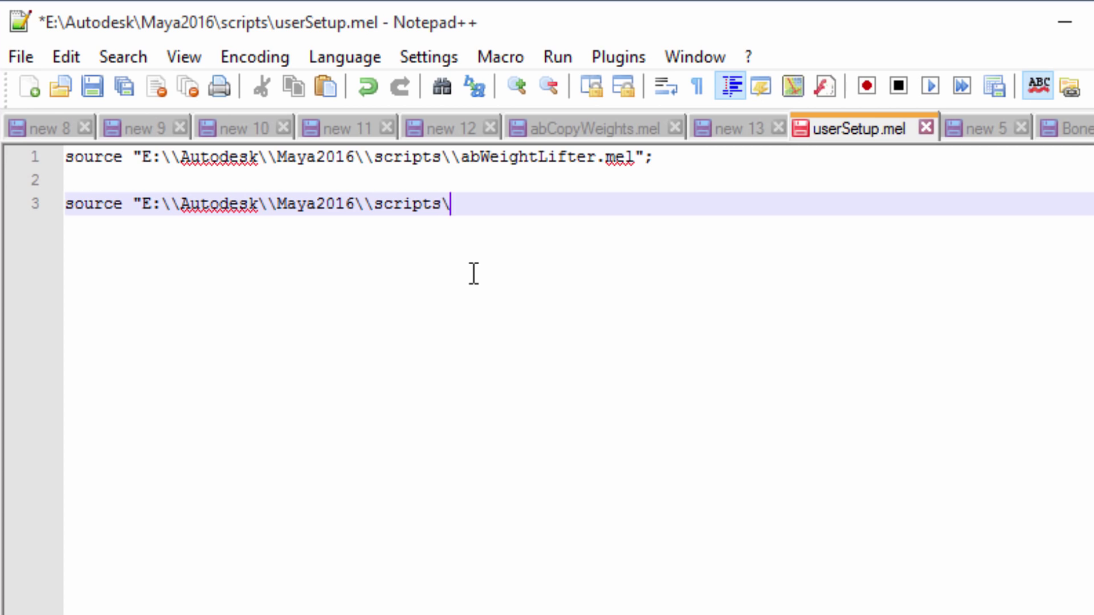
text(abWeightLifter.)
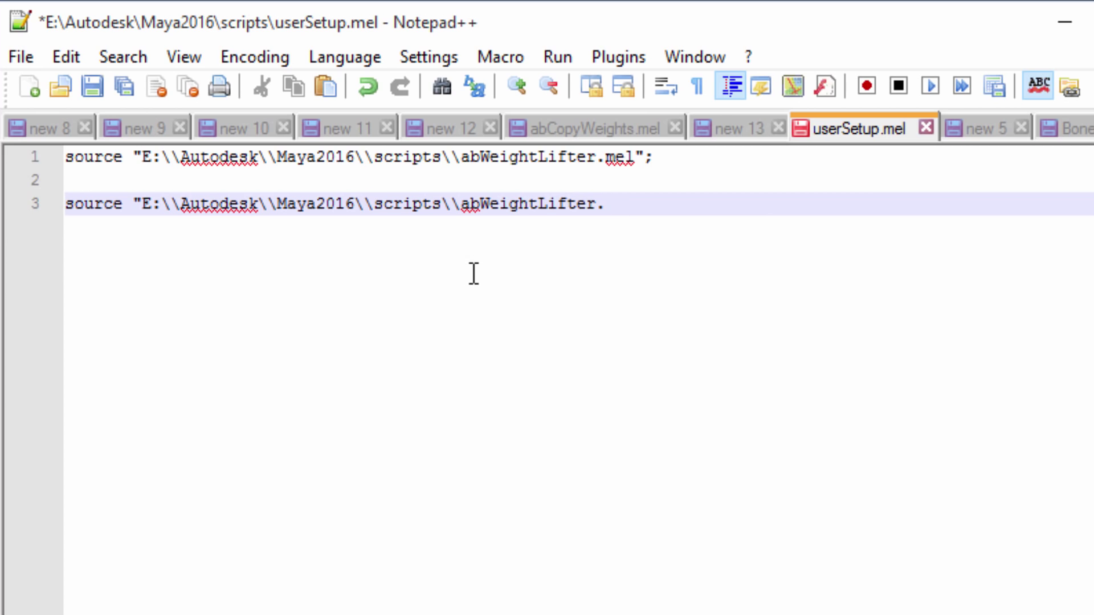
text(mel";)
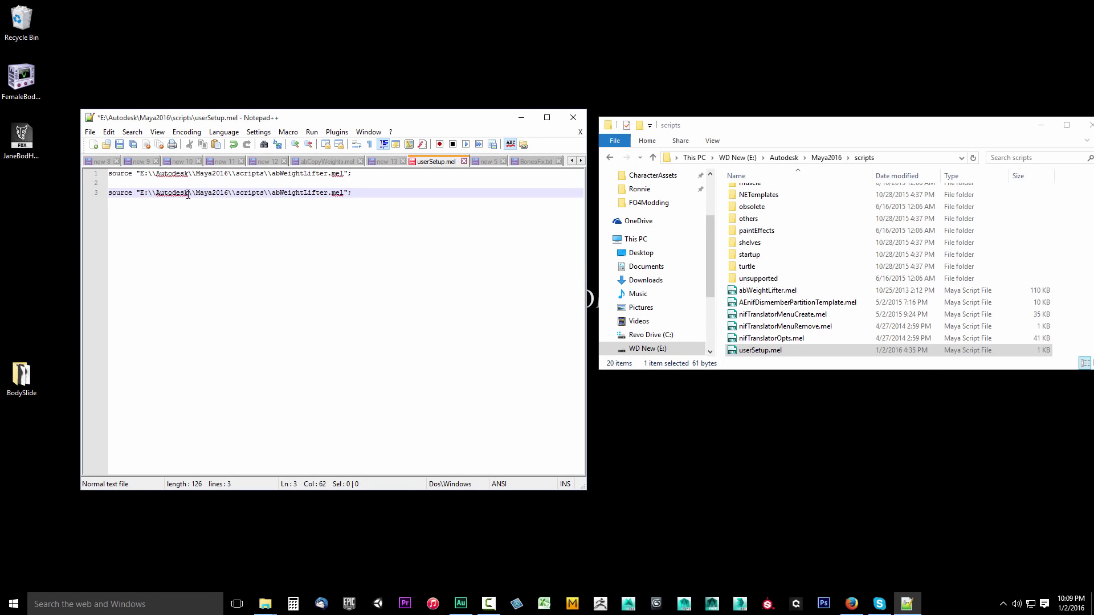
- Remove the duplicated source line and save userSetup.mel
click(767, 290)
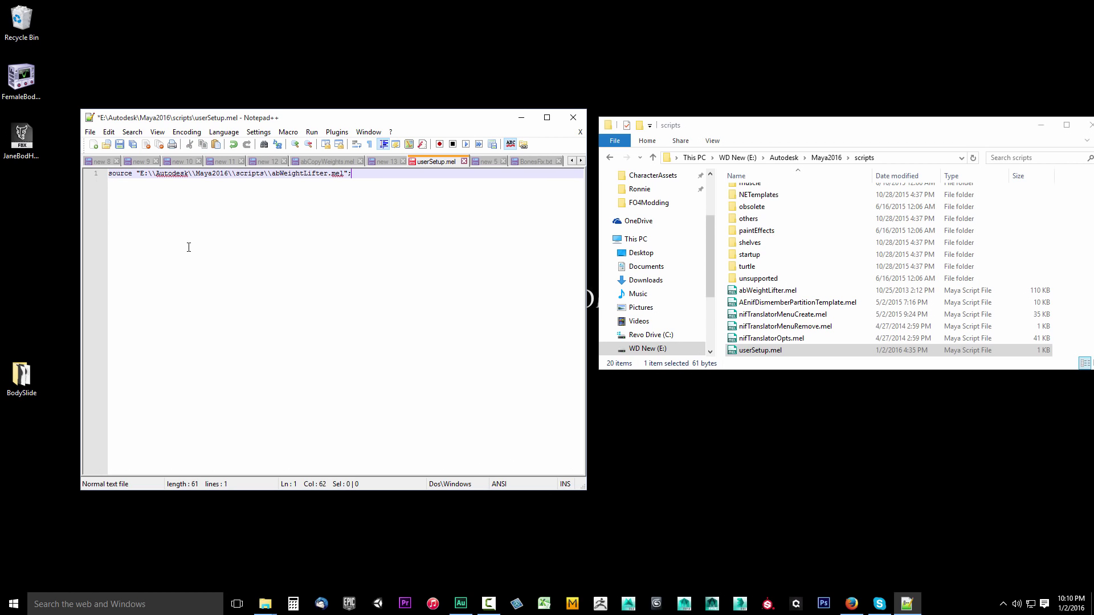
mouse_move(724, 326)
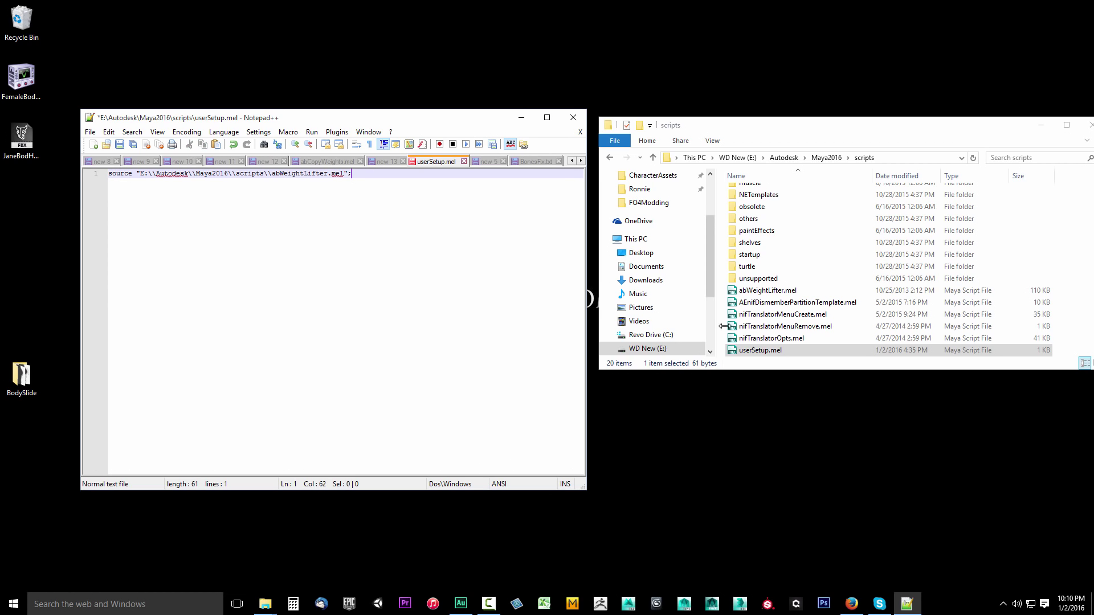
mouse_move(448, 267)
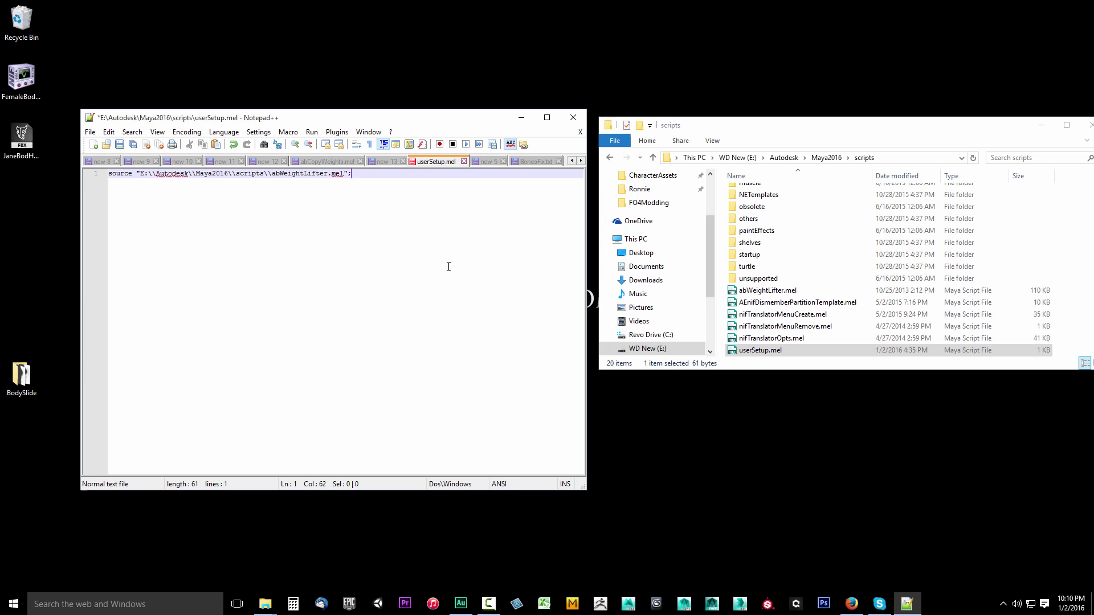
key(ctrl+s)
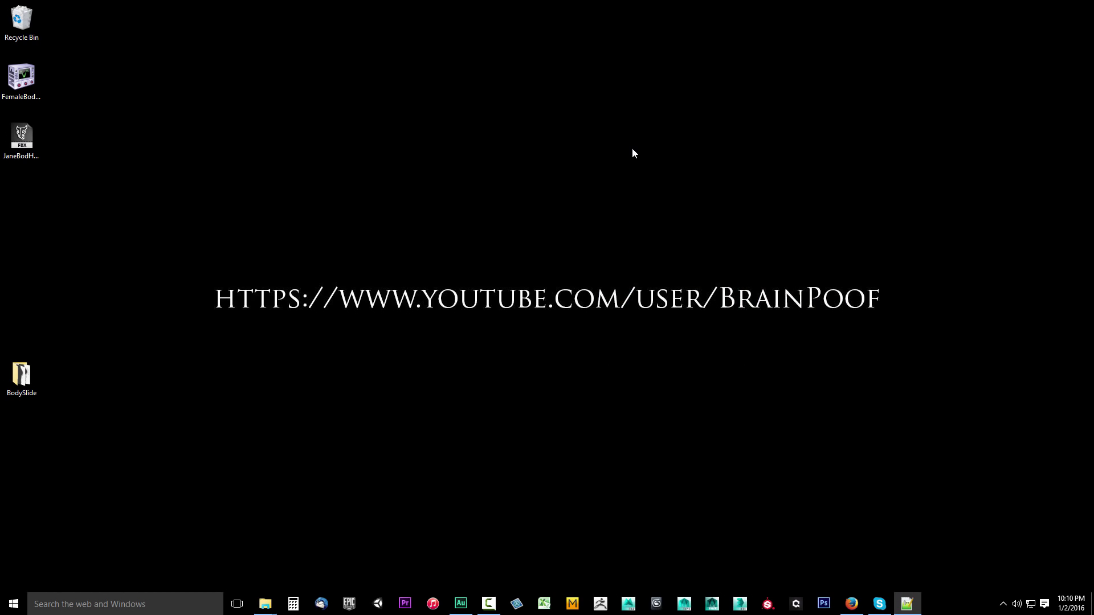
mouse_move(567, 295)
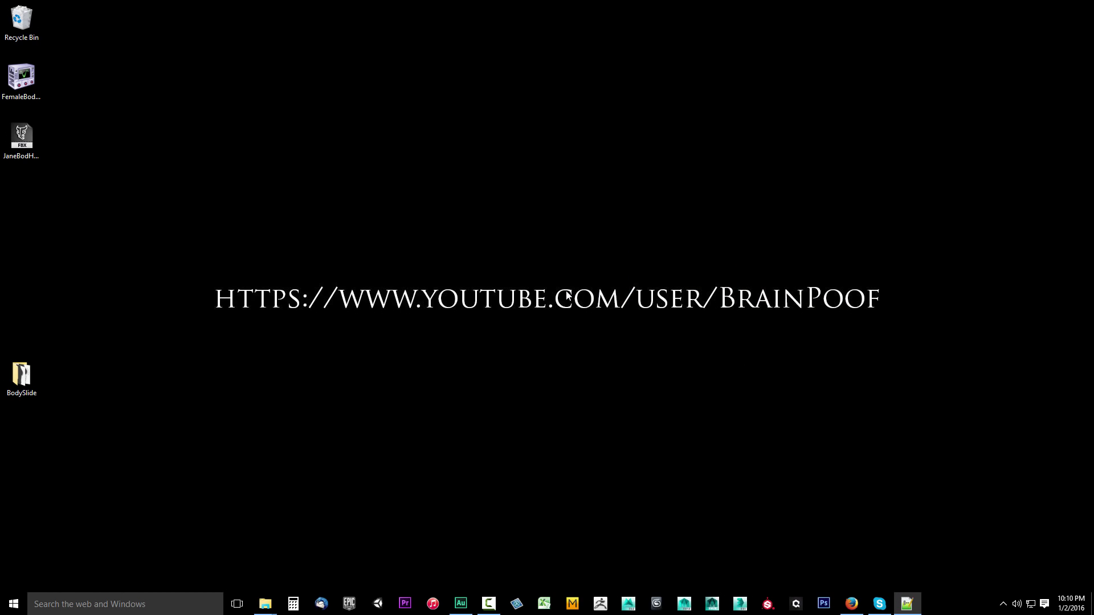
mouse_move(654, 494)
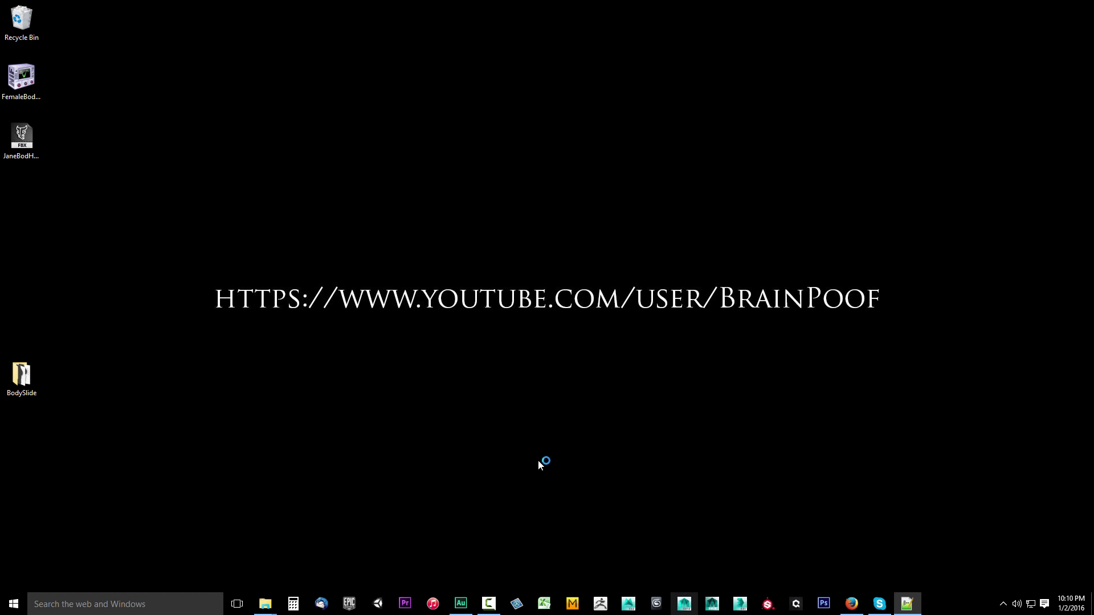
mouse_move(690, 551)
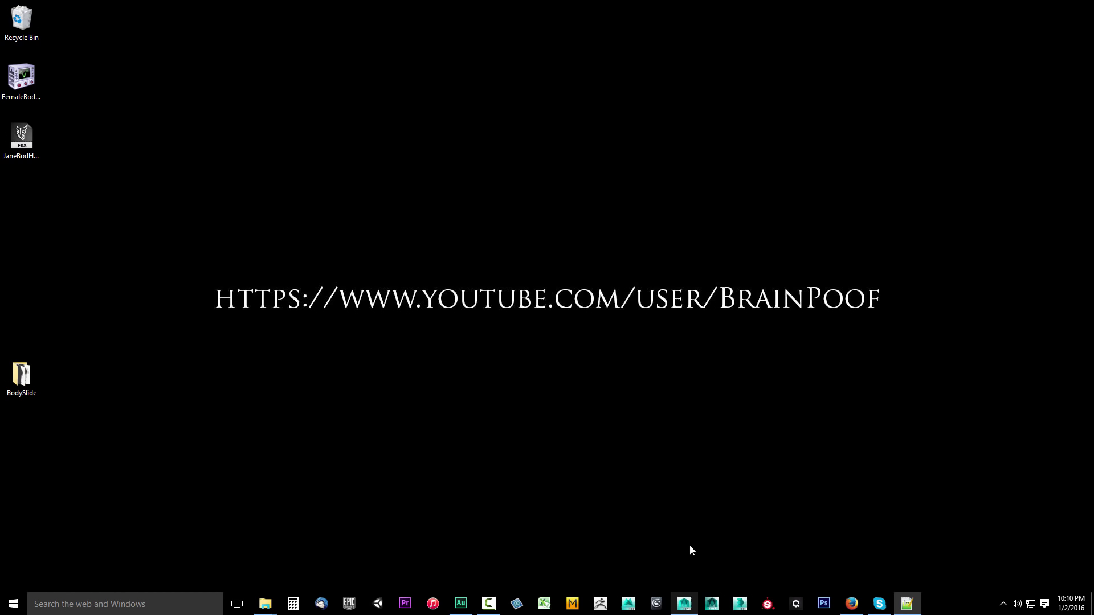
- Launch Maya 2016 from its taskbar icon
click(682, 604)
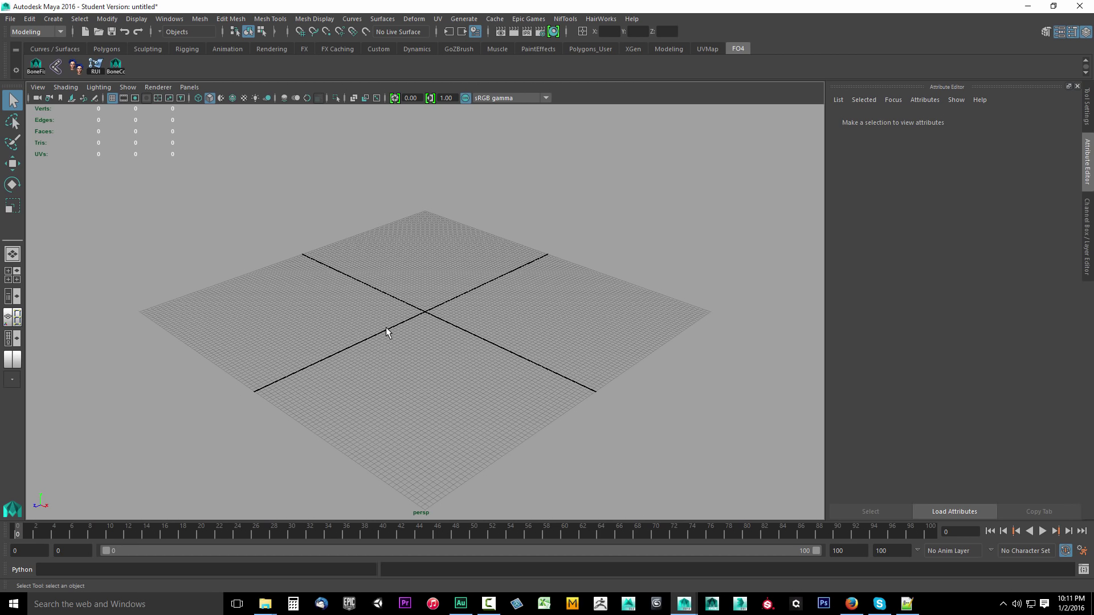
mouse_move(72, 124)
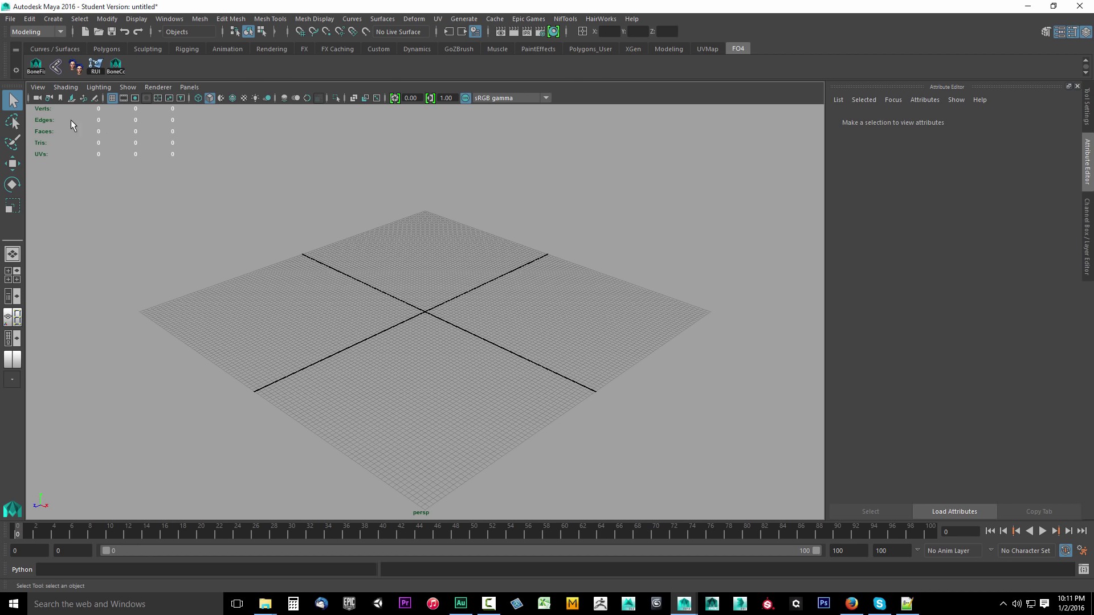
mouse_move(656, 70)
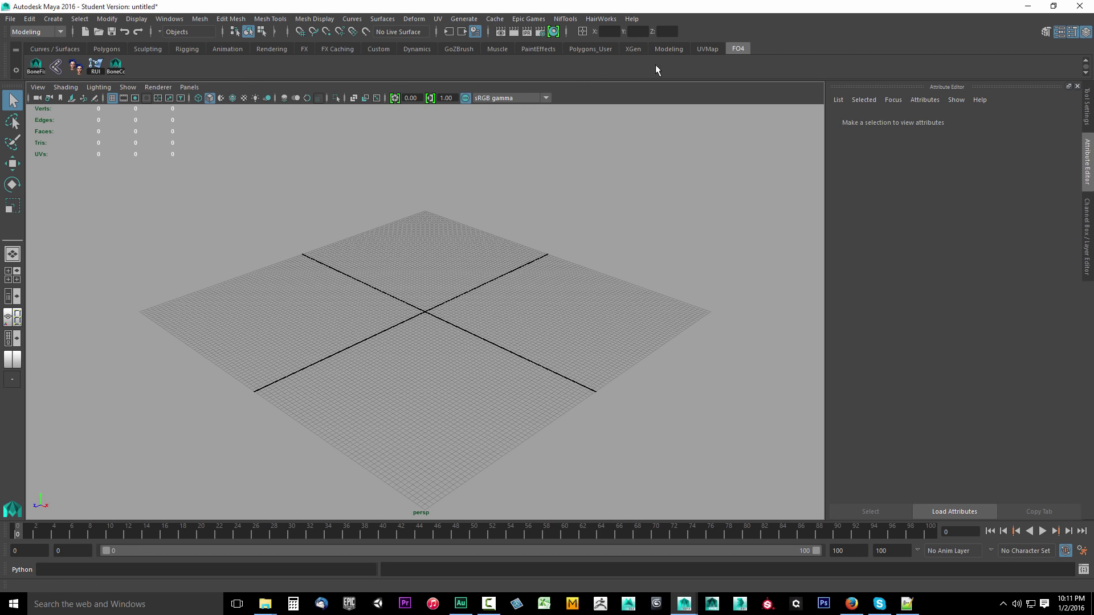
click(147, 49)
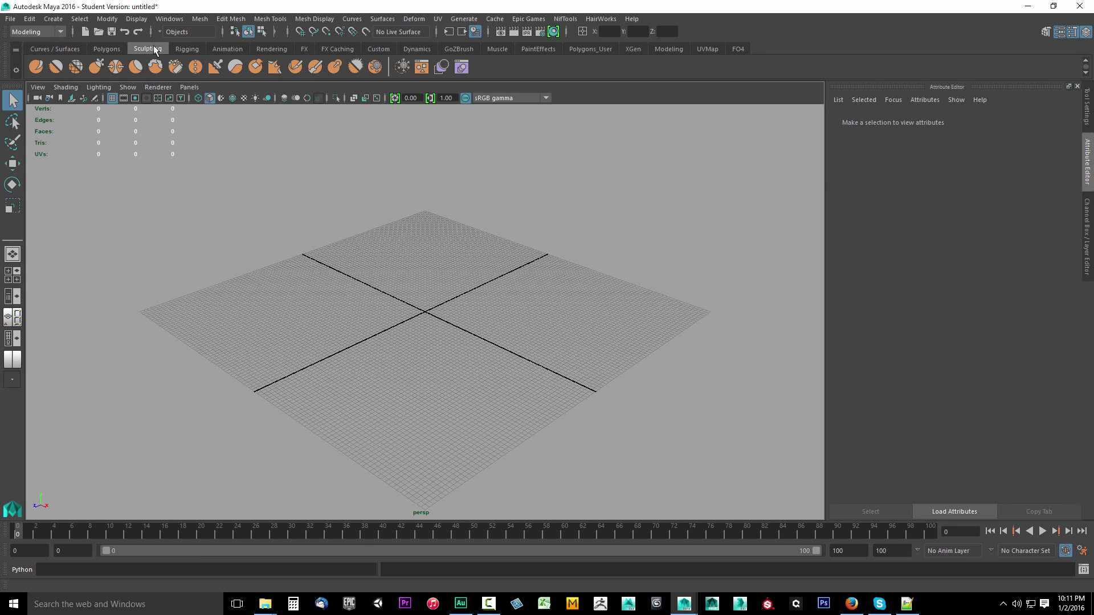
click(227, 49)
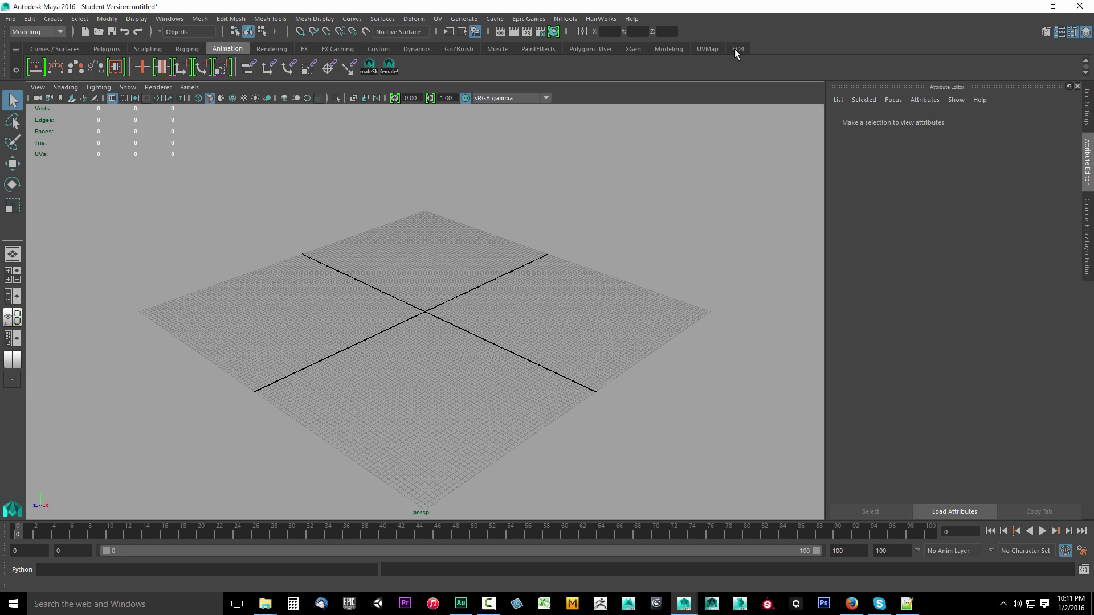
click(737, 49)
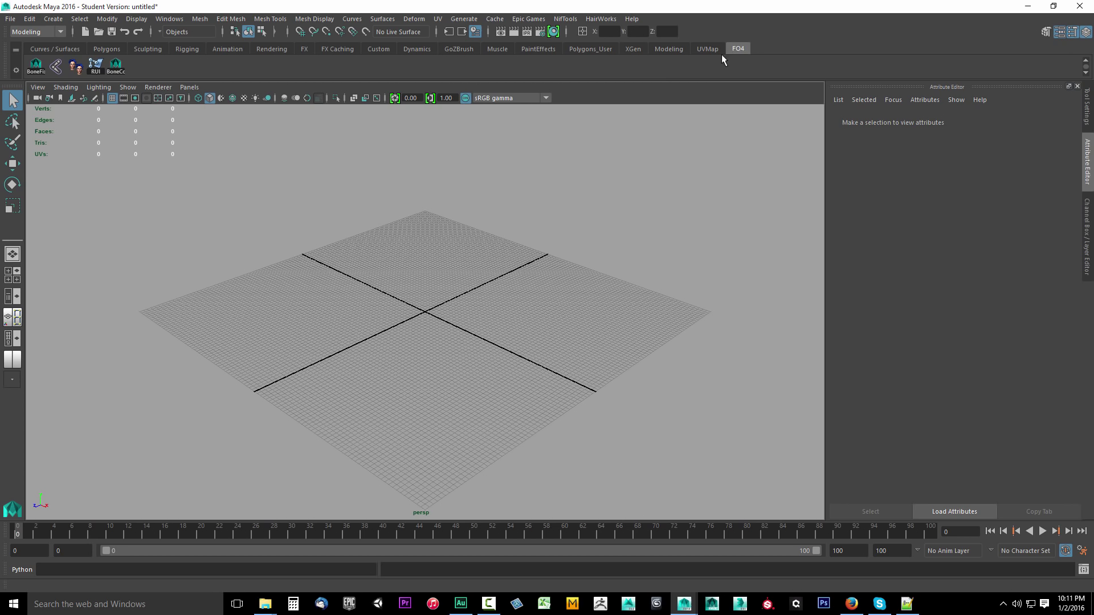
mouse_move(263, 70)
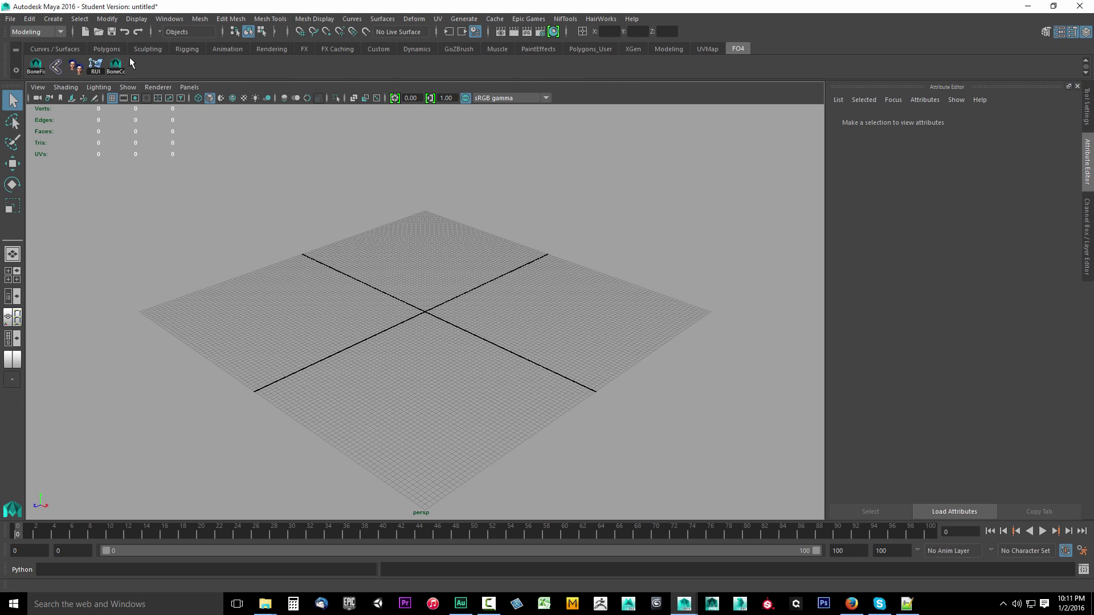
mouse_move(13, 81)
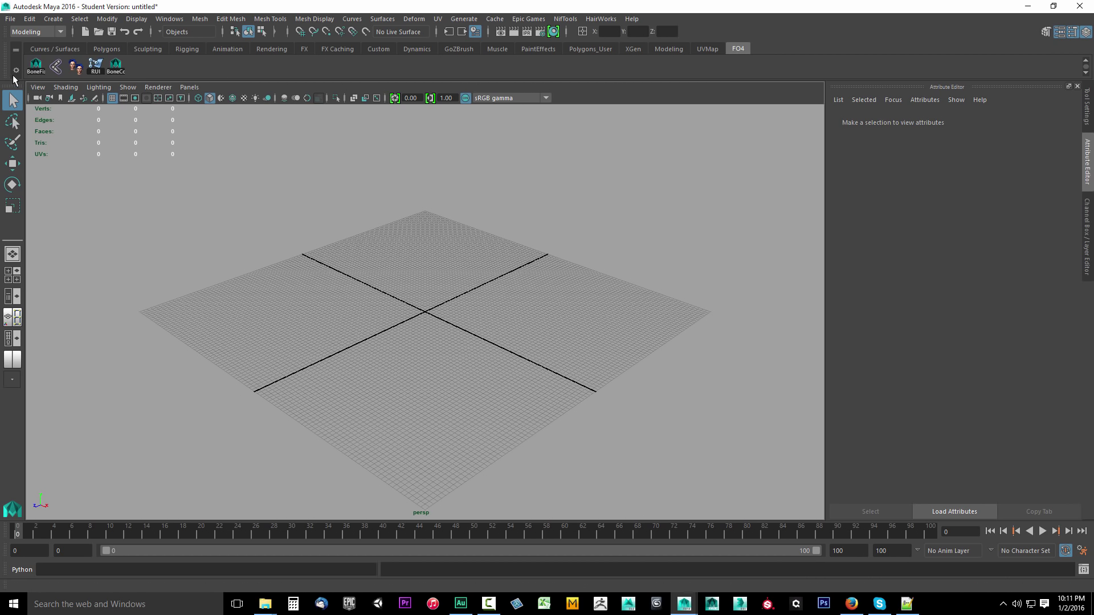
- Create a new shelf named FO4Tutorial from the shelf gear menu
click(15, 70)
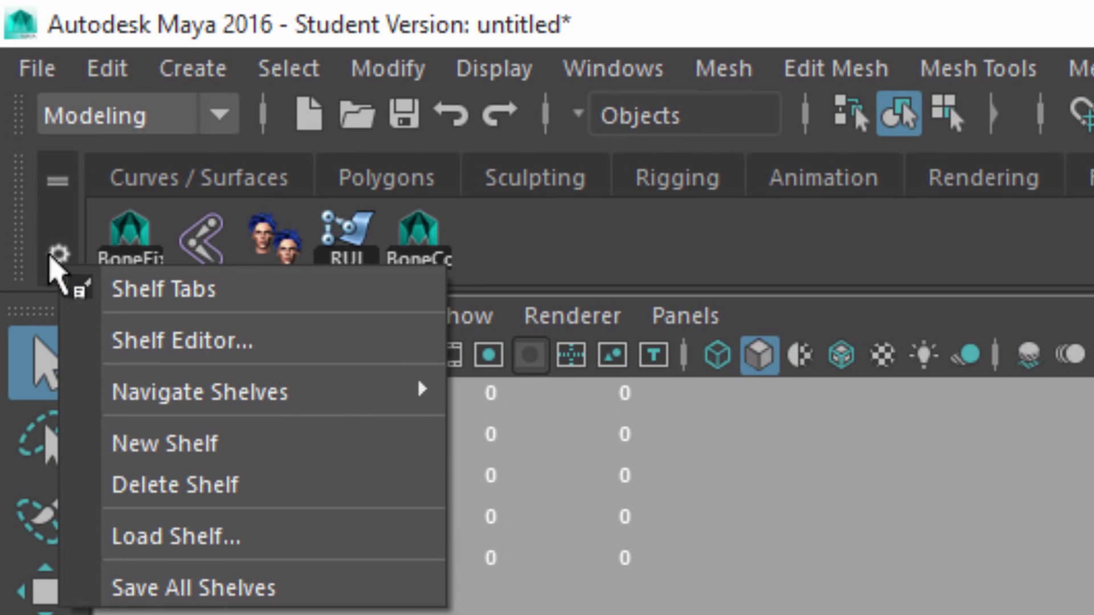
mouse_move(134, 444)
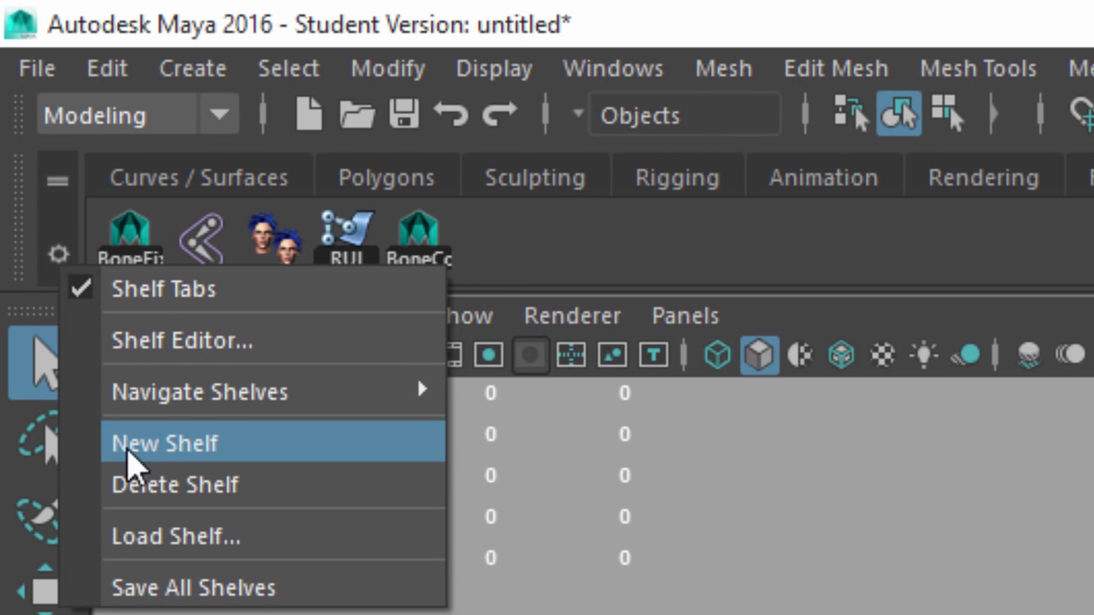
click(165, 444)
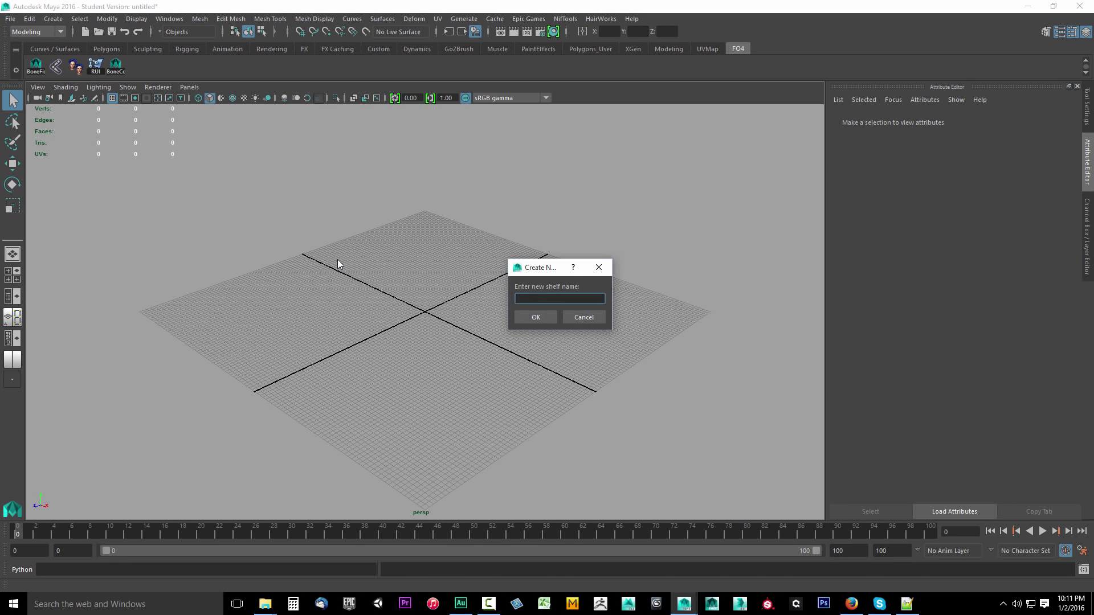
text(F)
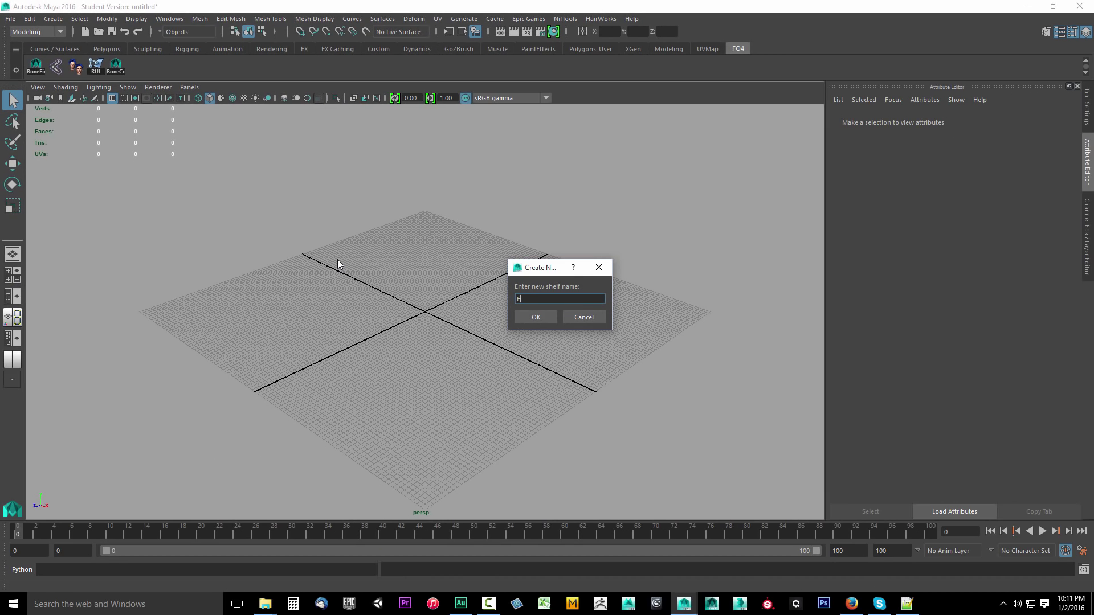
text(O4Tutorial)
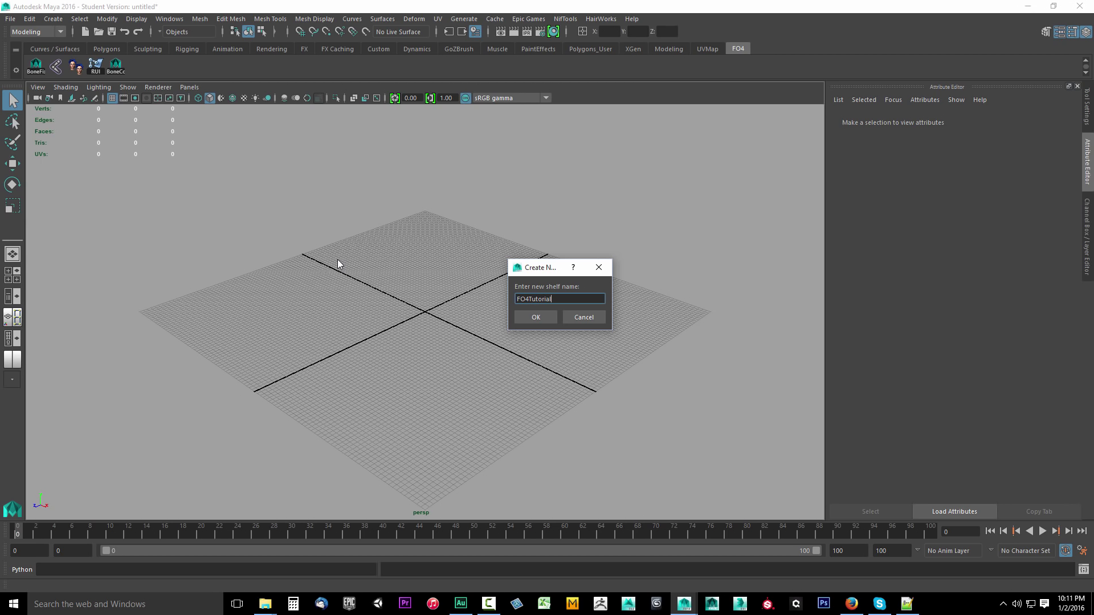
click(535, 317)
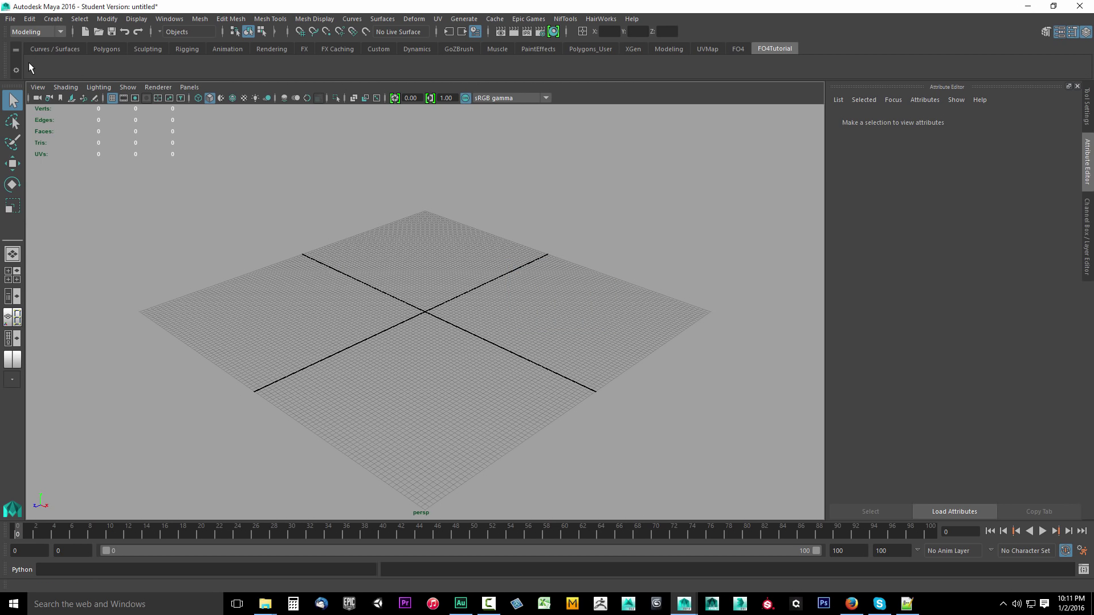
mouse_move(425, 74)
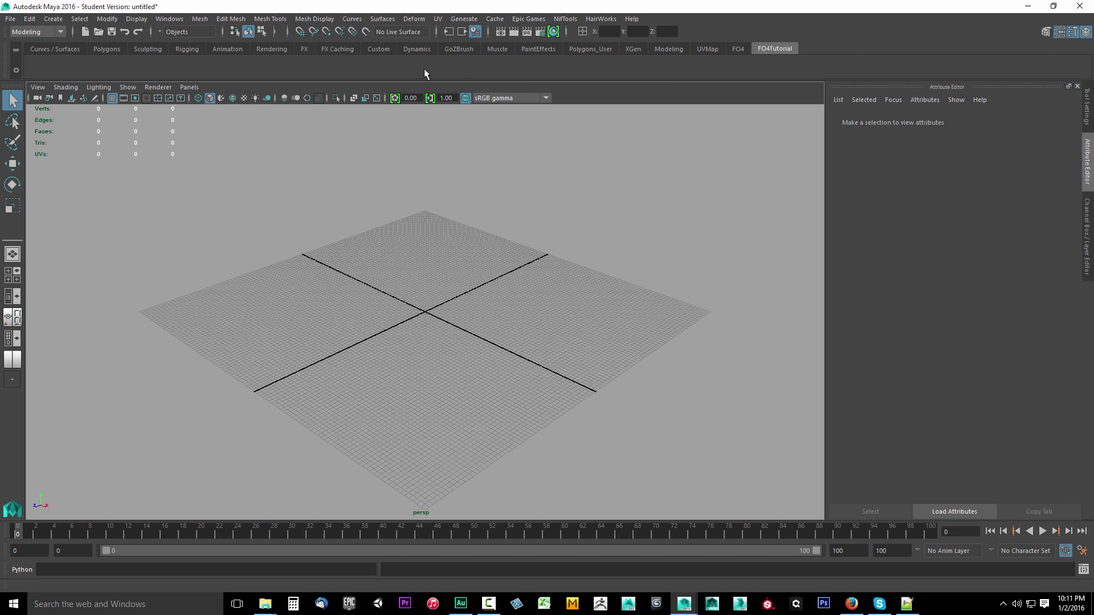
mouse_move(128, 260)
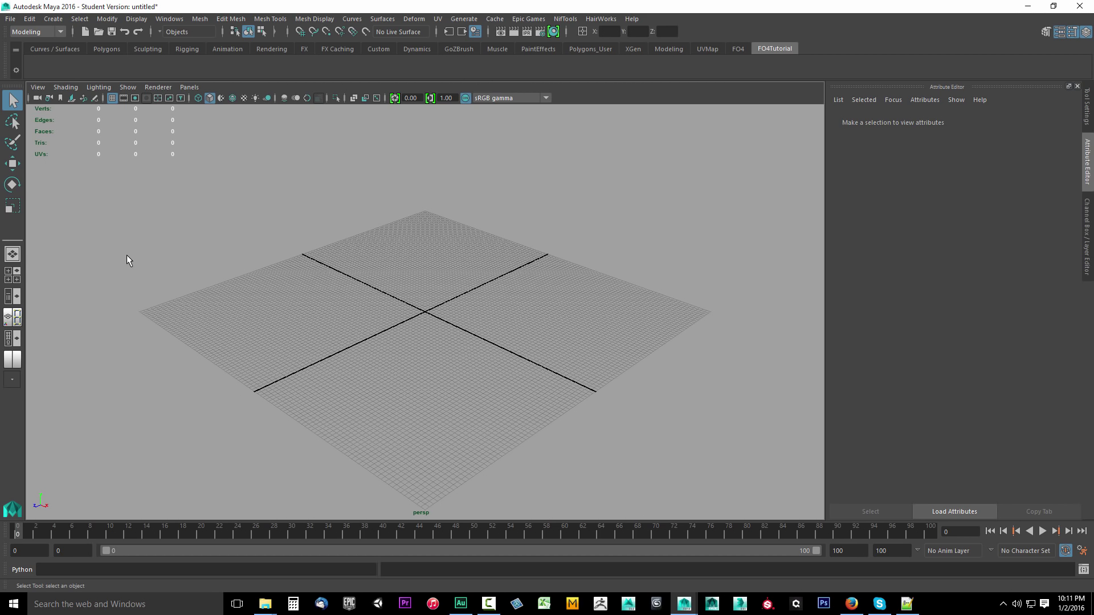
mouse_move(101, 146)
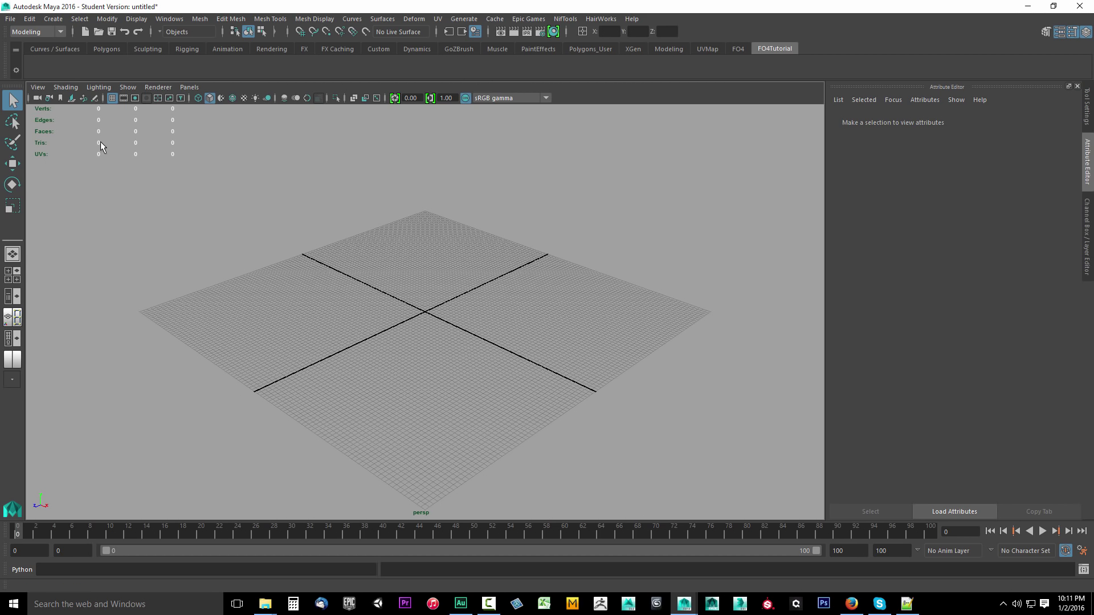
mouse_move(850, 603)
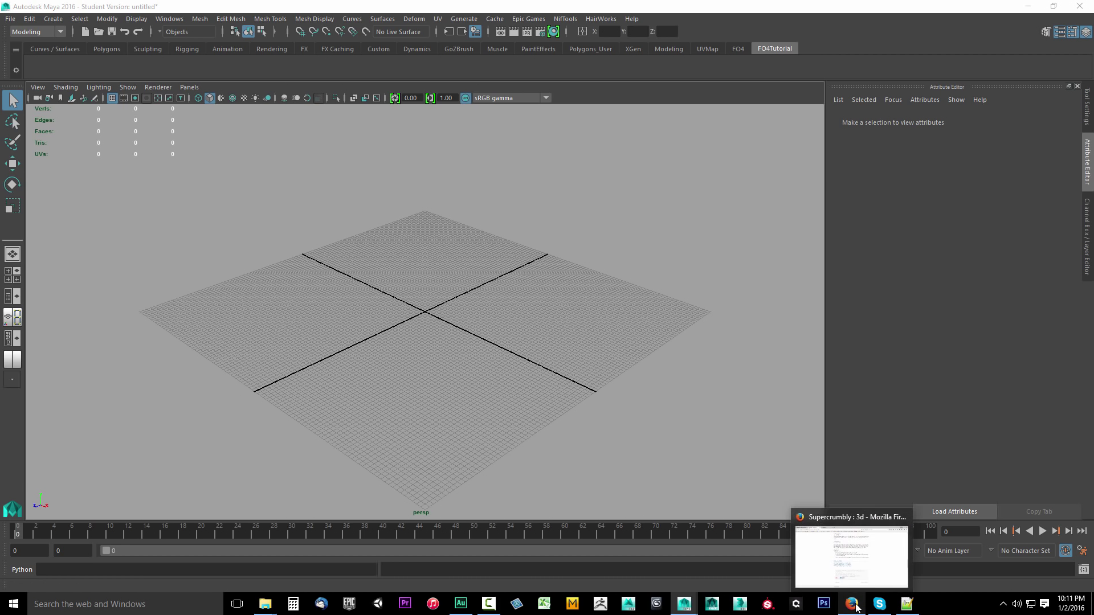
- Bring up BonesFix.txt on MediaFire in Firefox and select all its text
click(851, 603)
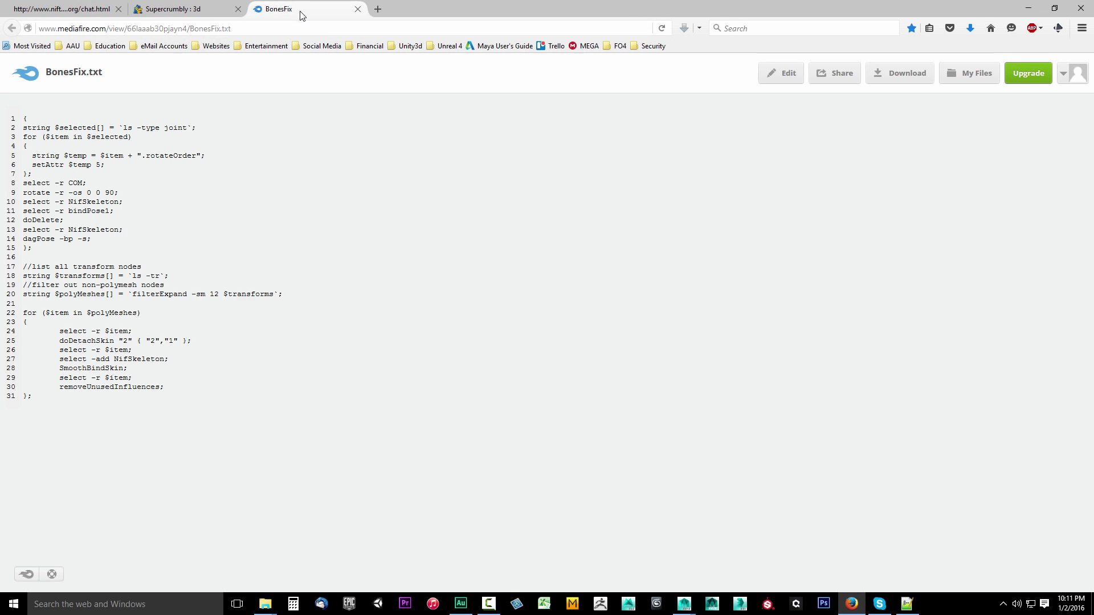
mouse_move(369, 220)
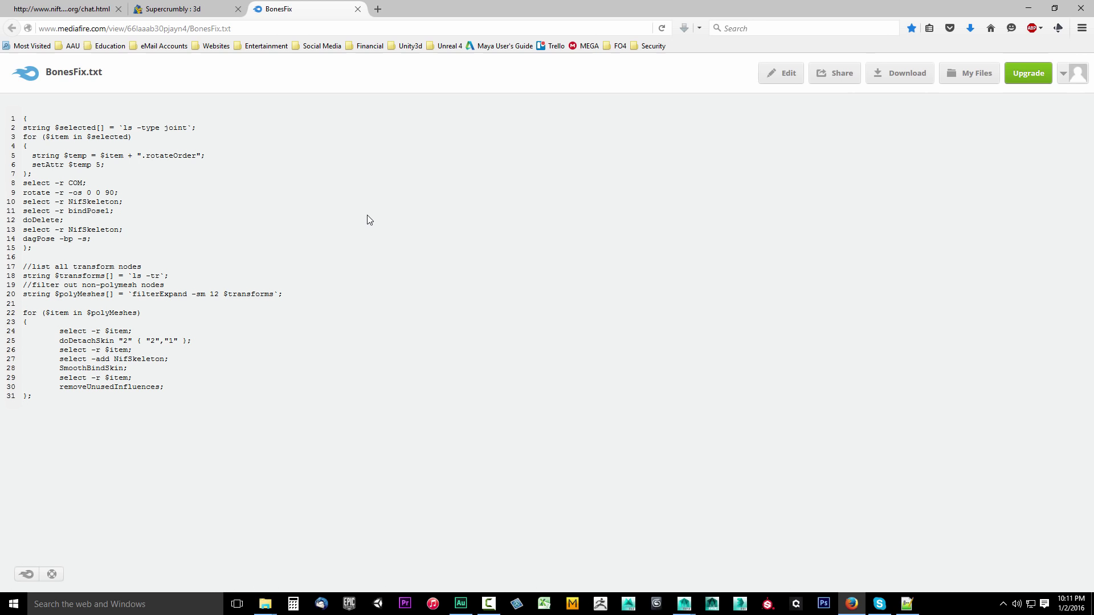
mouse_move(336, 156)
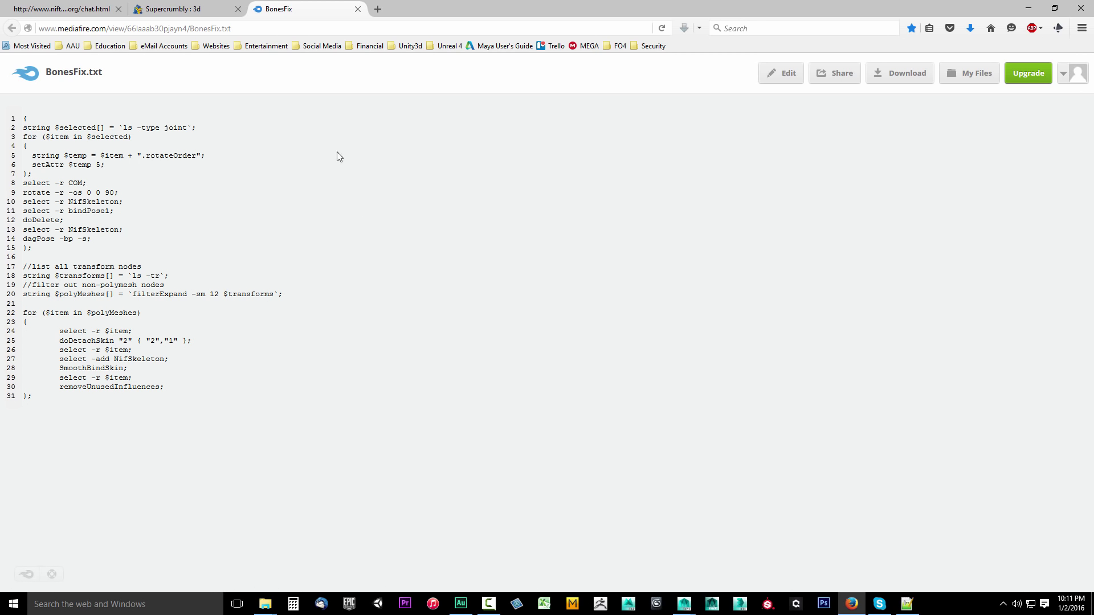
mouse_move(370, 234)
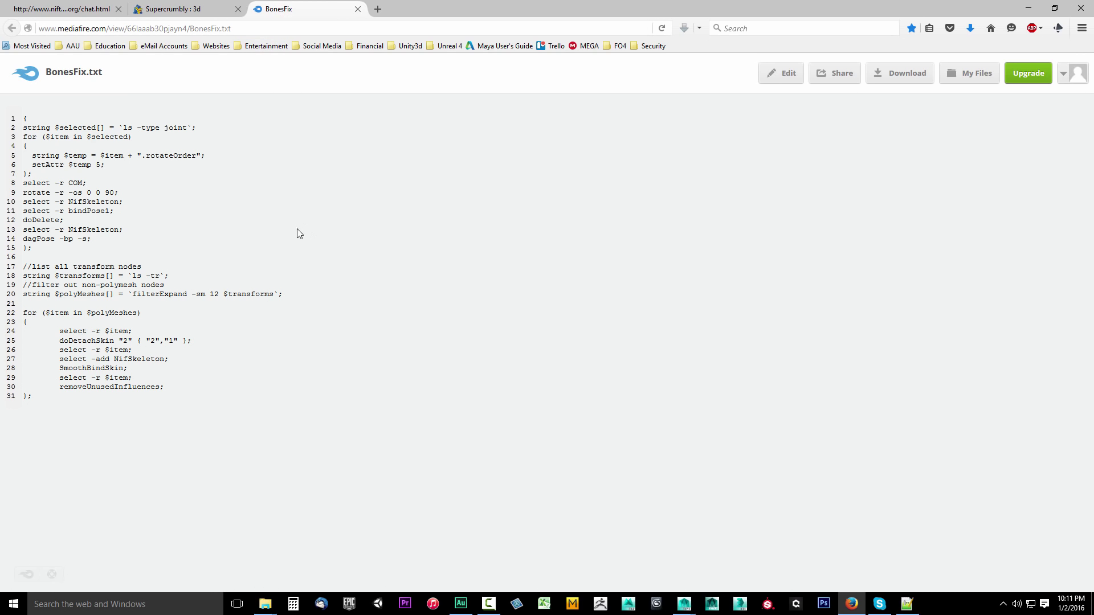
mouse_move(40, 401)
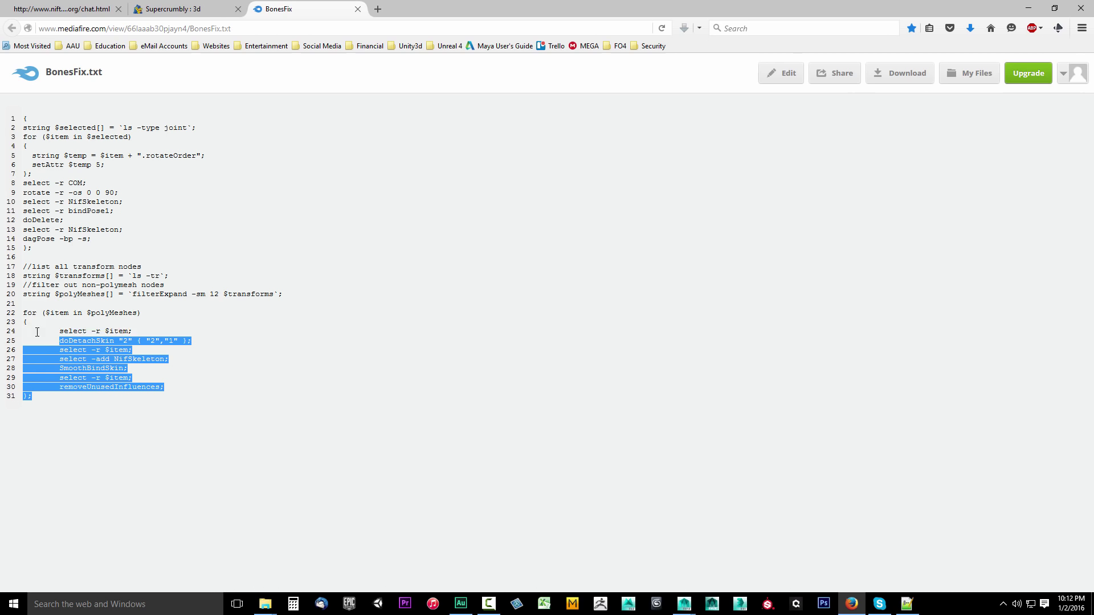
key(ctrl+a)
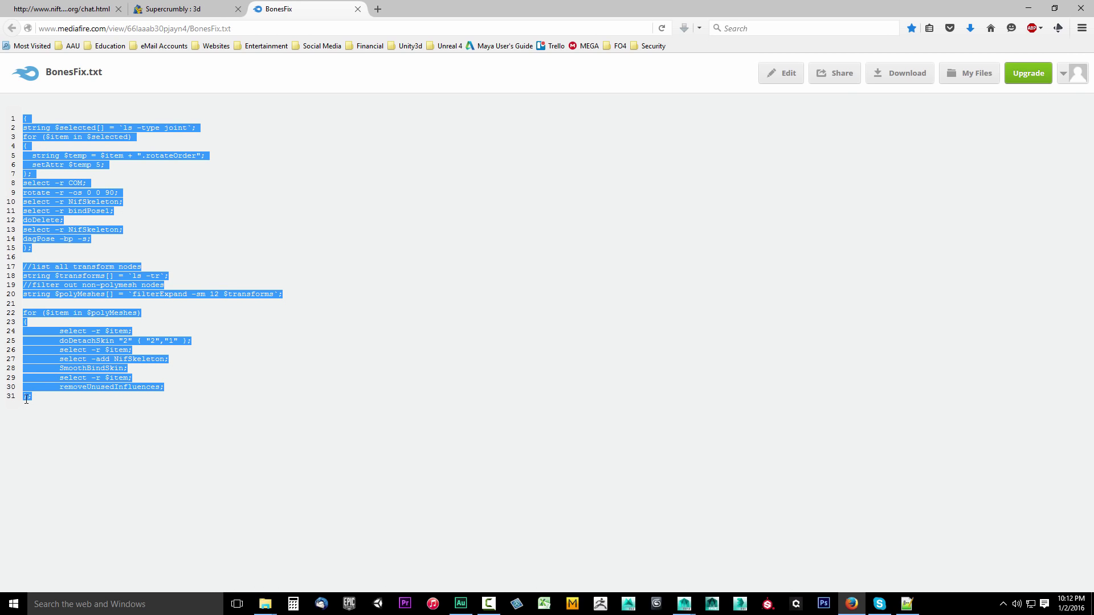
mouse_move(54, 125)
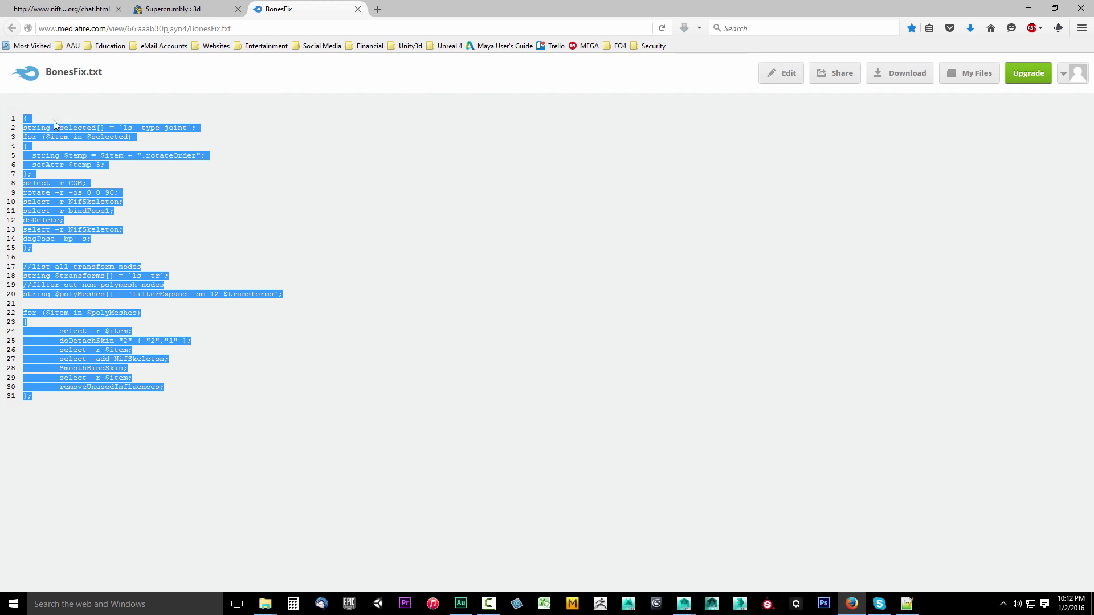
mouse_move(169, 382)
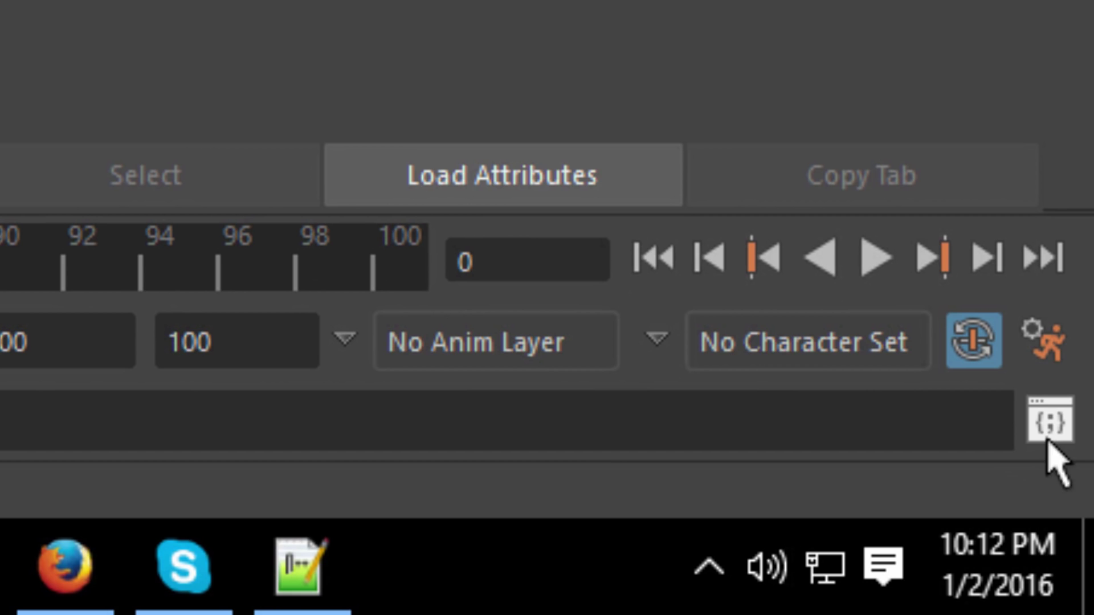
mouse_move(1060, 454)
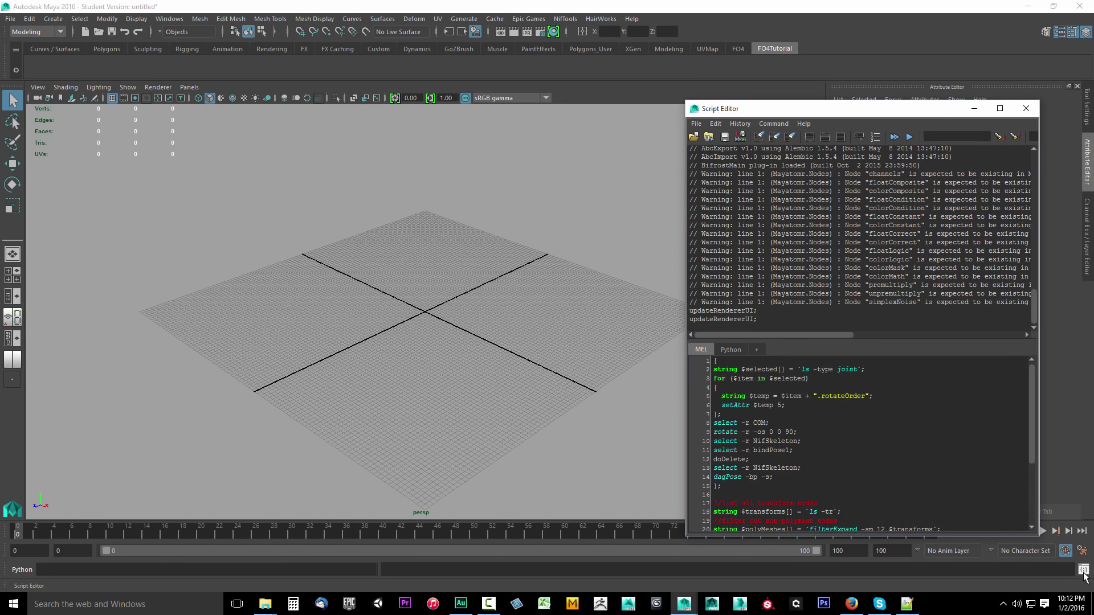
- Paste the BonesFix script into a Script Editor MEL tab and review all 31 lines
scroll(down, 3)
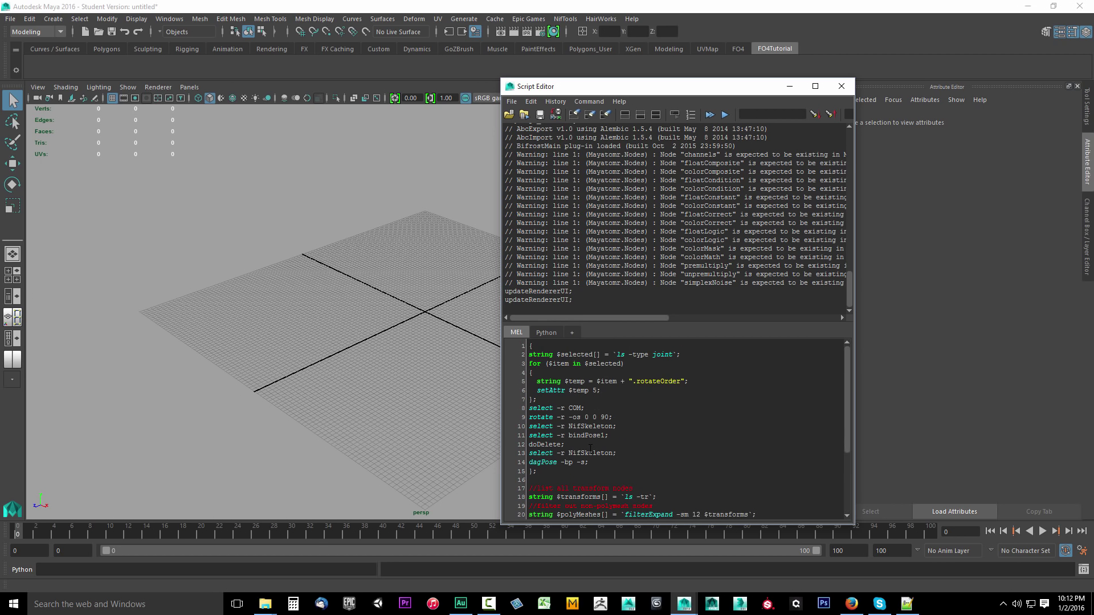
scroll(down, 3)
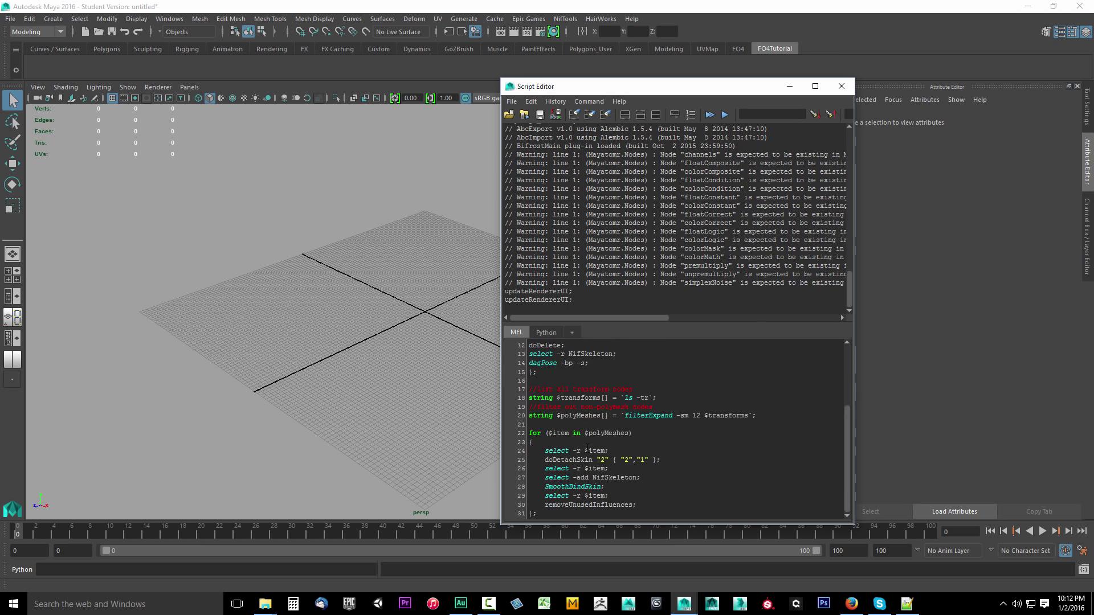
scroll(up, 3)
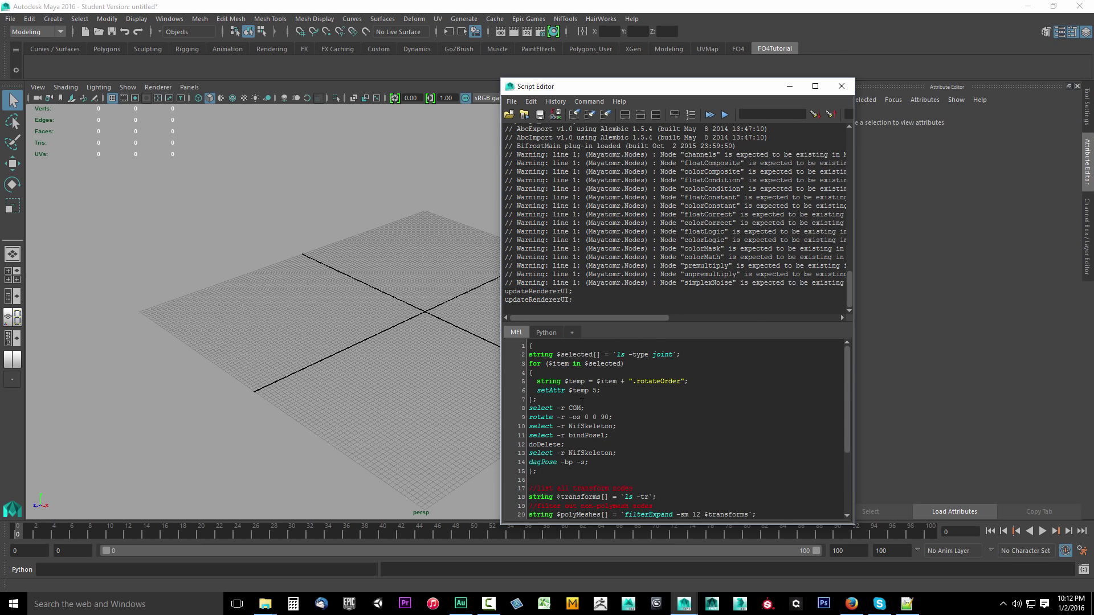
scroll(down, 3)
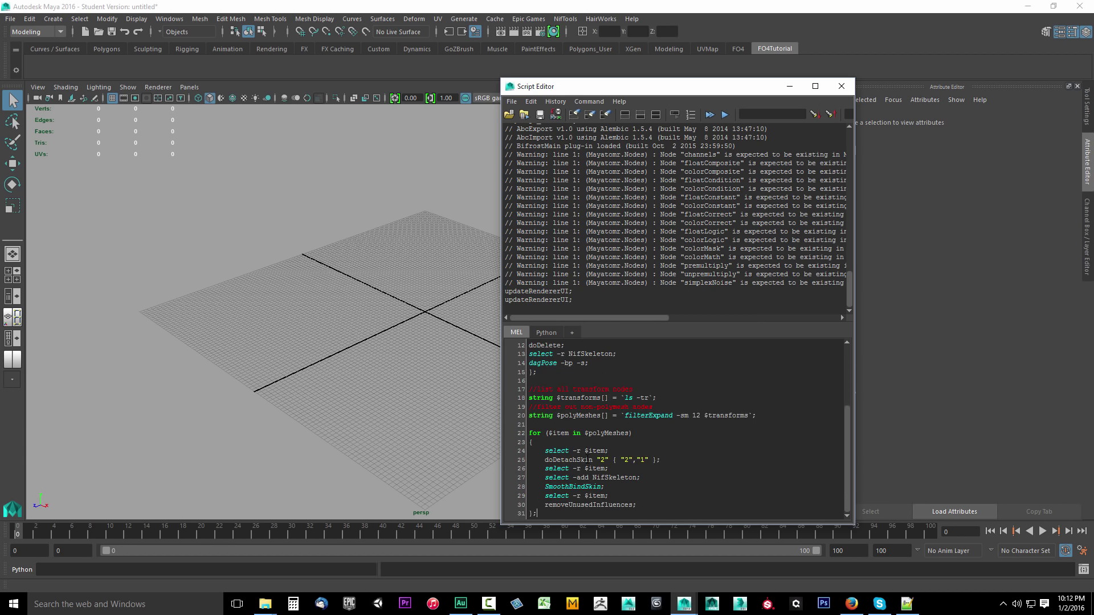
scroll(up, 3)
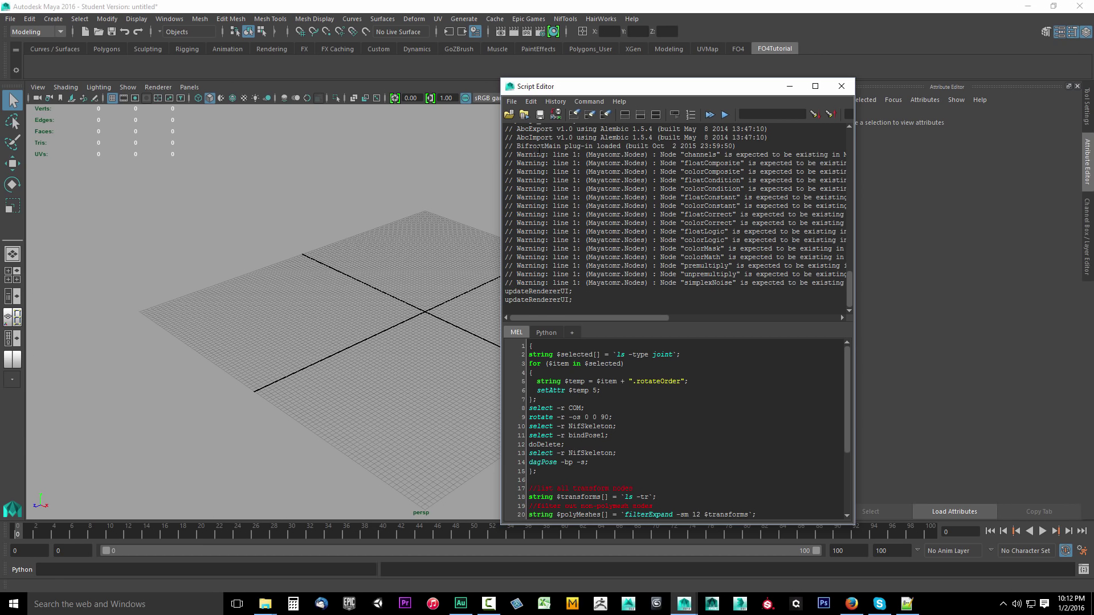
click(512, 102)
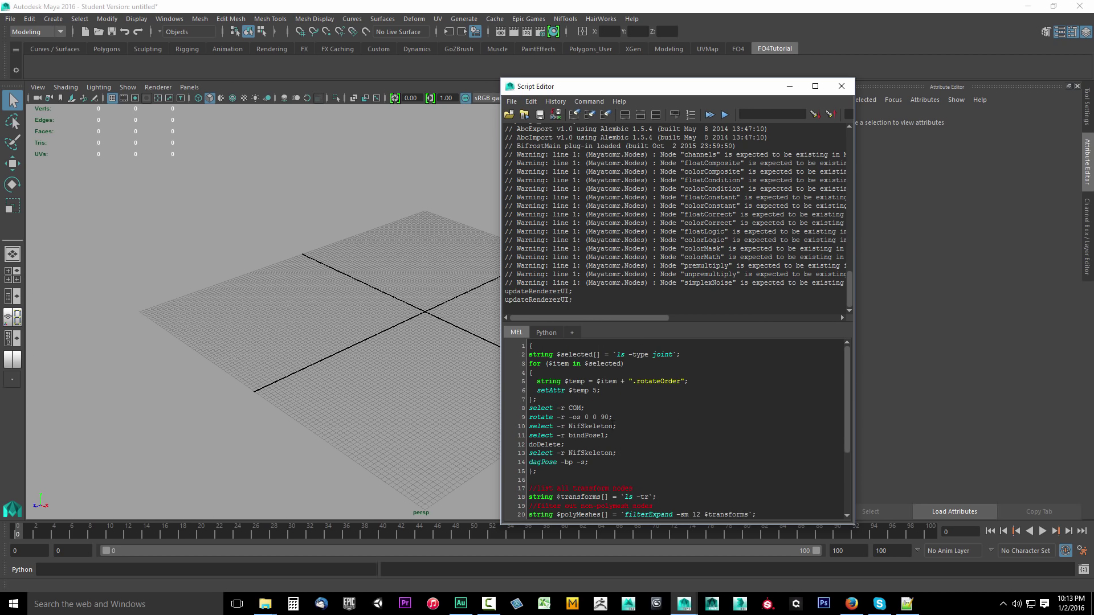
- Save the pasted script to the shelf as a BoneFix button, then close the Script Editor
click(510, 102)
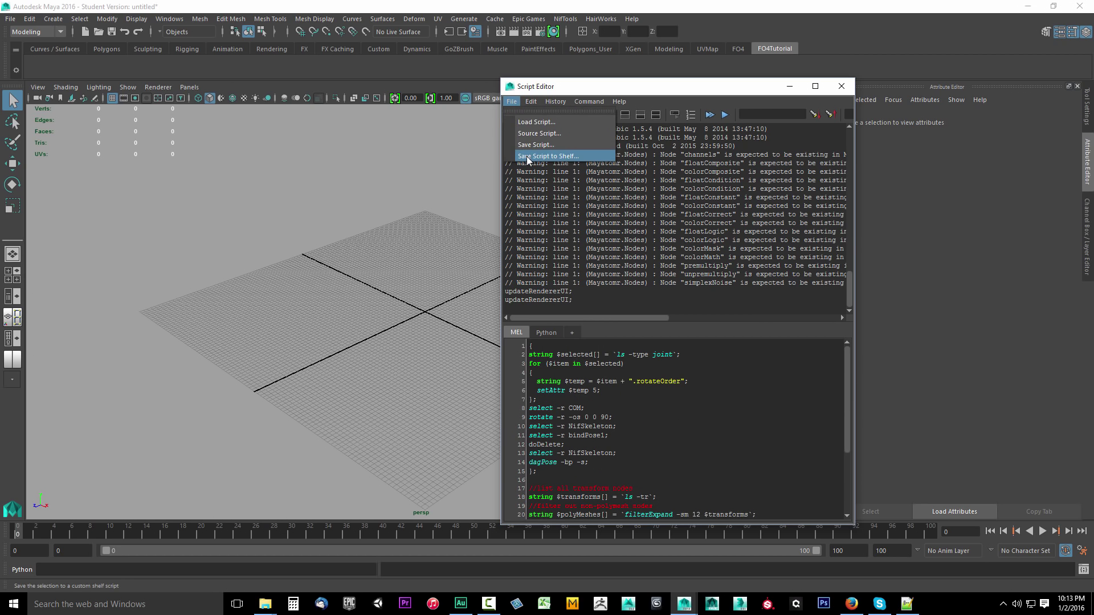
click(548, 155)
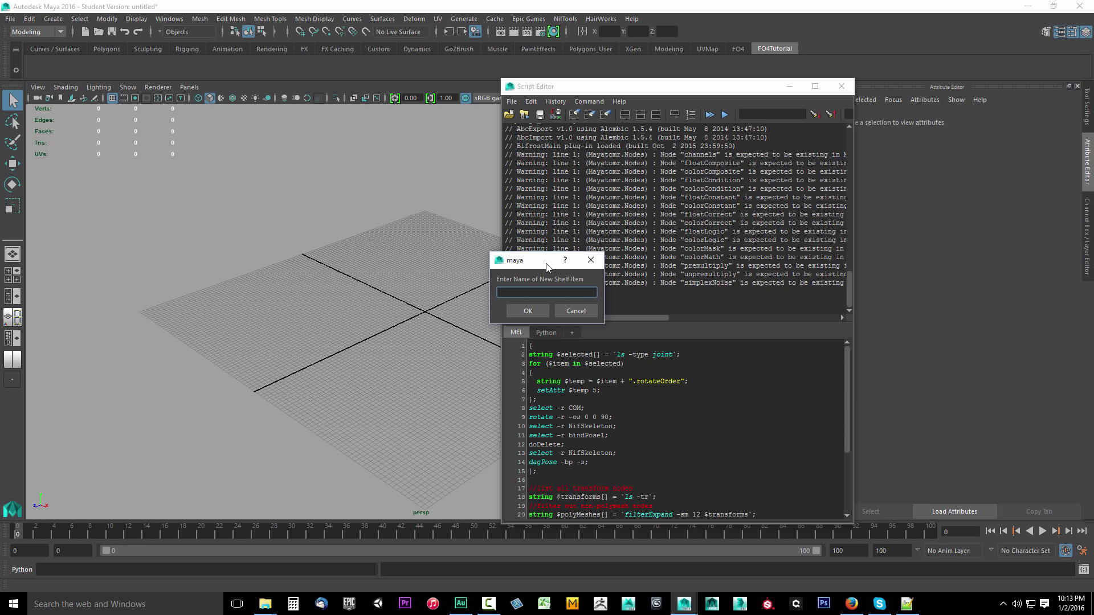
text(BoneFix)
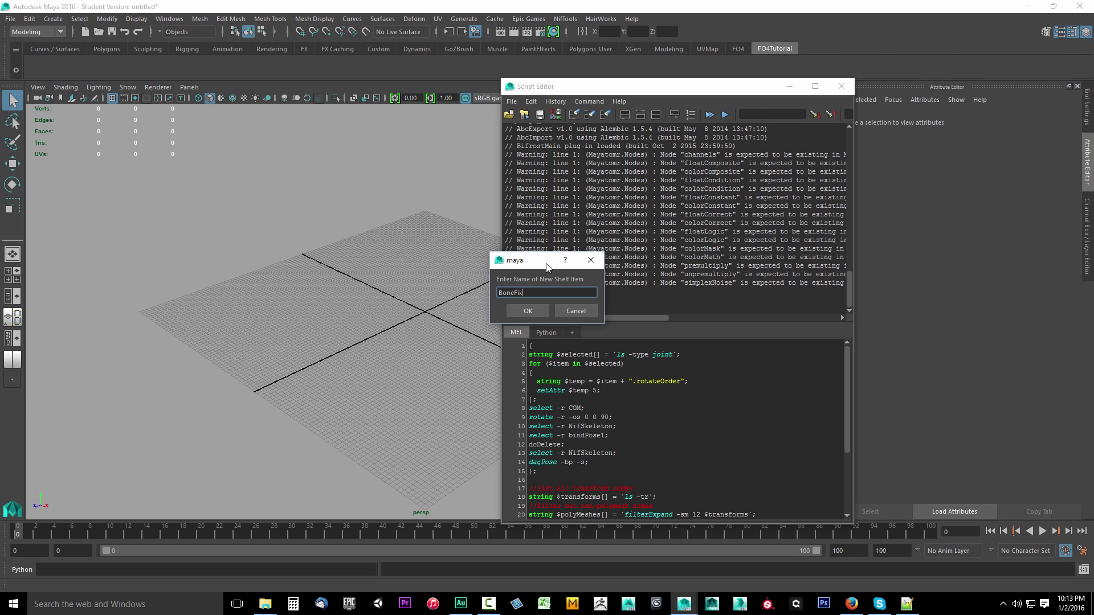
click(528, 311)
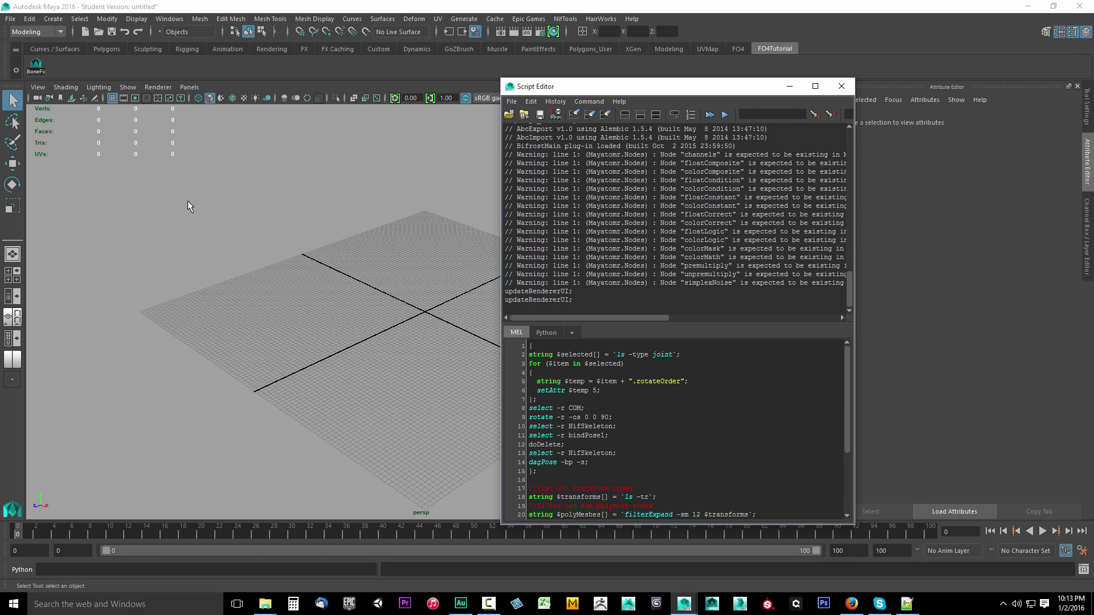
mouse_move(158, 197)
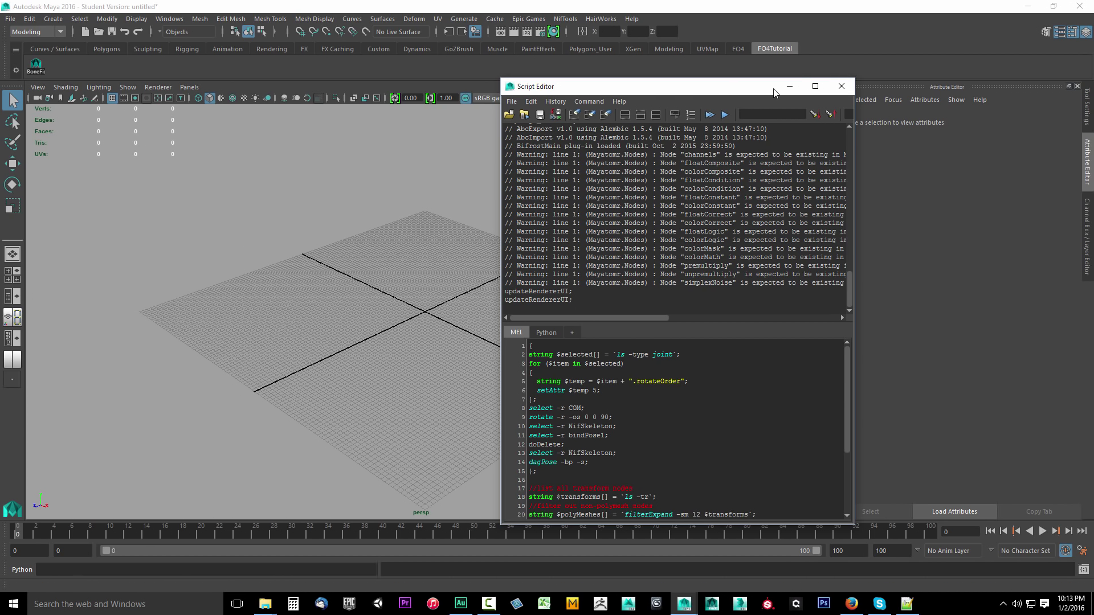
click(839, 86)
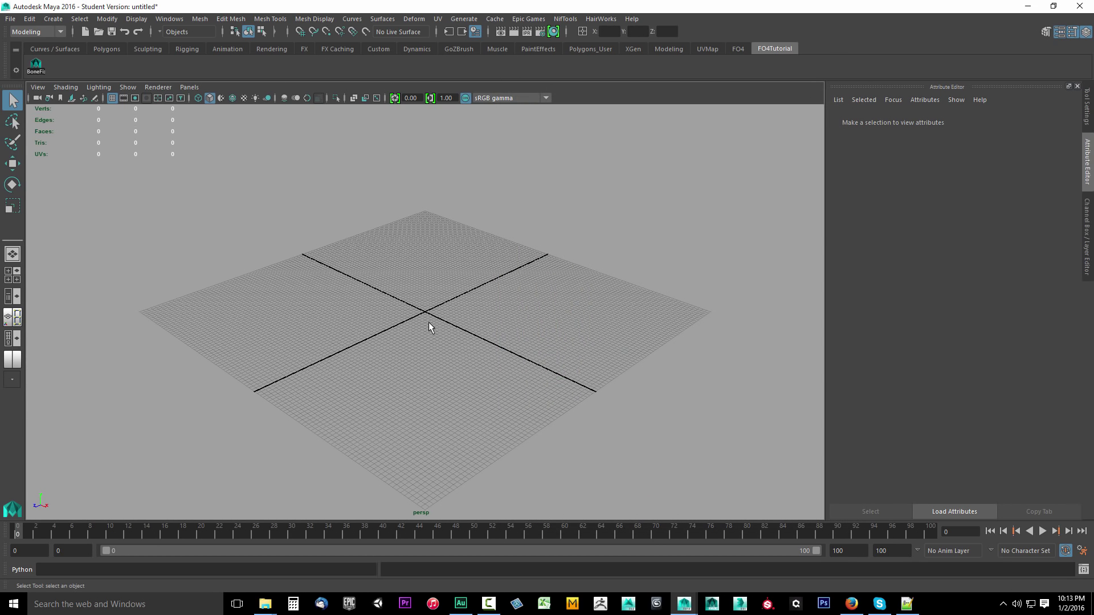
mouse_move(252, 611)
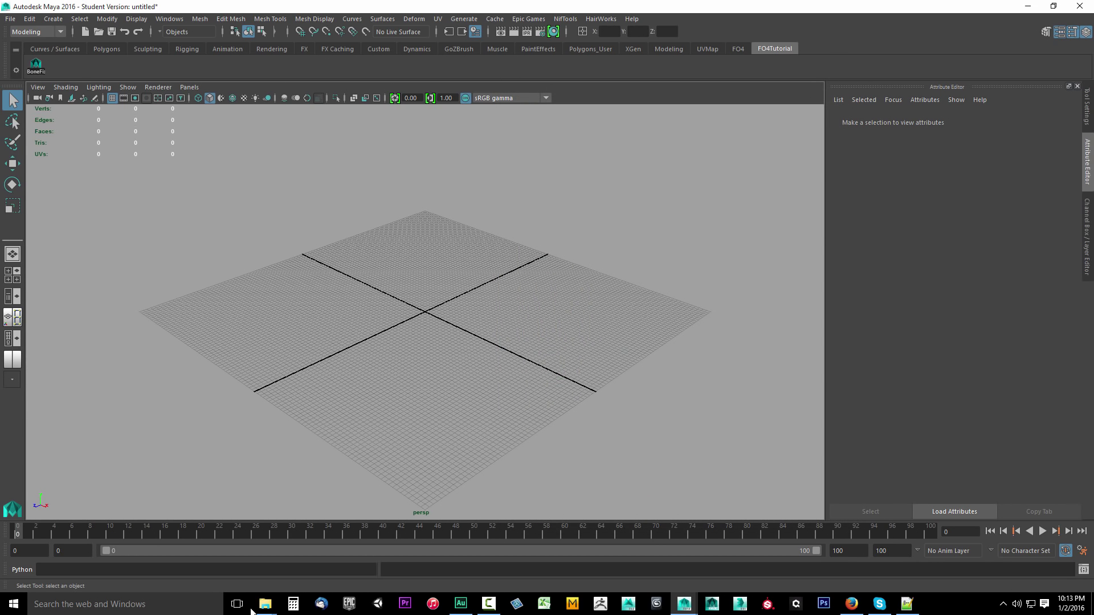
mouse_move(272, 524)
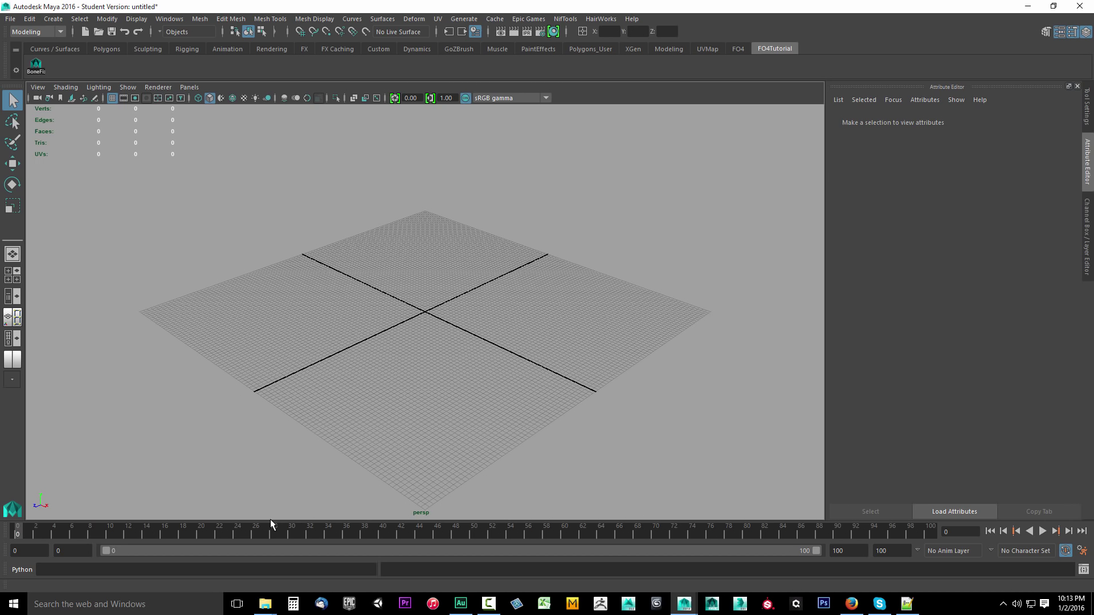
mouse_move(173, 220)
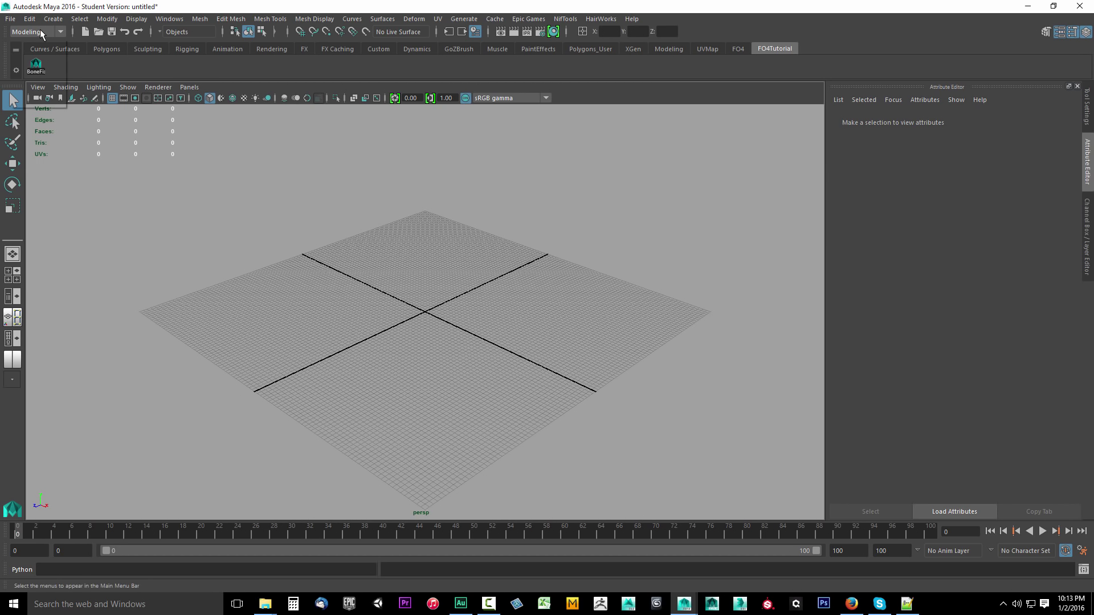
- Switch the menu set to Rigging and bring up the Skin menu
click(37, 31)
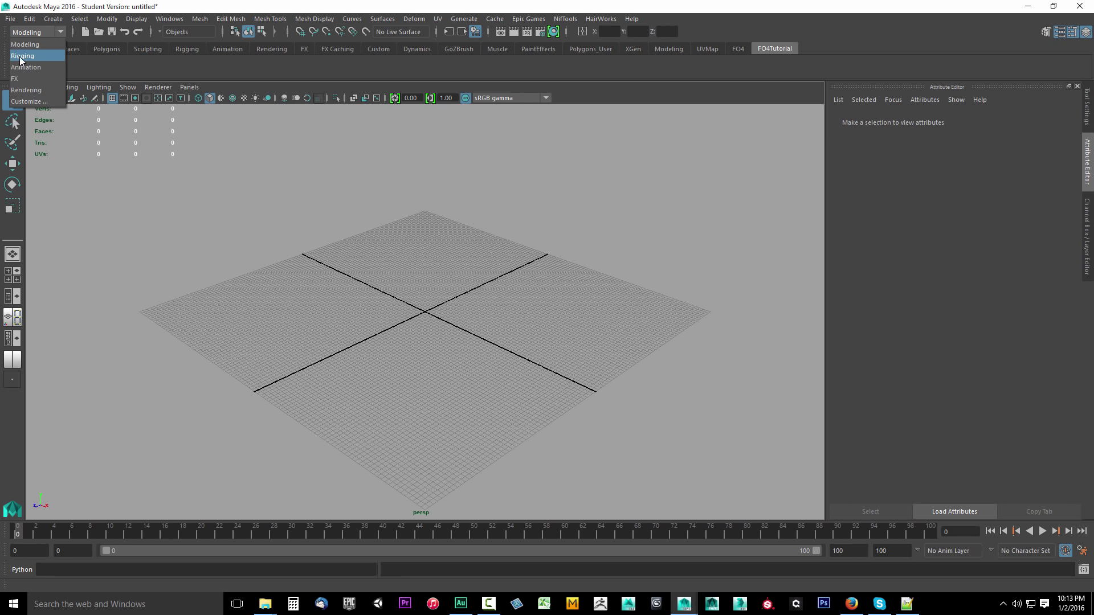
click(23, 56)
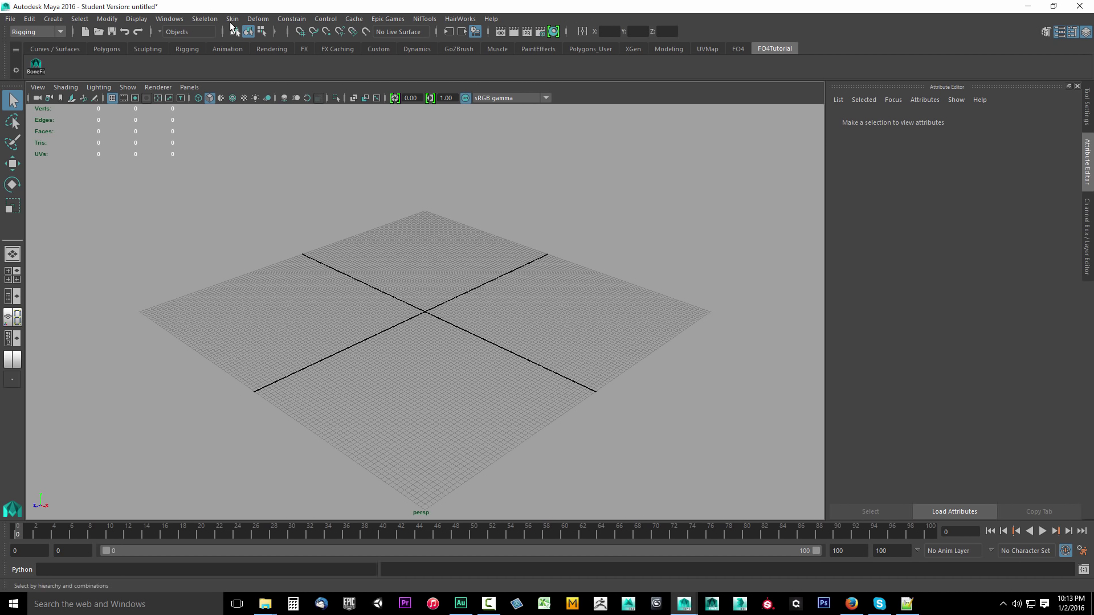
click(231, 19)
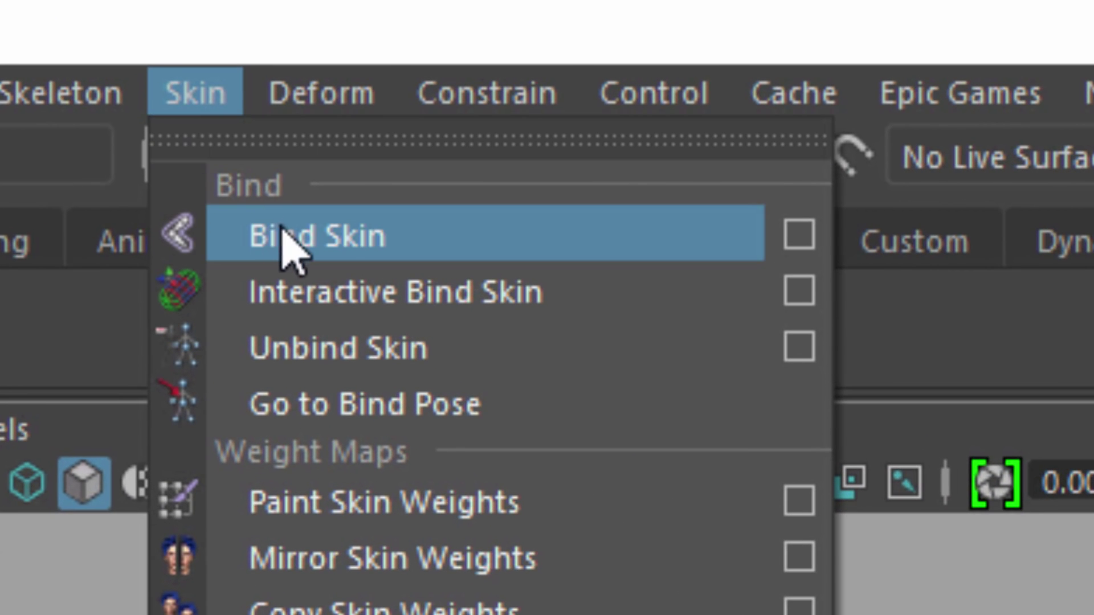
mouse_move(382, 269)
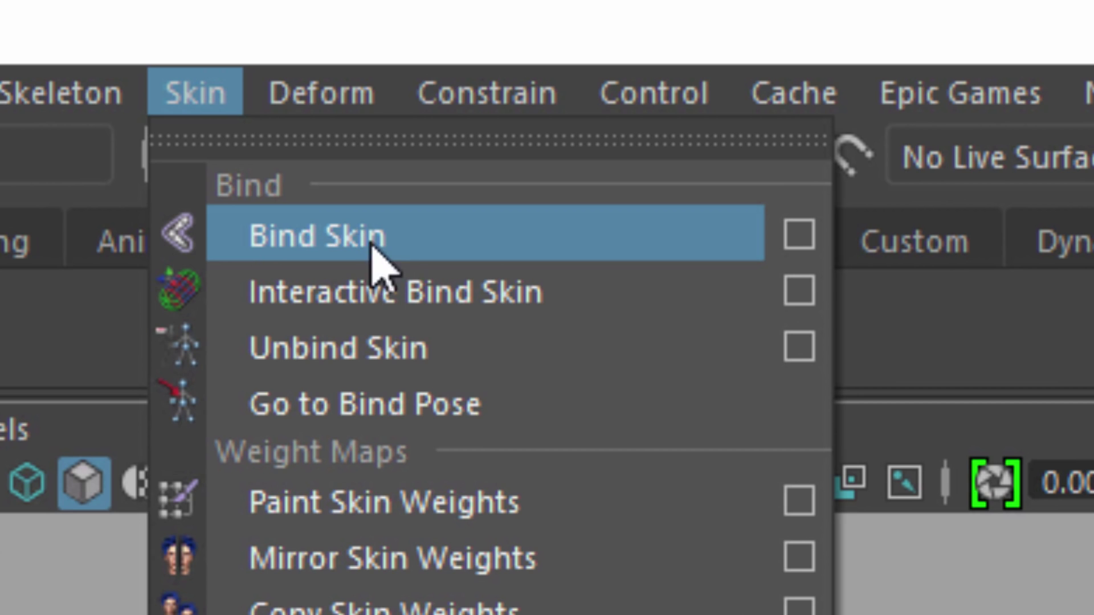
mouse_move(799, 237)
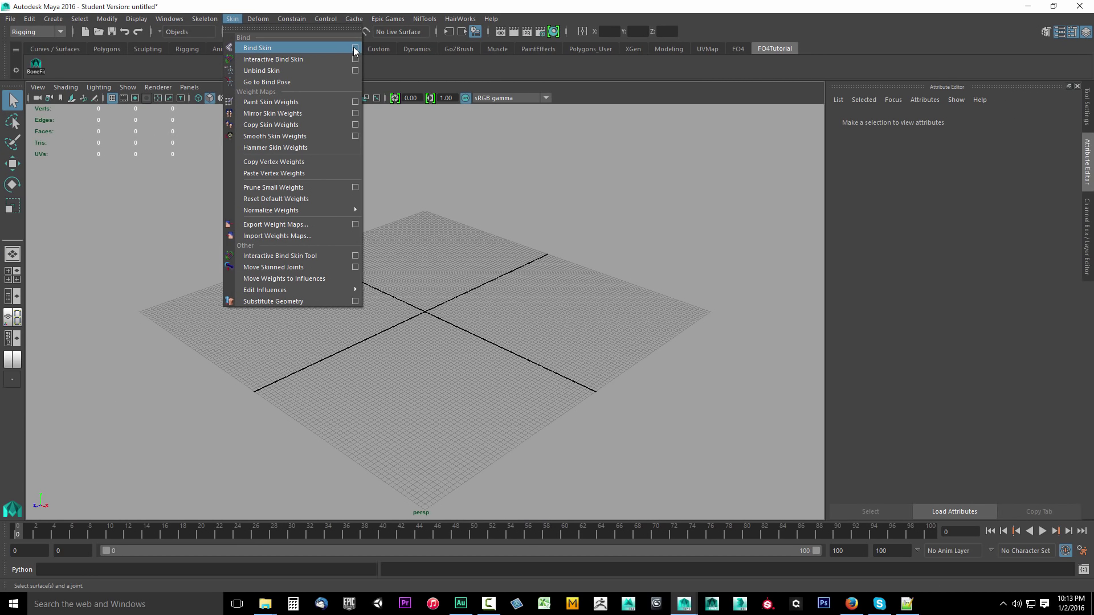
mouse_move(69, 74)
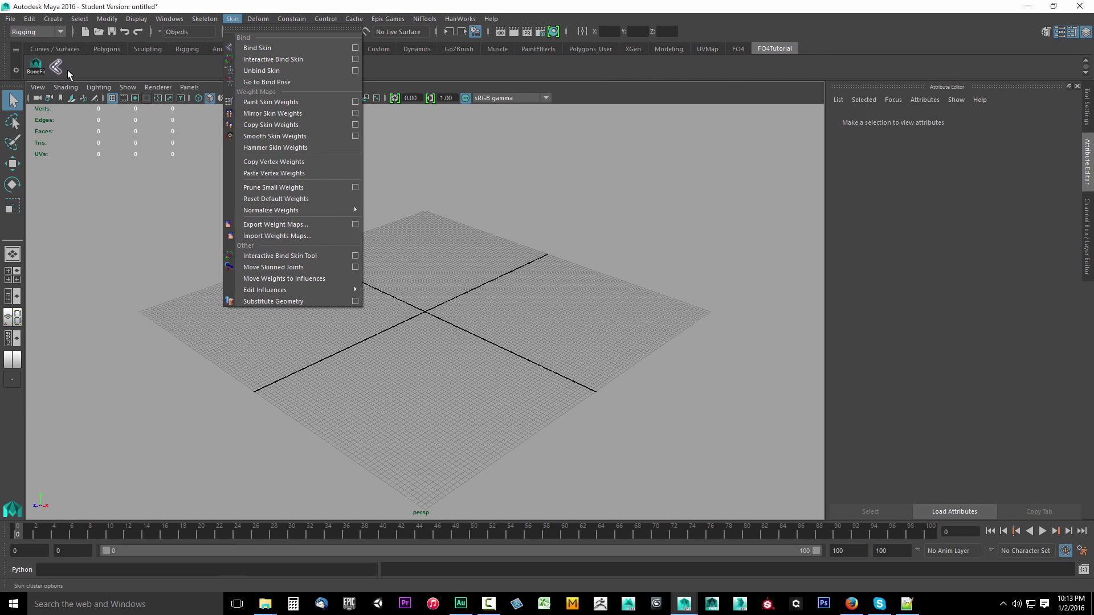
click(355, 48)
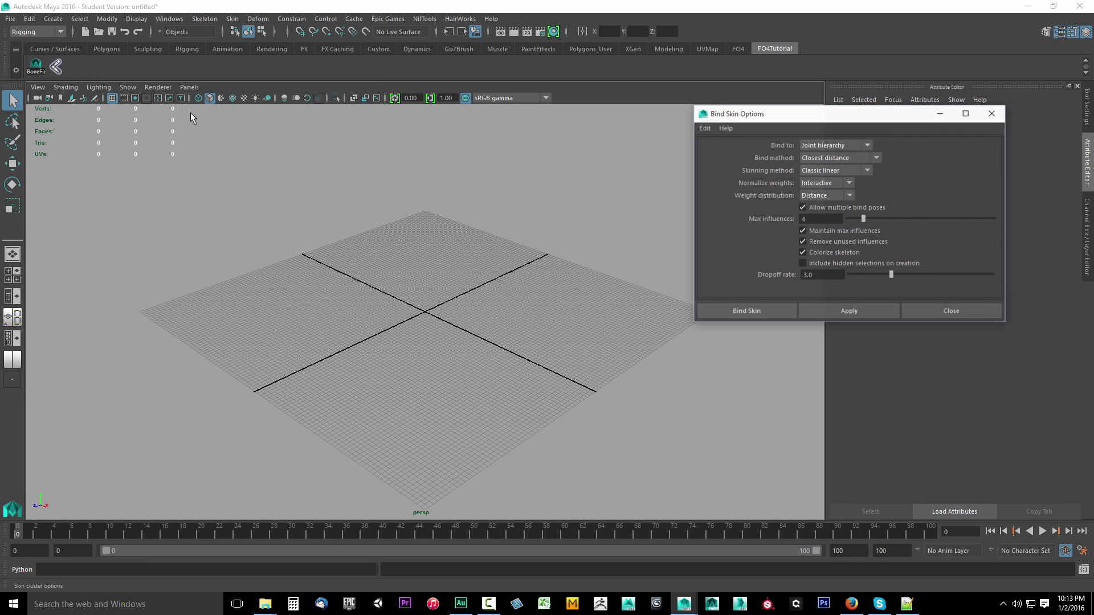
mouse_move(663, 197)
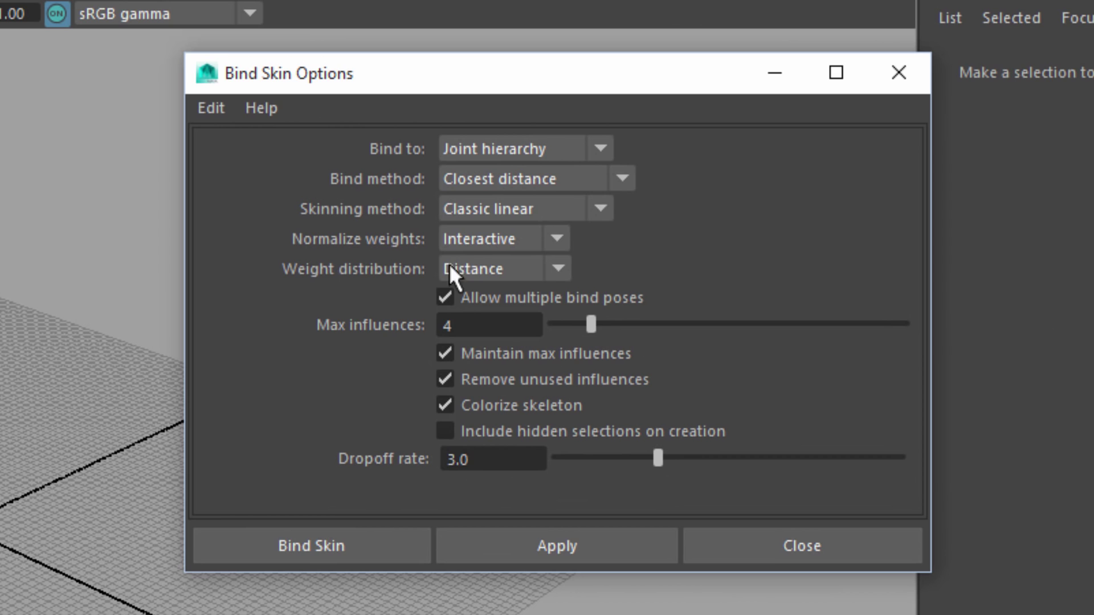
mouse_move(494, 339)
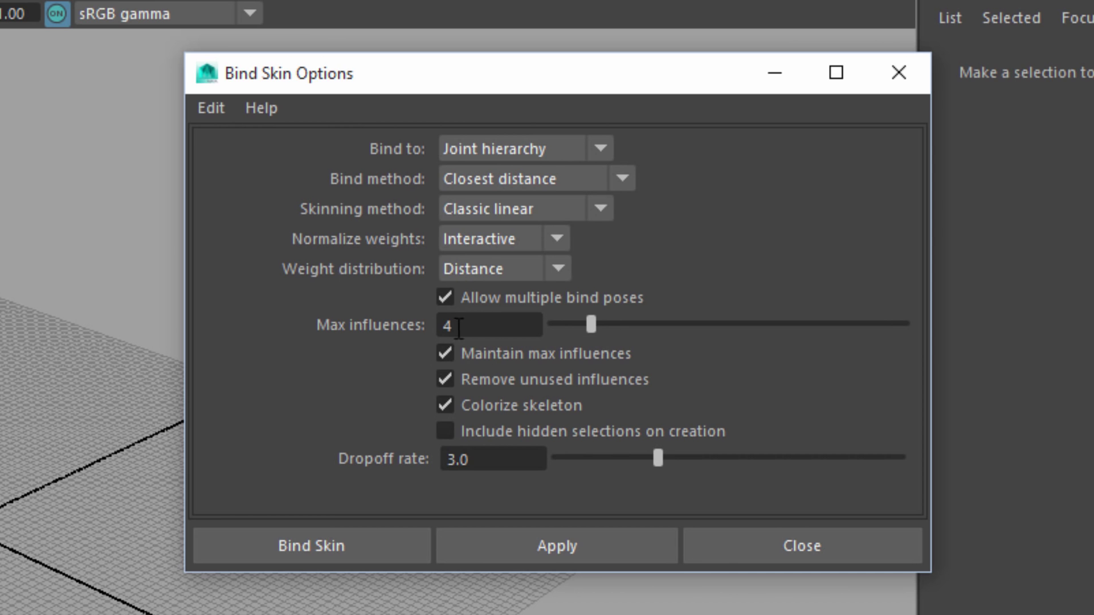
triple_click(453, 325)
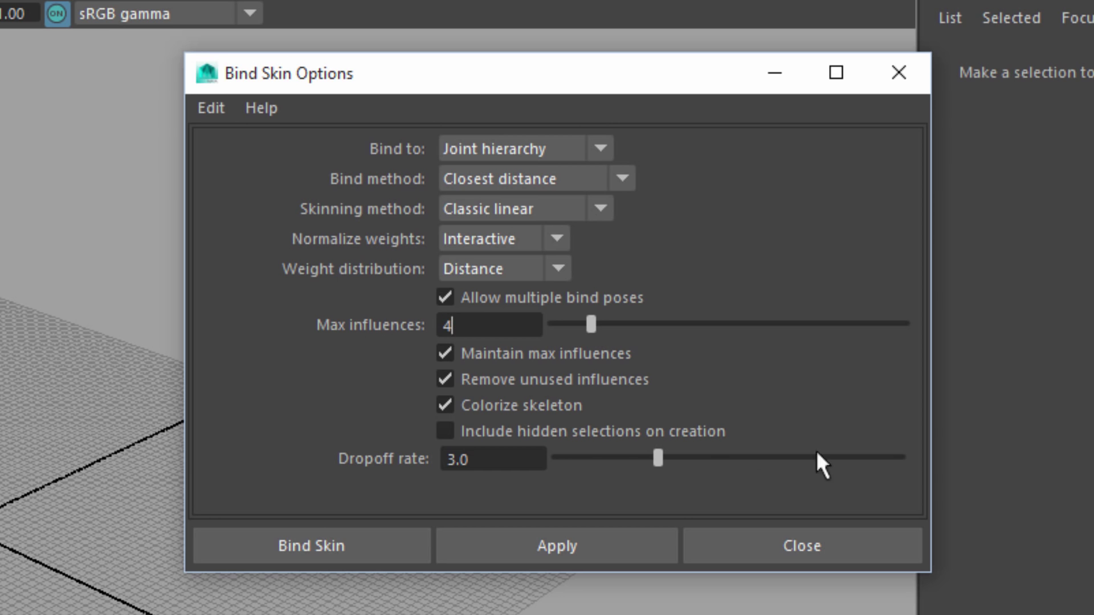
mouse_move(367, 403)
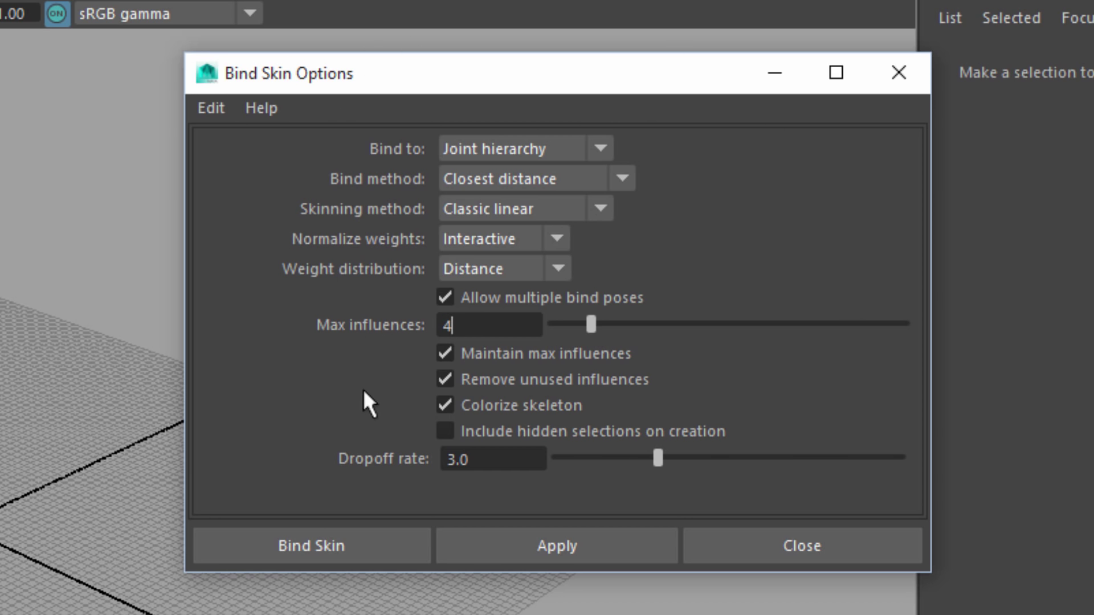
mouse_move(640, 212)
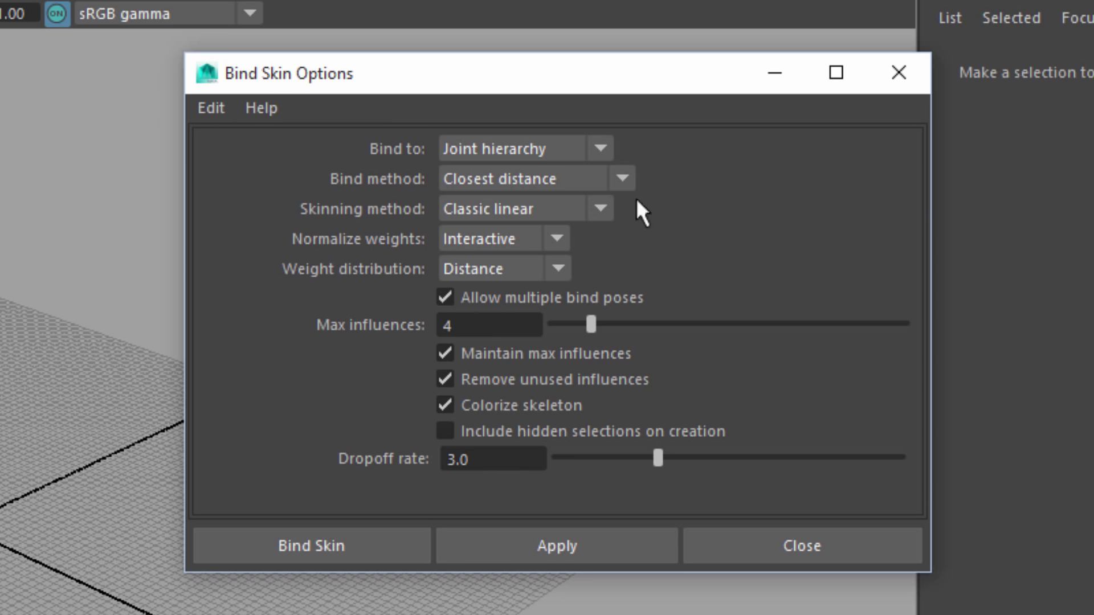
mouse_move(371, 412)
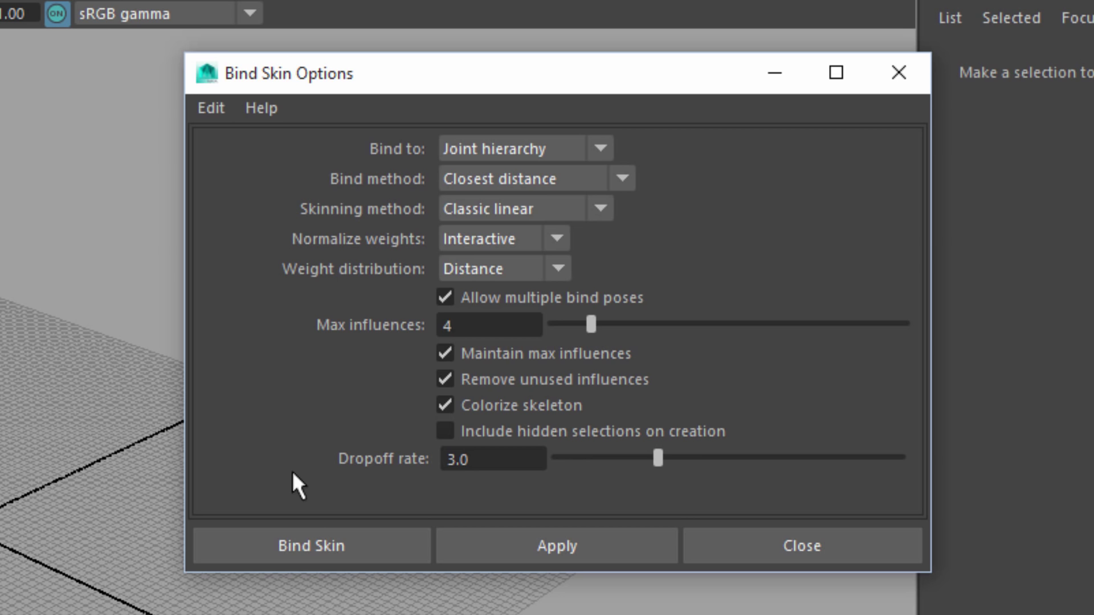
click(488, 326)
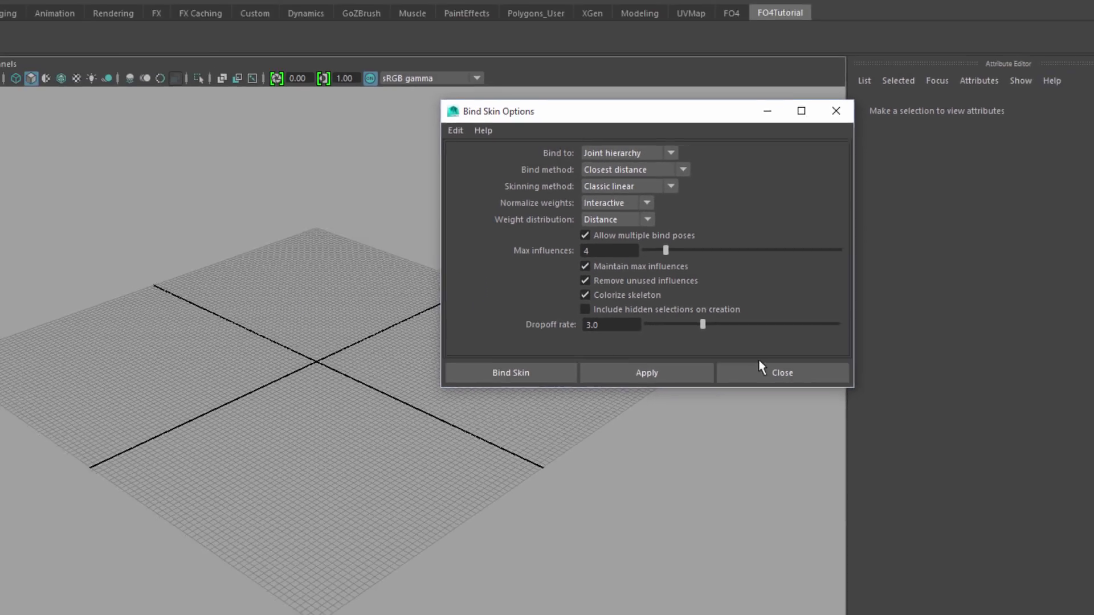
click(781, 372)
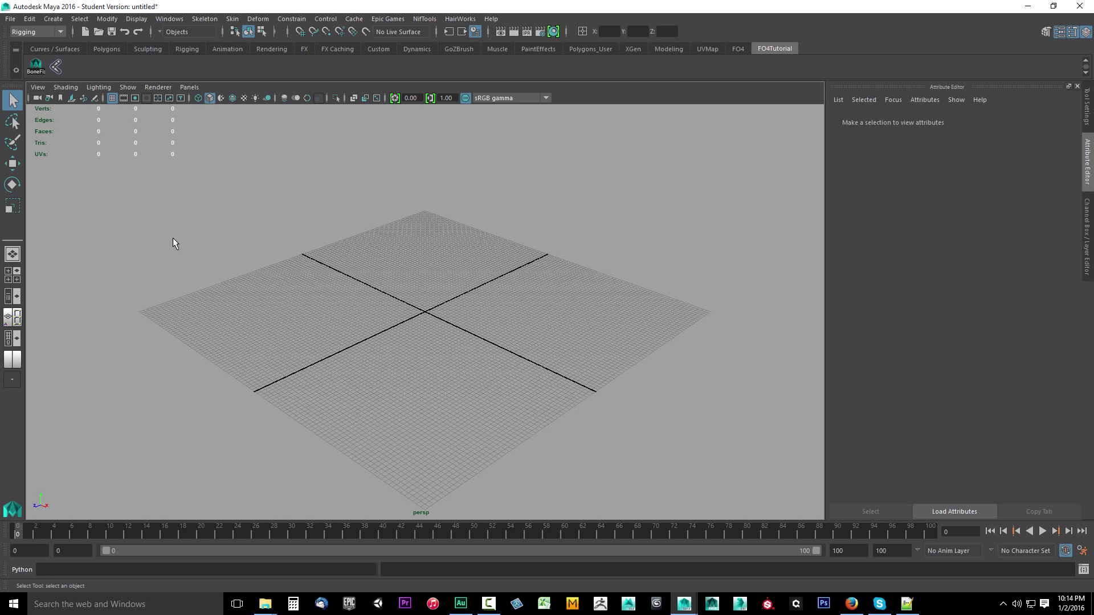
mouse_move(248, 270)
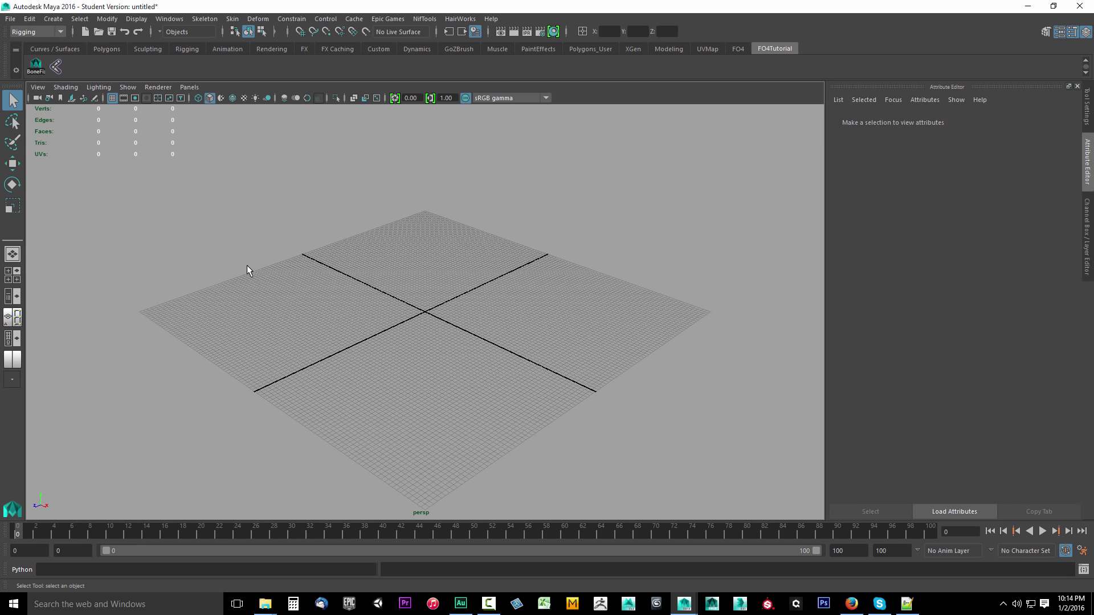
- Check the Copy Skin Weights options from the Skin menu, then close that window
click(231, 19)
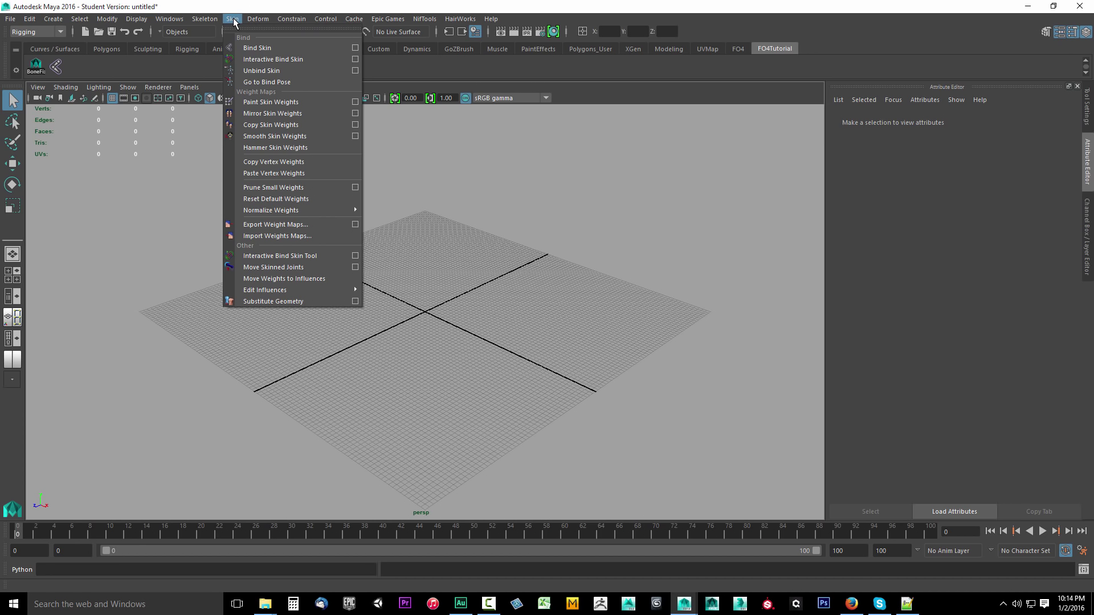
mouse_move(276, 124)
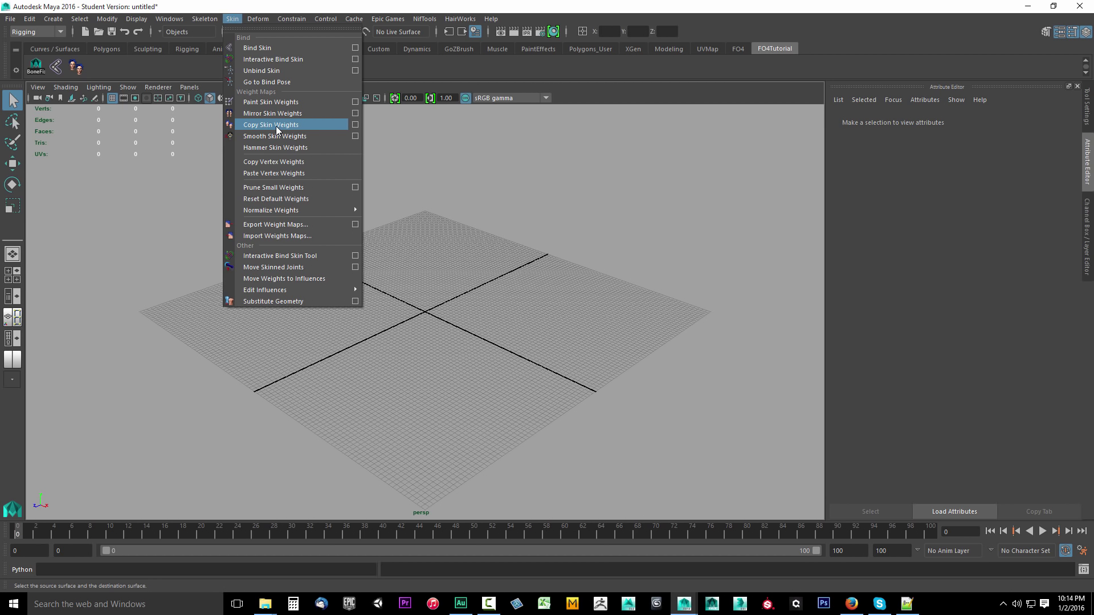
mouse_move(286, 127)
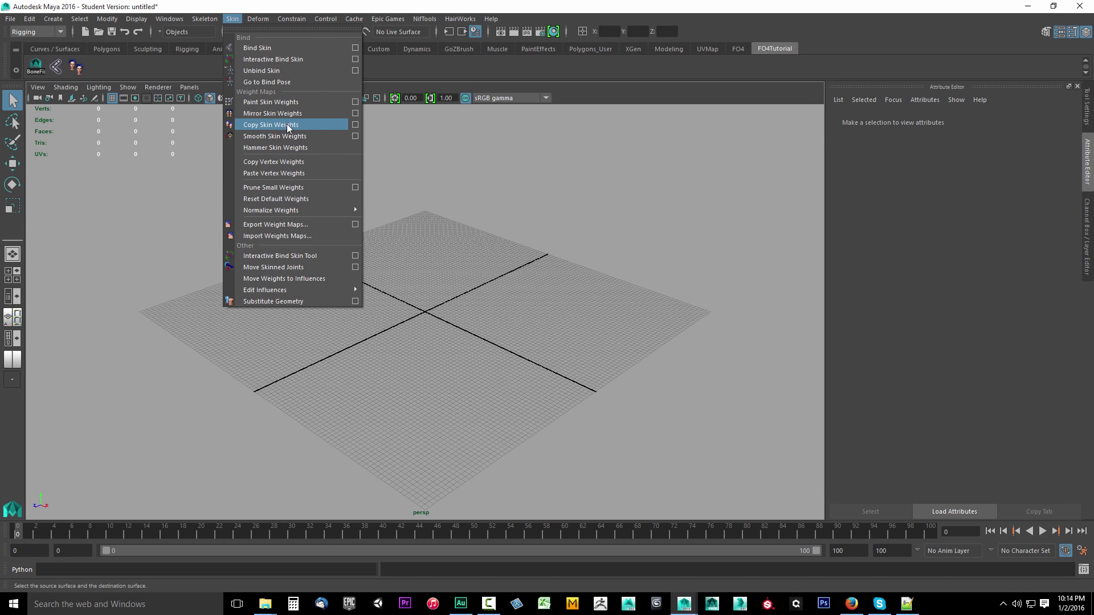
click(354, 124)
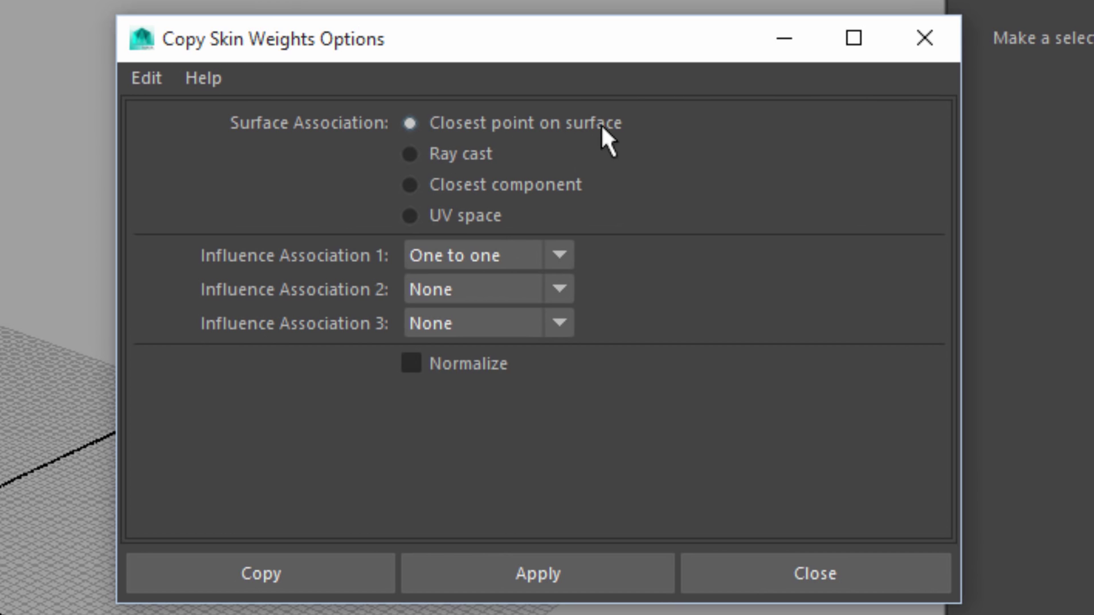
mouse_move(414, 272)
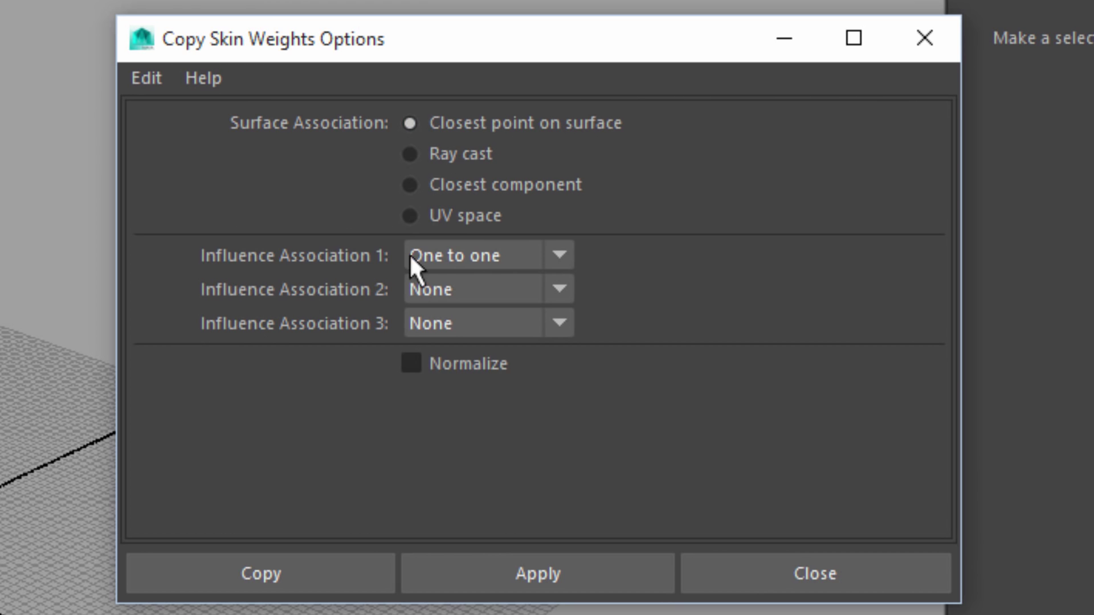
mouse_move(501, 270)
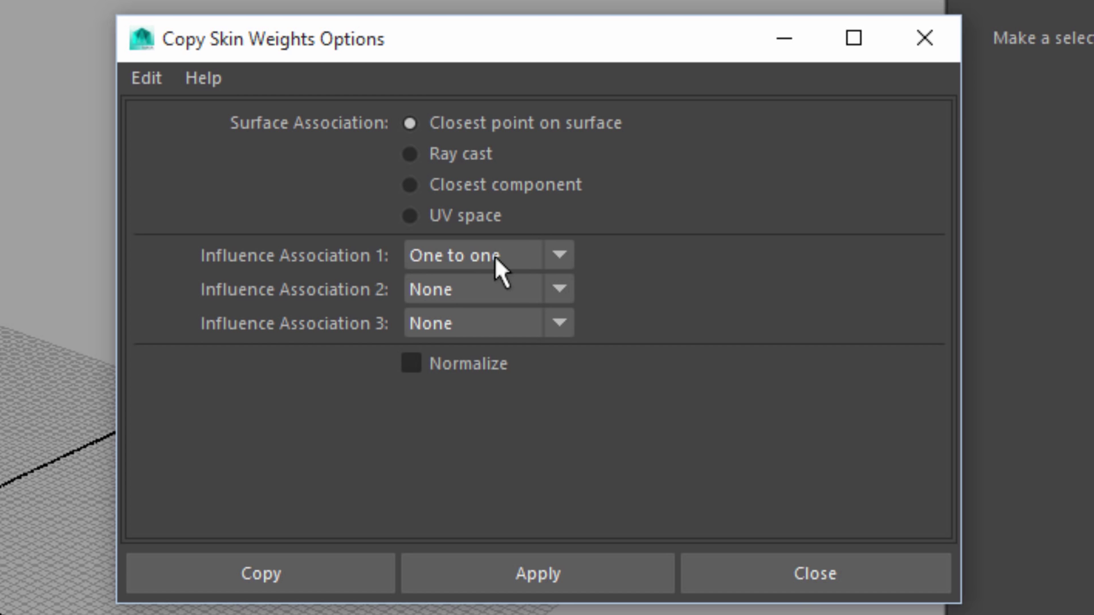
click(814, 574)
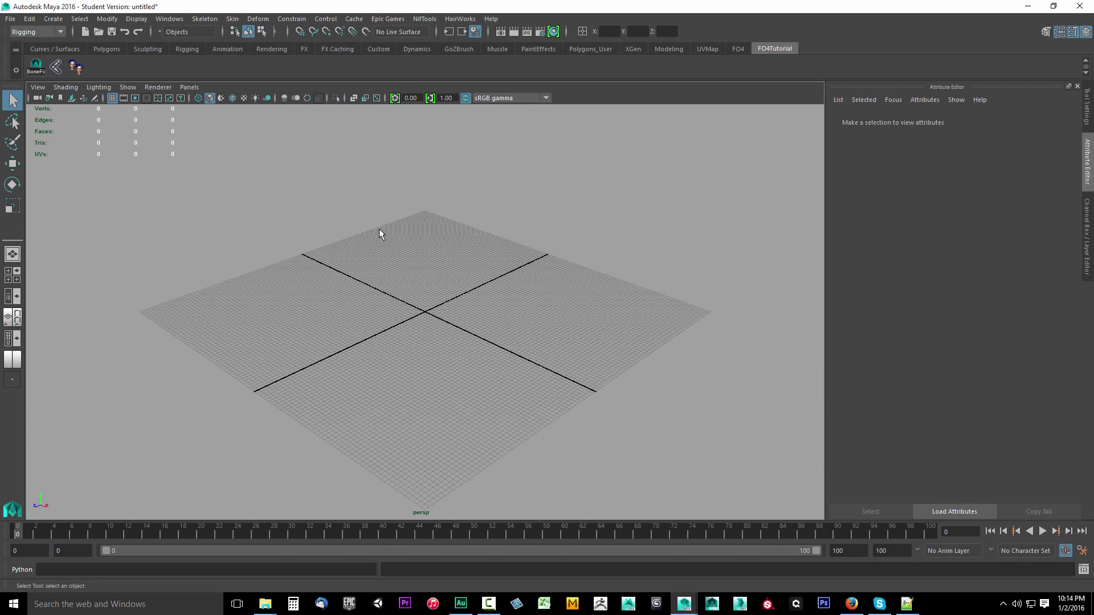
mouse_move(127, 65)
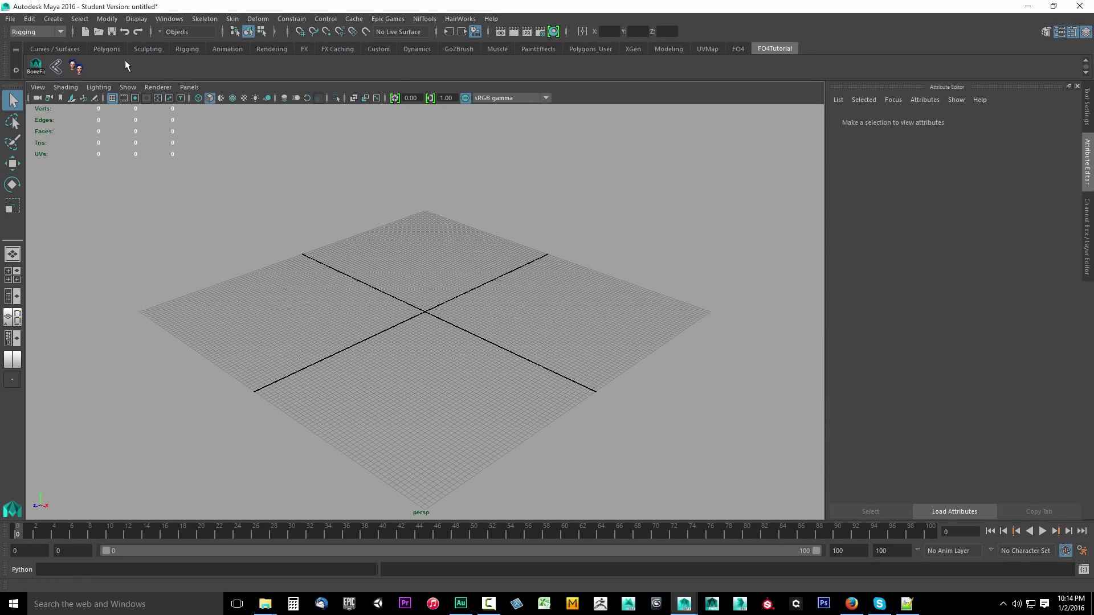
mouse_move(227, 229)
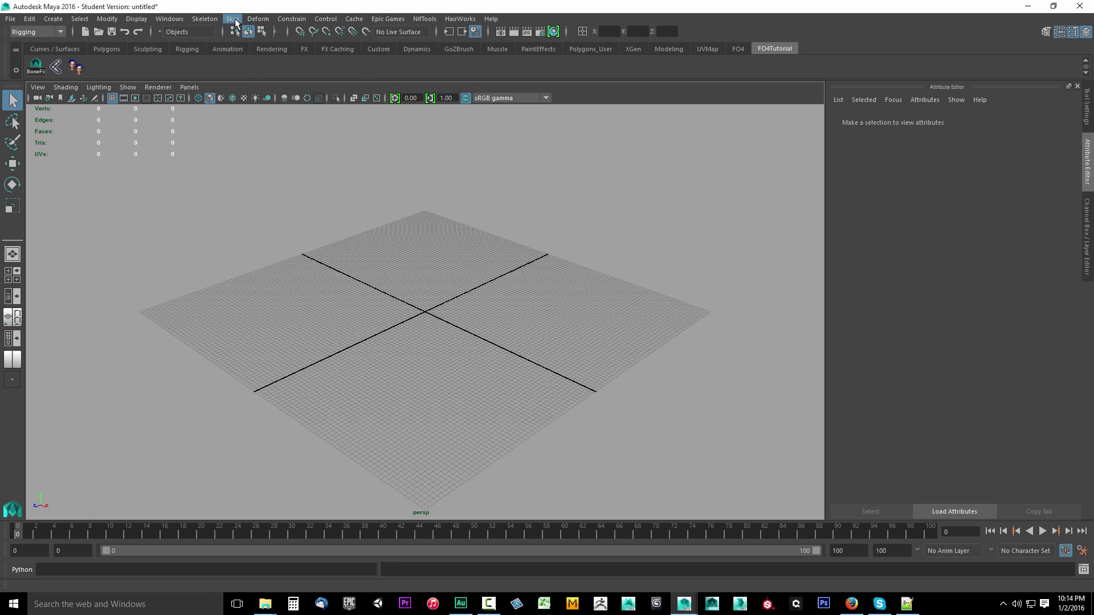
- Bring up the Skin menu to reach Remove Unused Influences
click(232, 18)
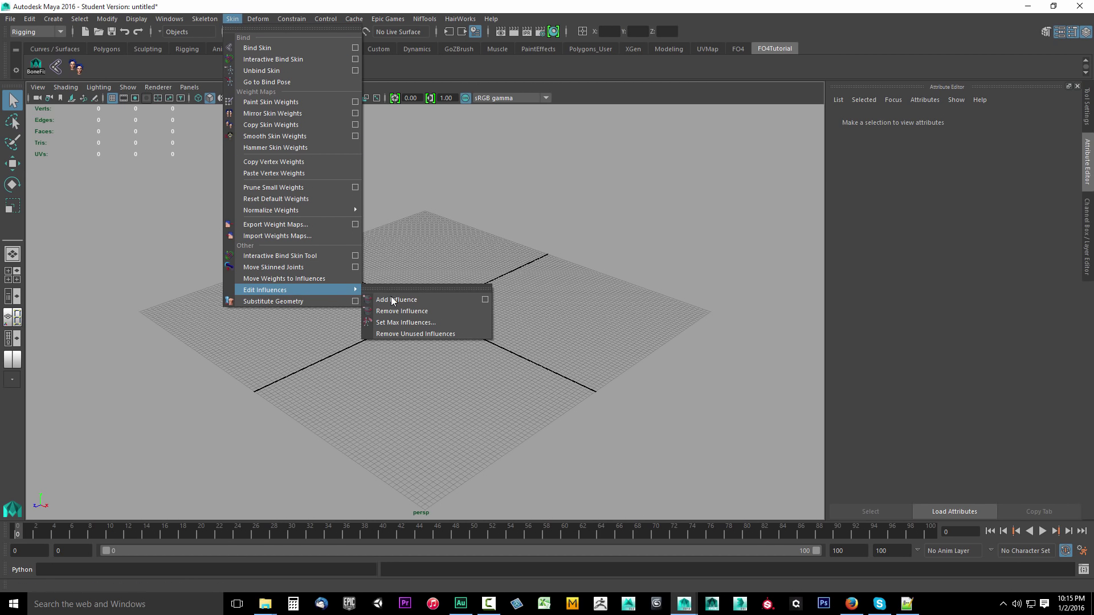
mouse_move(414, 333)
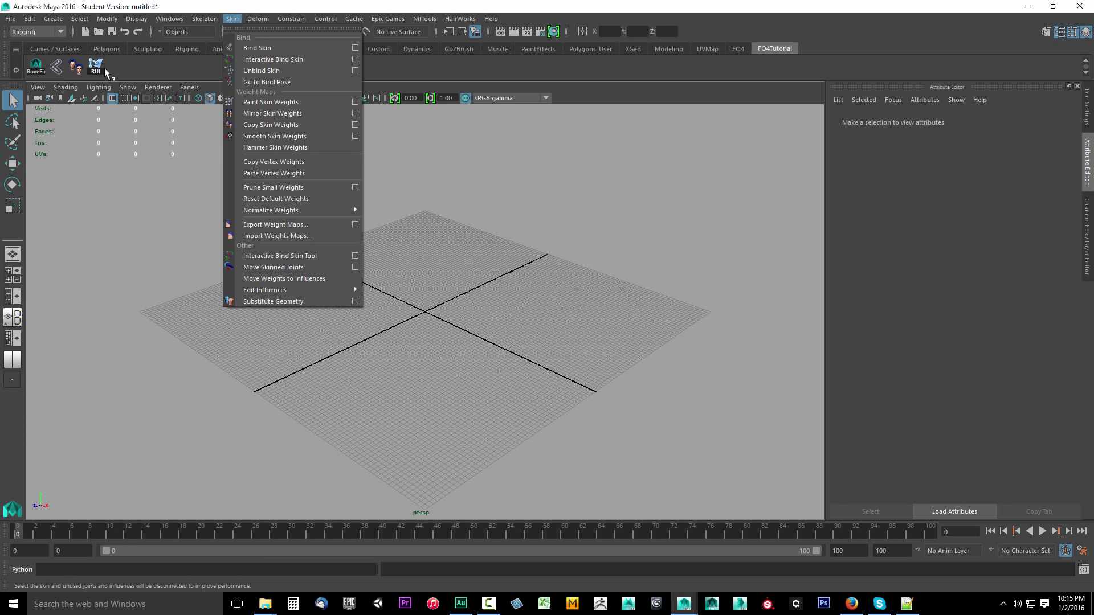
mouse_move(249, 388)
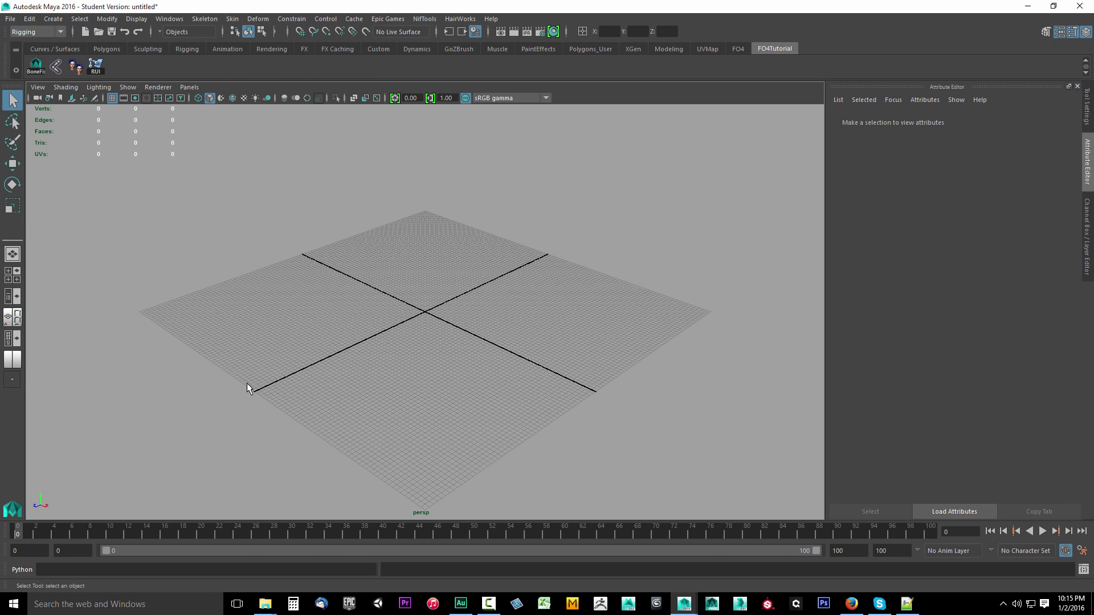
mouse_move(276, 328)
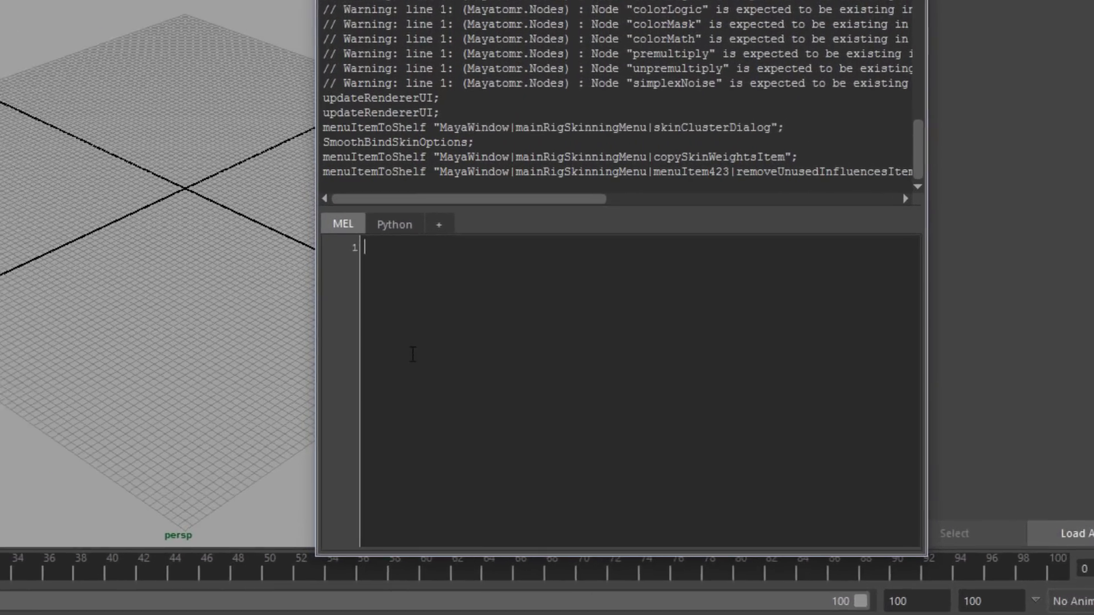
- Enter the MEL command abWeightLifter; in the Script Editor and bring up its File menu
text(ab)
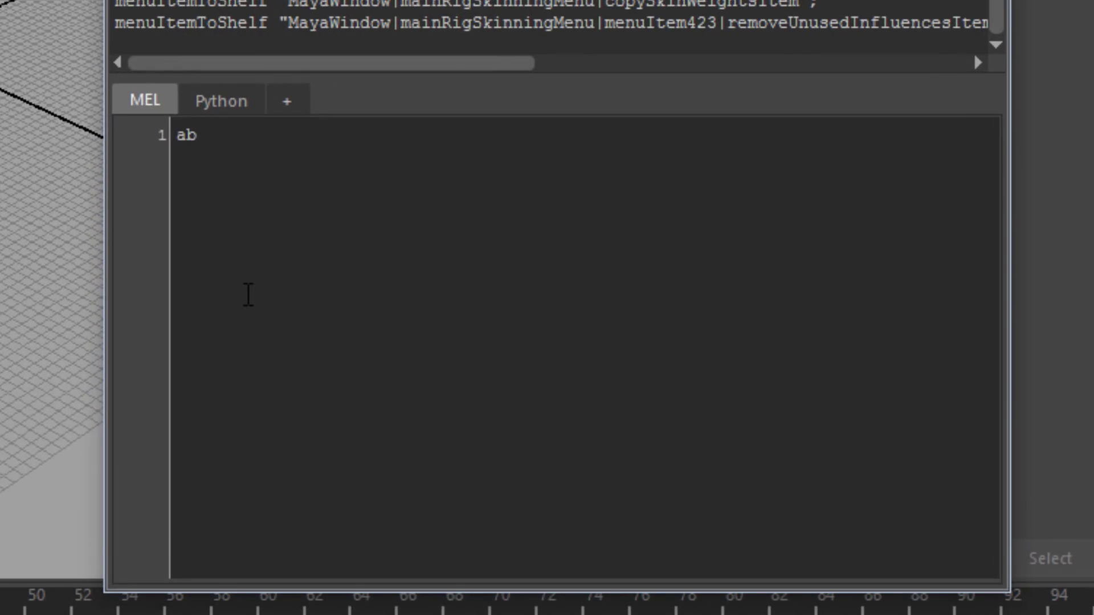
text(WeightLifter)
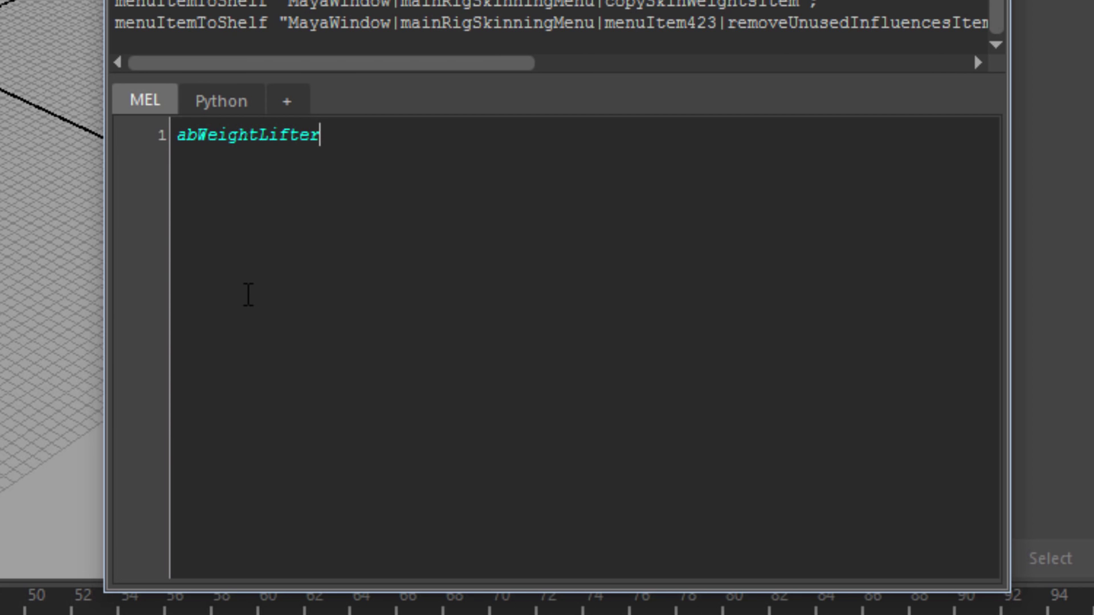
text(;)
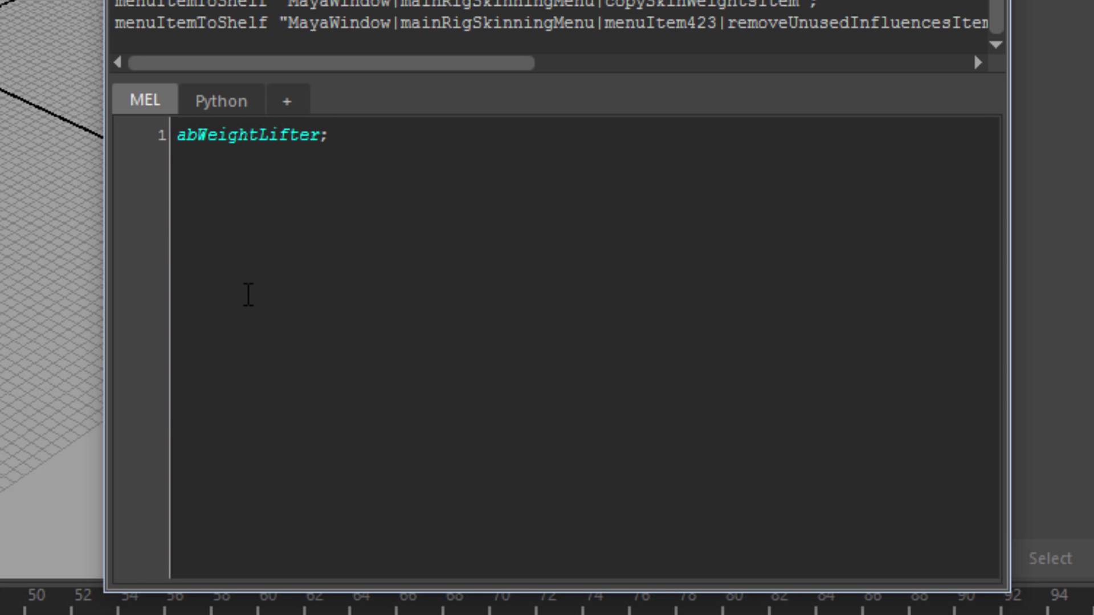
mouse_move(347, 143)
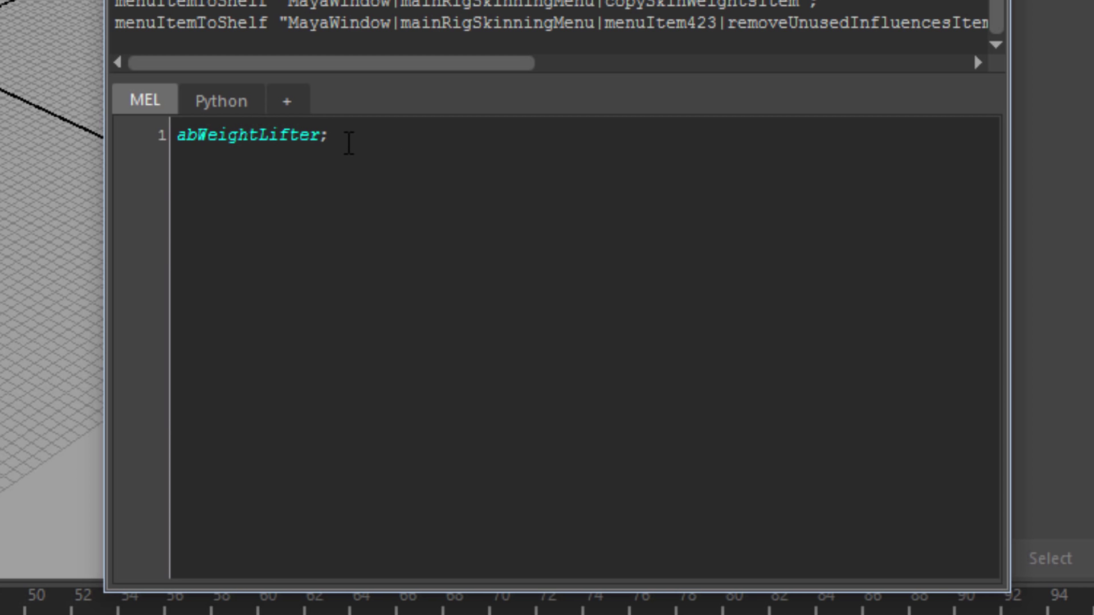
key(Backspace)
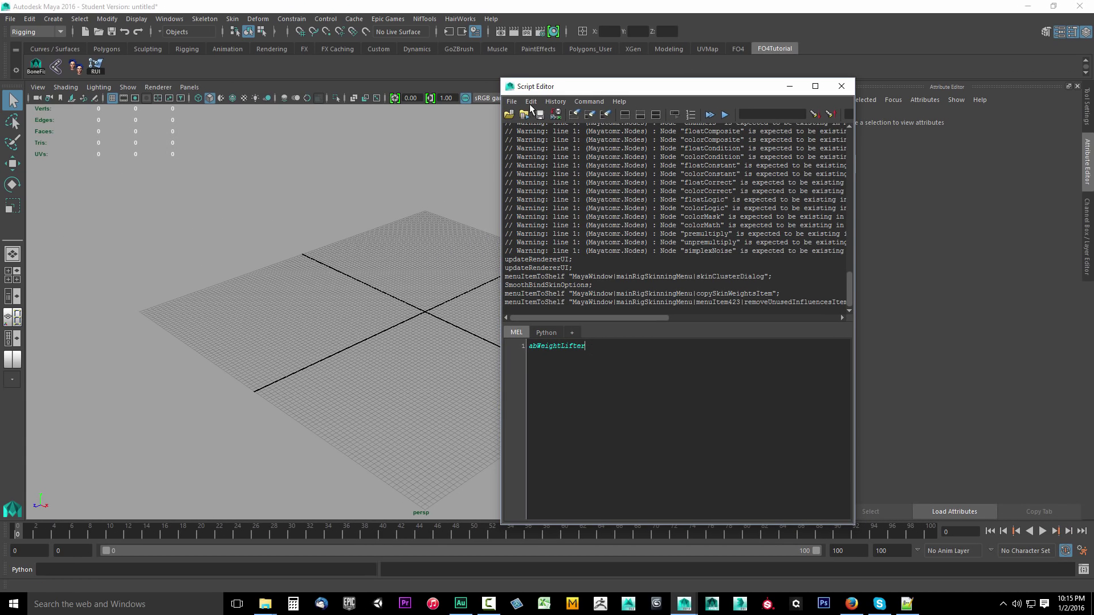
click(510, 101)
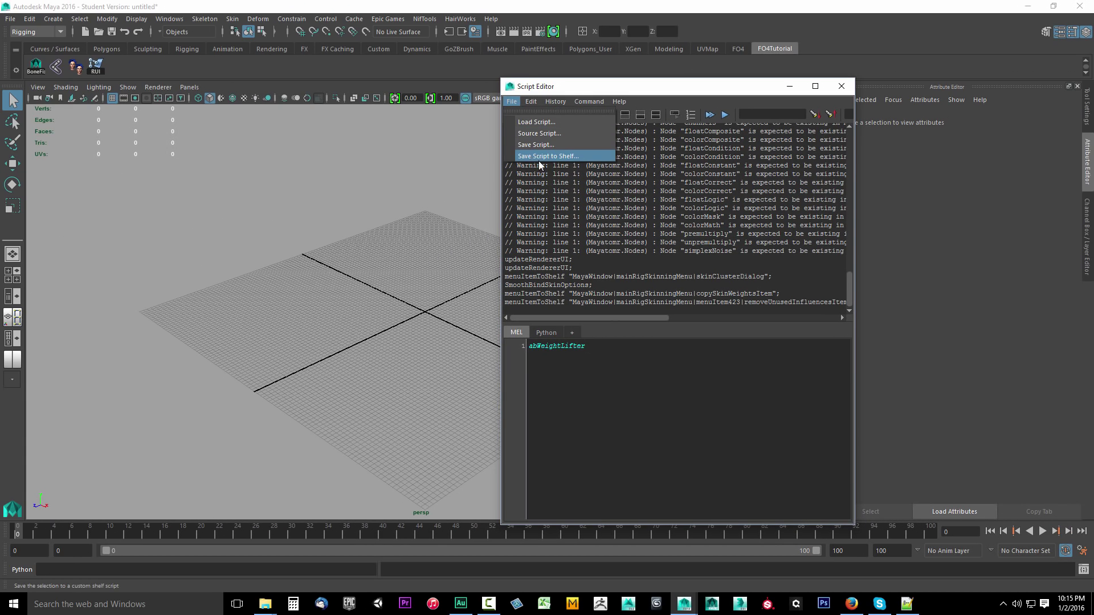
- Save the abWeightLifter script as an abWeight shelf button and close the Script Editor
click(548, 156)
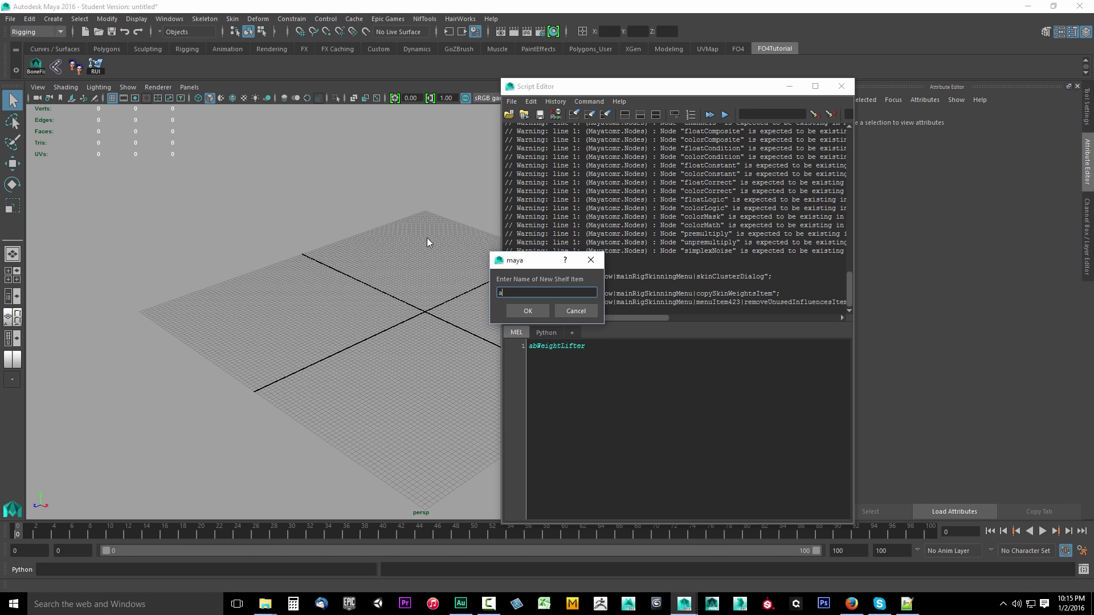
text(bWeight)
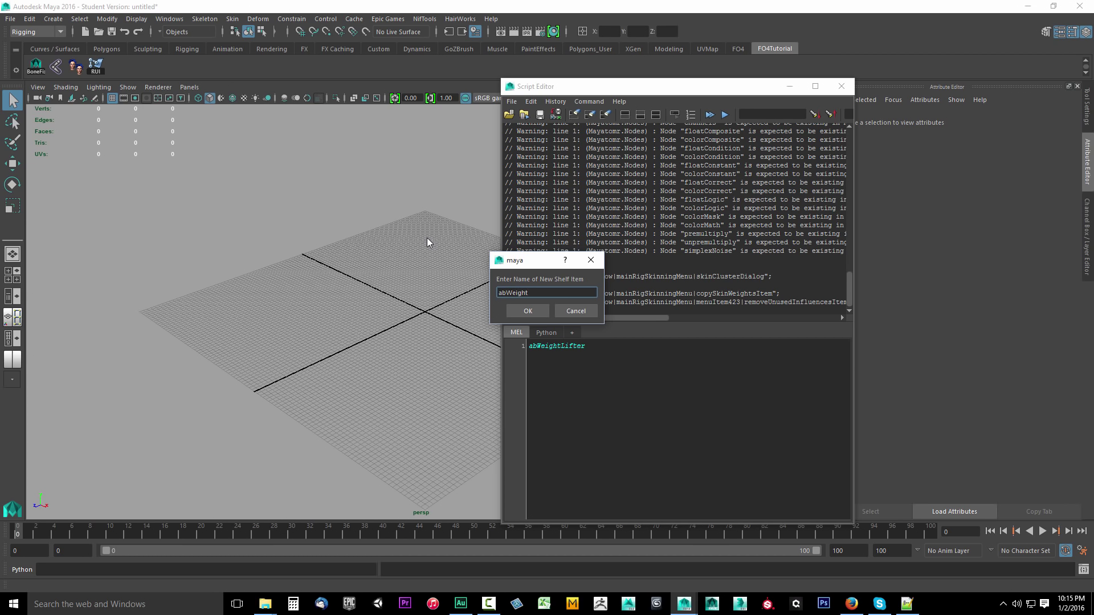
click(527, 311)
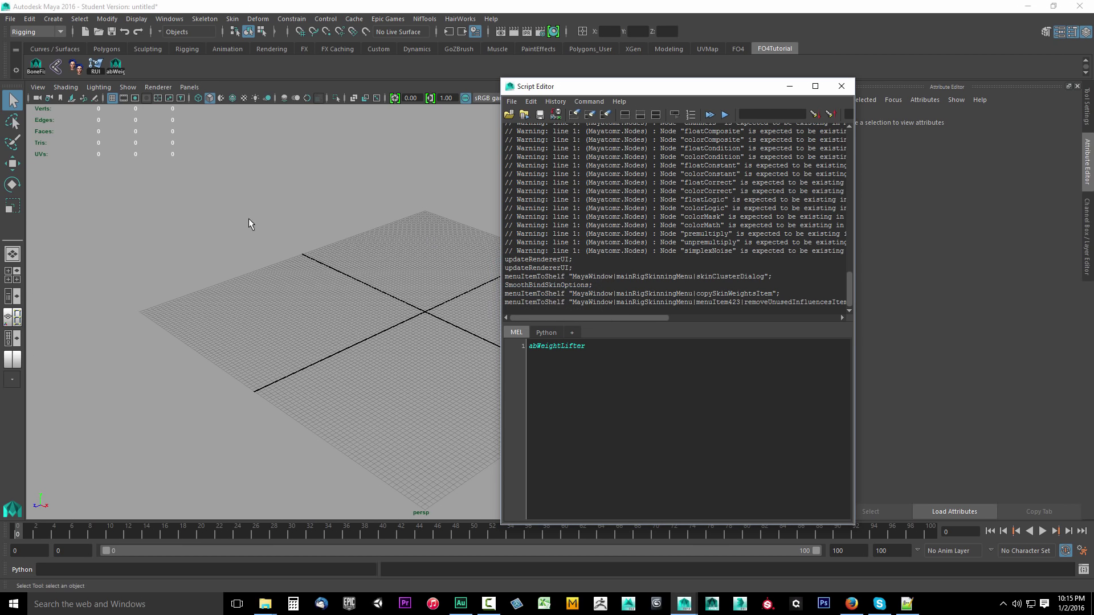
click(840, 86)
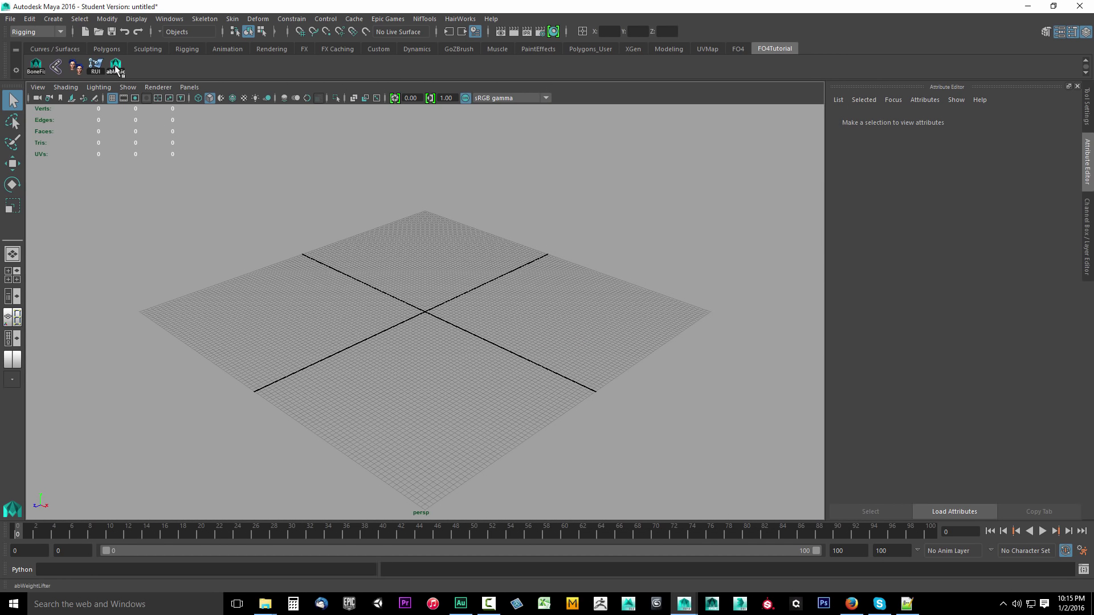
click(115, 64)
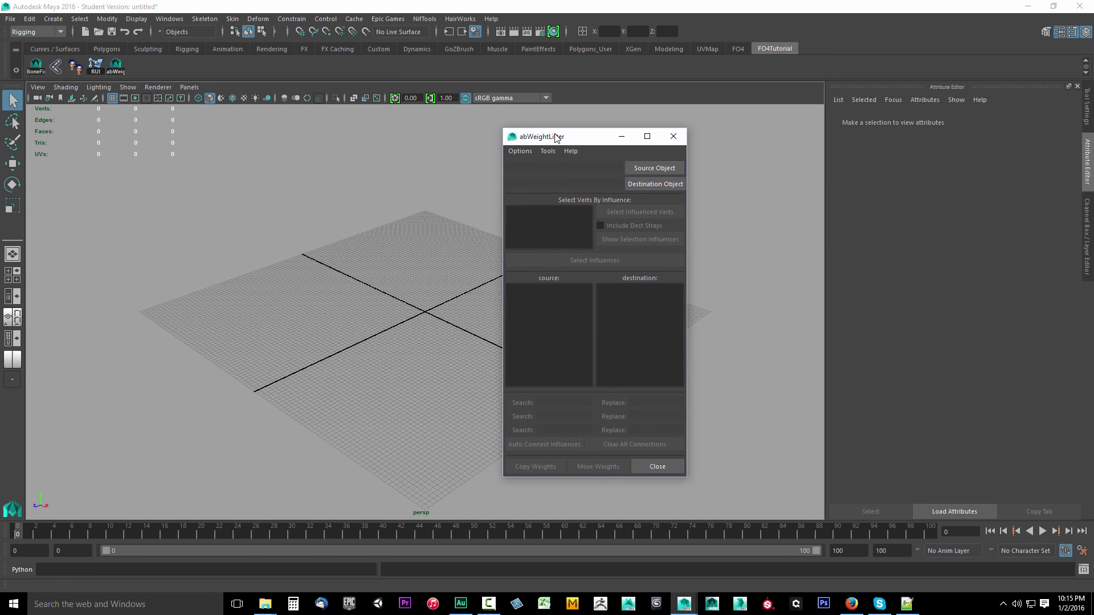
drag(555, 136, 517, 136)
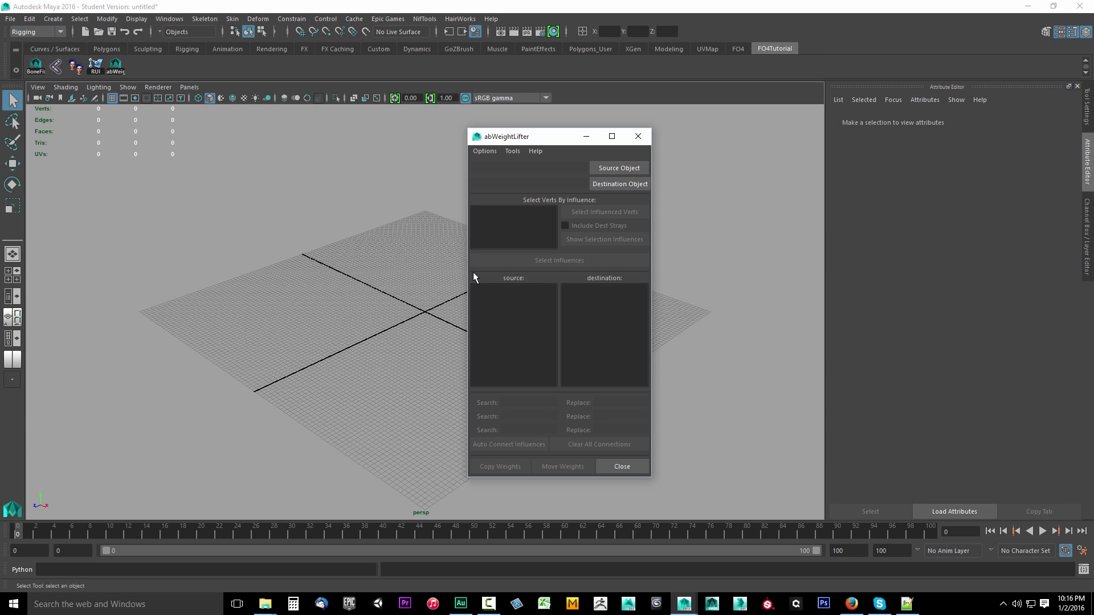
mouse_move(620, 466)
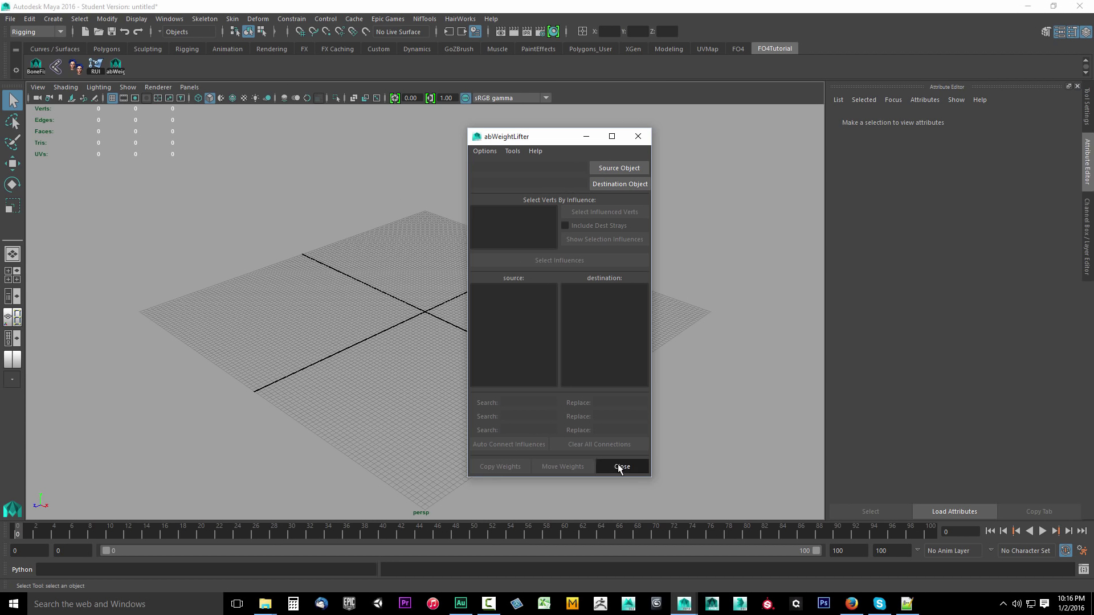
click(620, 466)
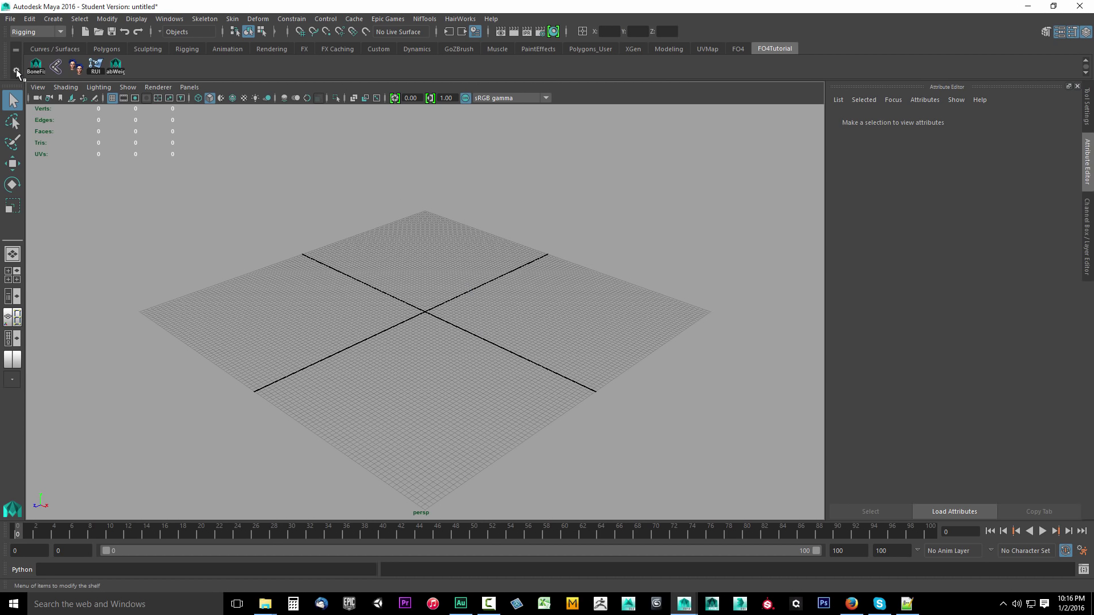
- Save all shelves and show the Channel Box / Layer Editor in the side panel
click(17, 73)
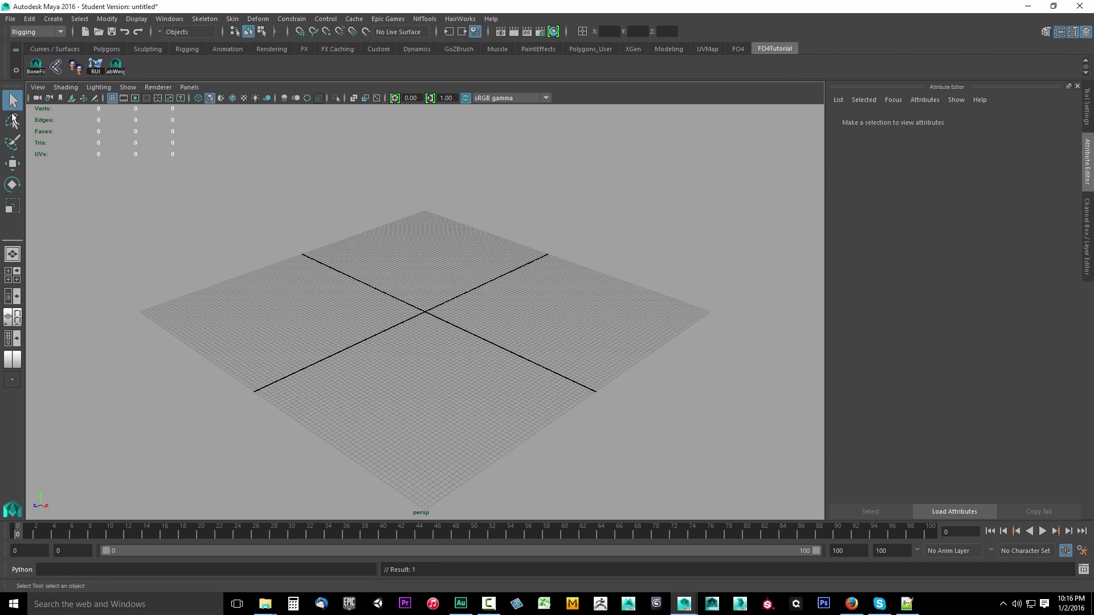
mouse_move(275, 120)
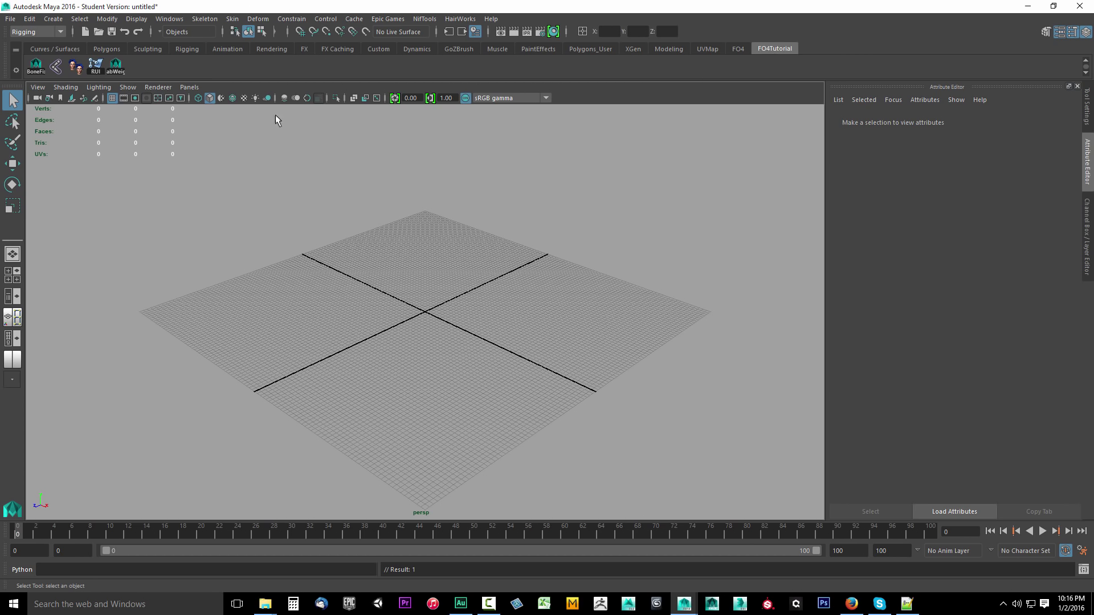
click(736, 48)
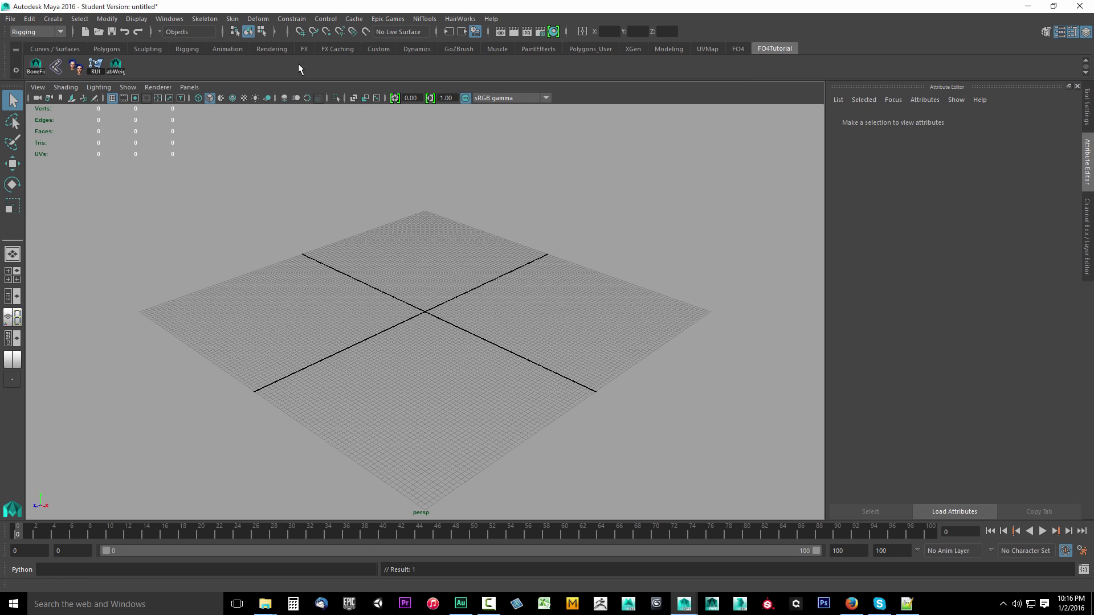
mouse_move(467, 301)
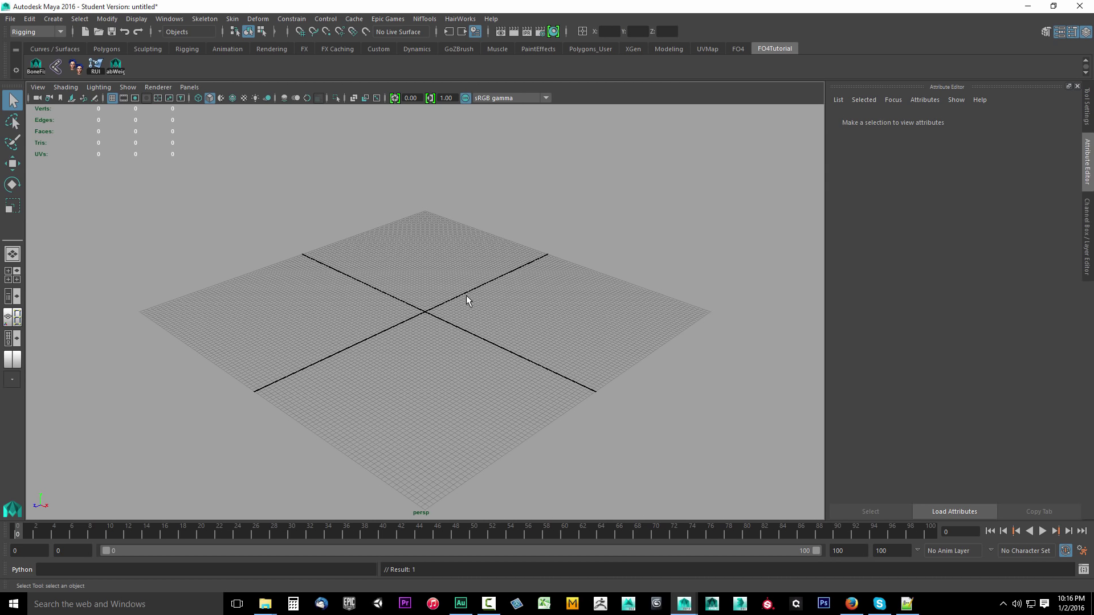
mouse_move(478, 245)
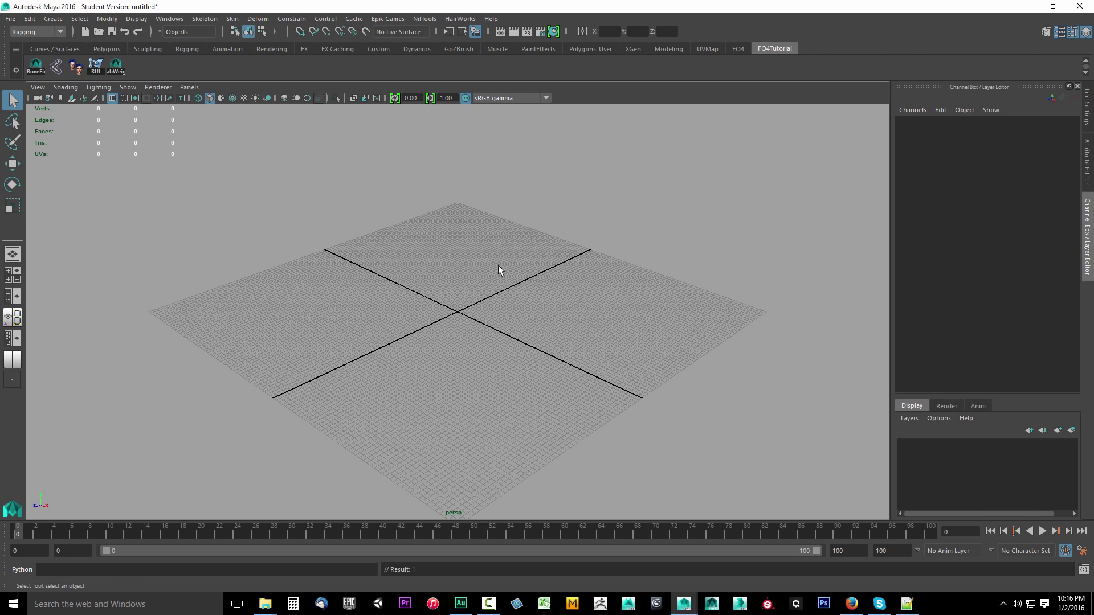
mouse_move(579, 305)
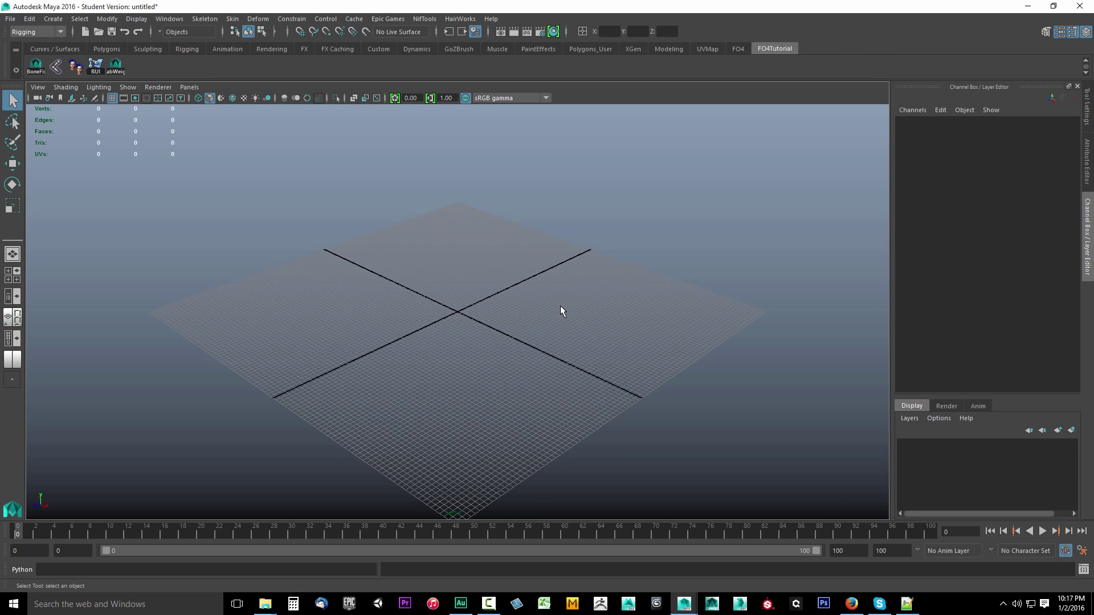
mouse_move(516, 326)
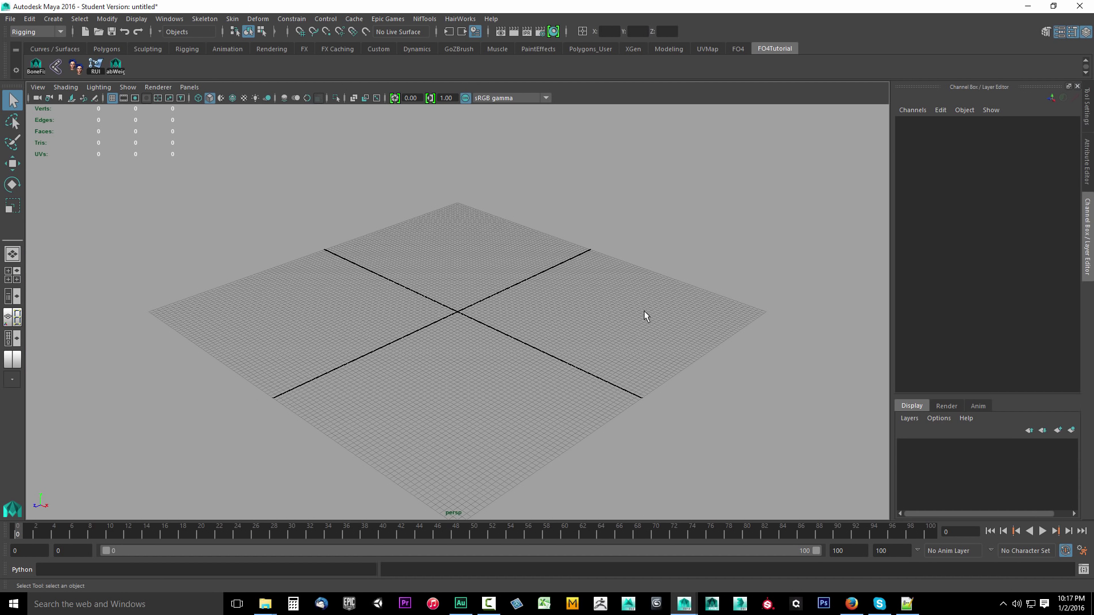
mouse_move(258, 272)
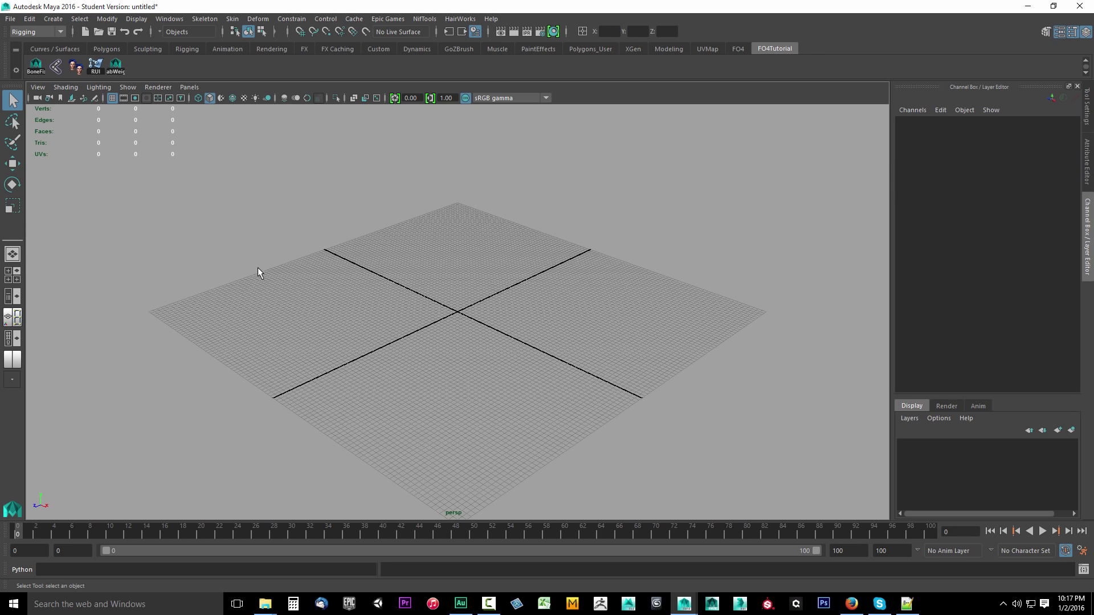
mouse_move(497, 313)
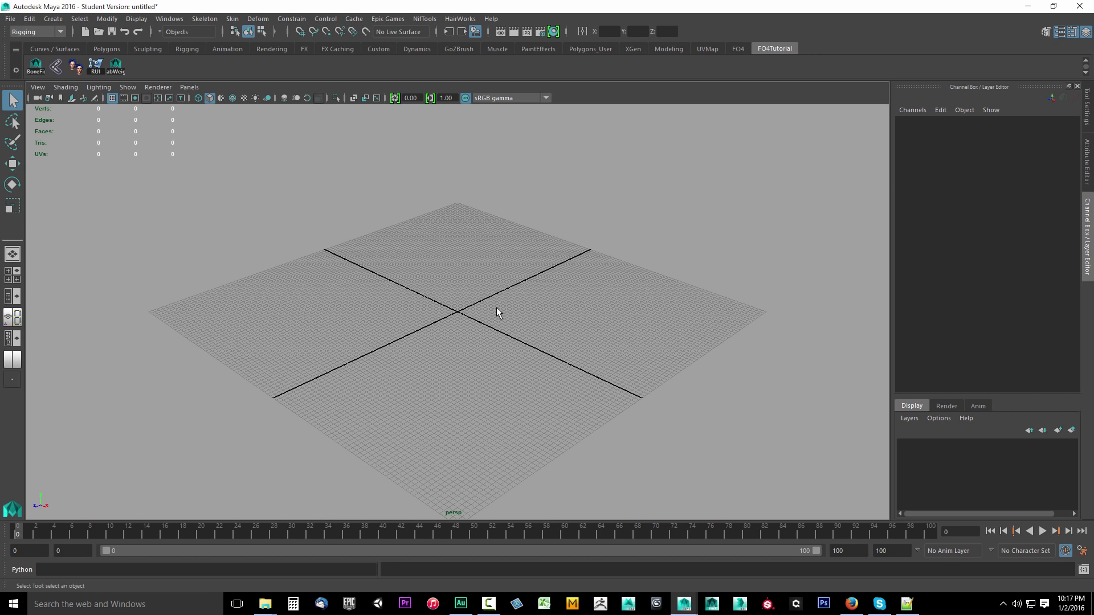
mouse_move(27, 142)
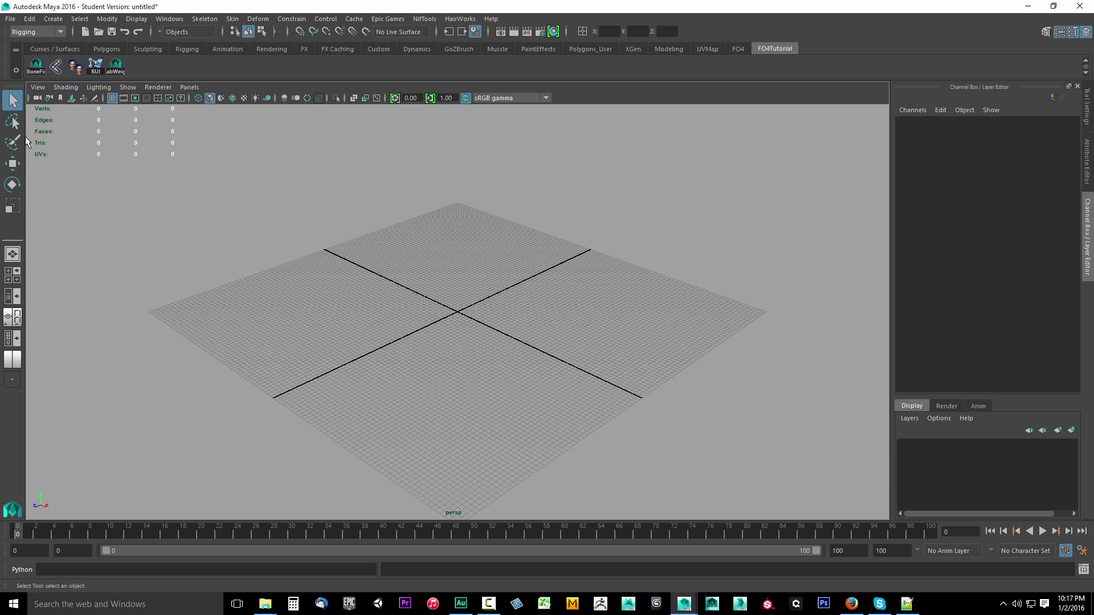
mouse_move(41, 145)
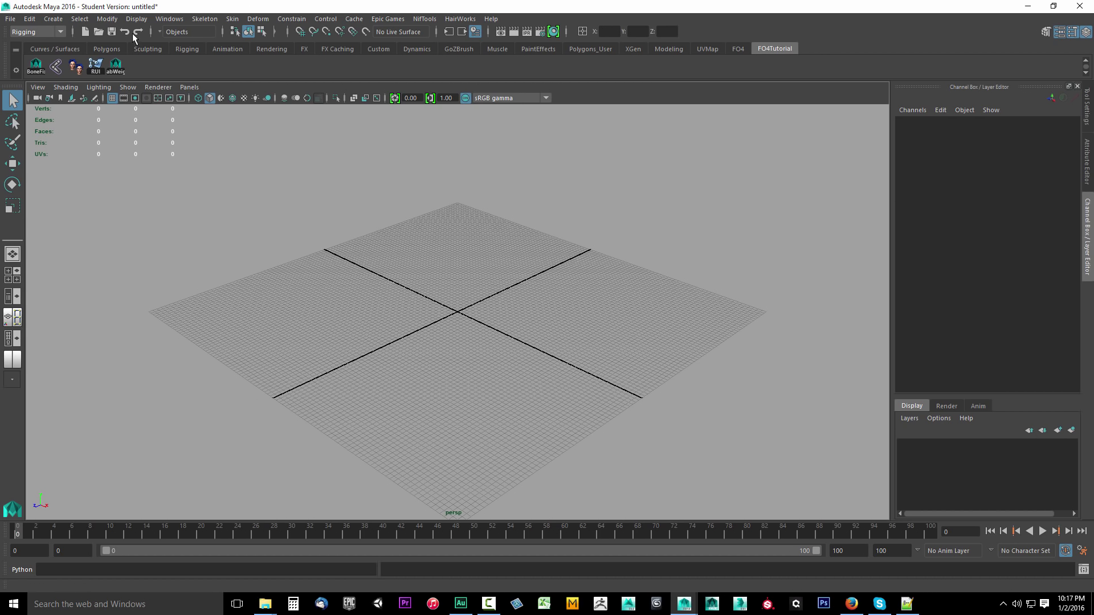
click(136, 18)
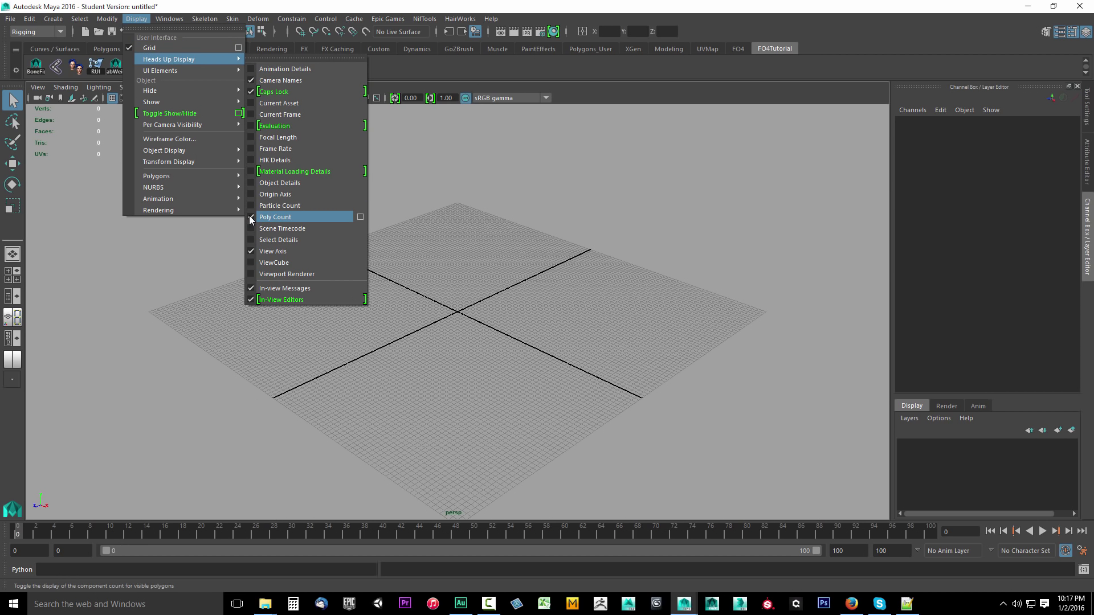
mouse_move(168, 139)
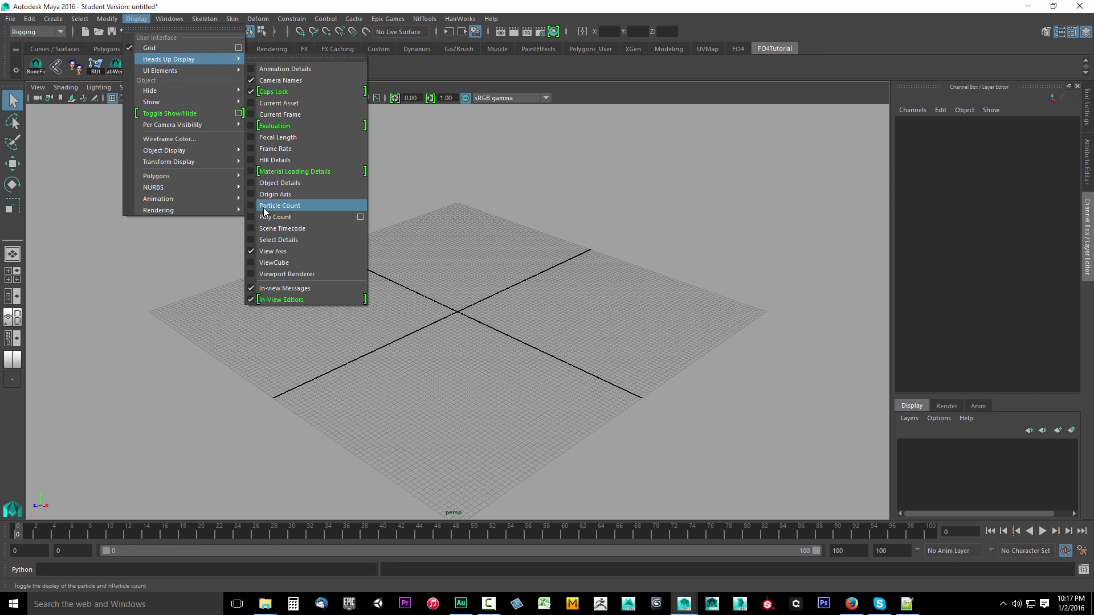
click(275, 217)
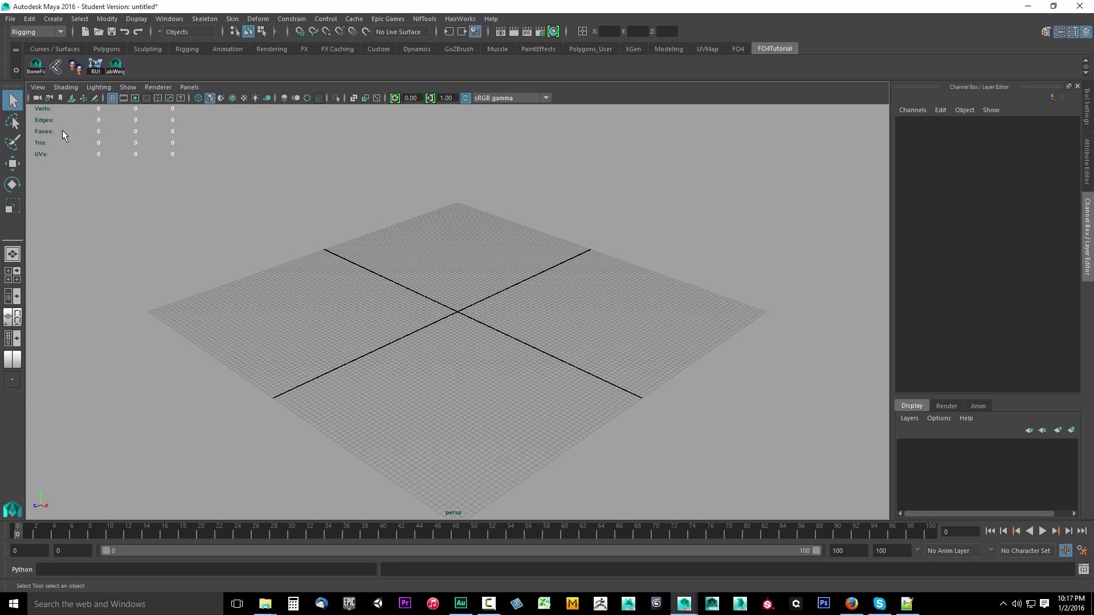
mouse_move(150, 171)
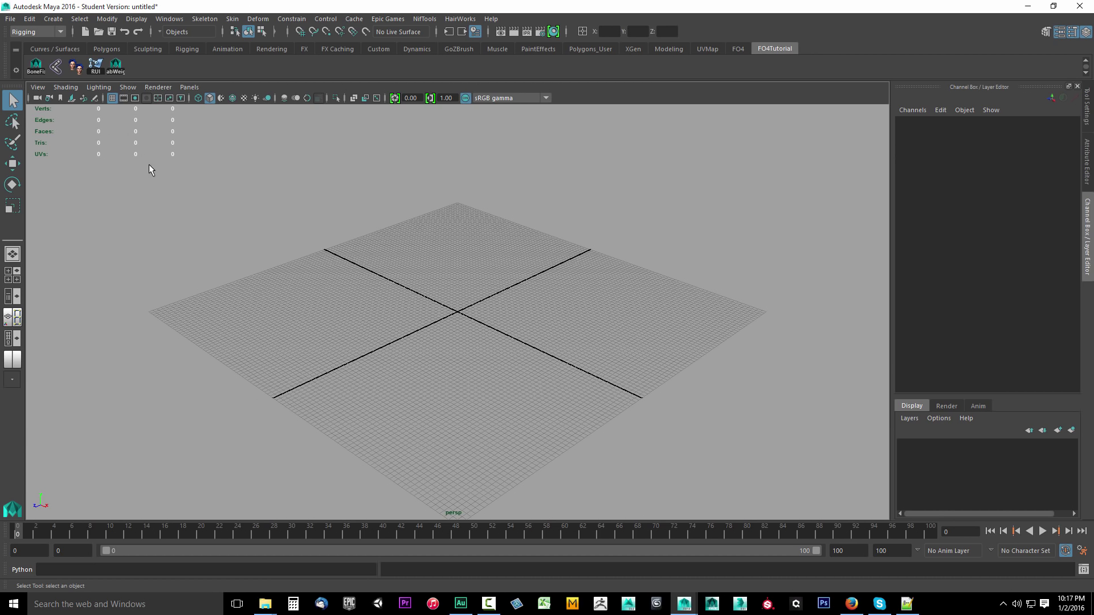
mouse_move(333, 246)
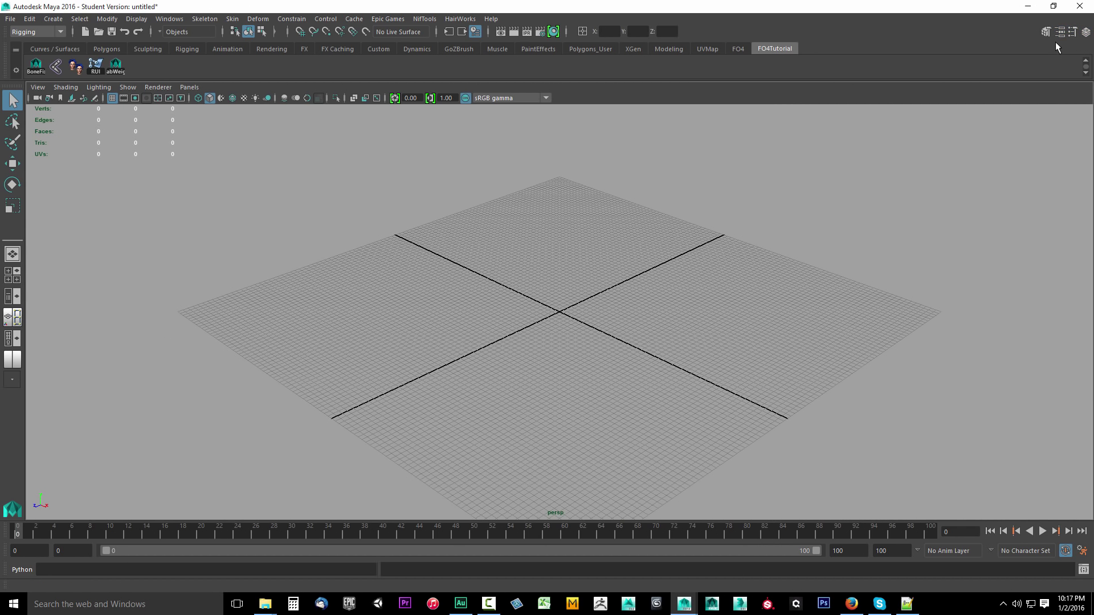
- Dock the Attribute Editor, Tool Settings and Modeling Toolkit as side-panel tabs
click(1058, 31)
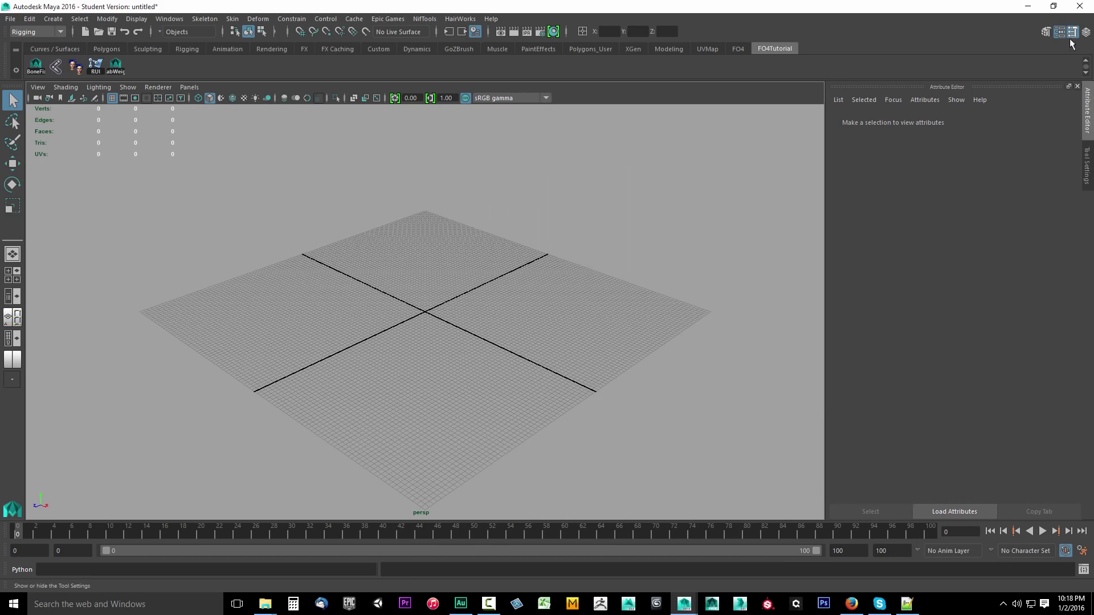
click(1076, 32)
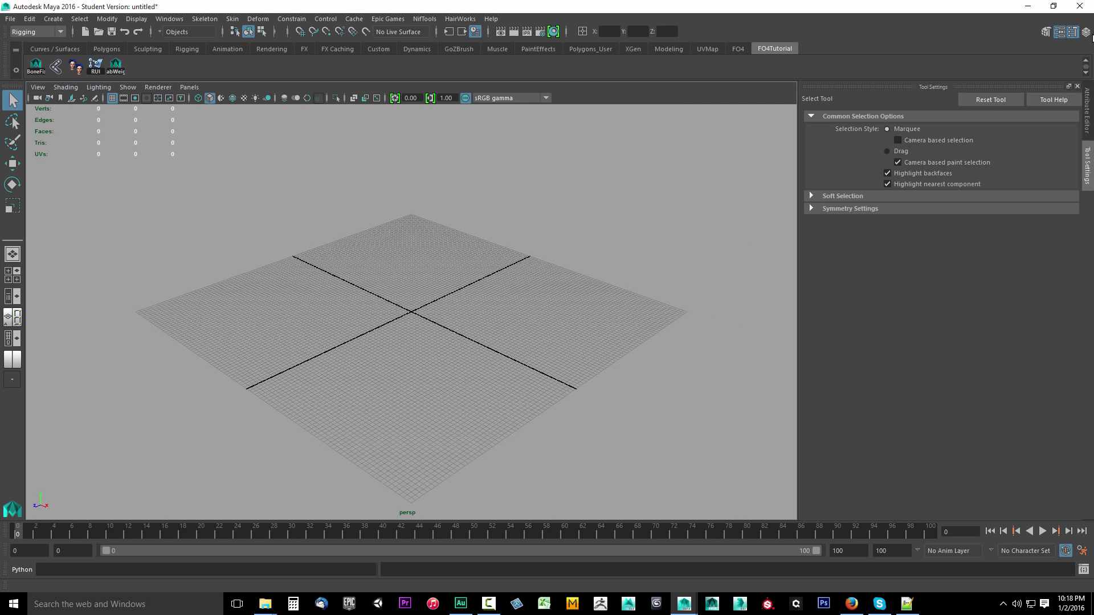
mouse_move(1087, 122)
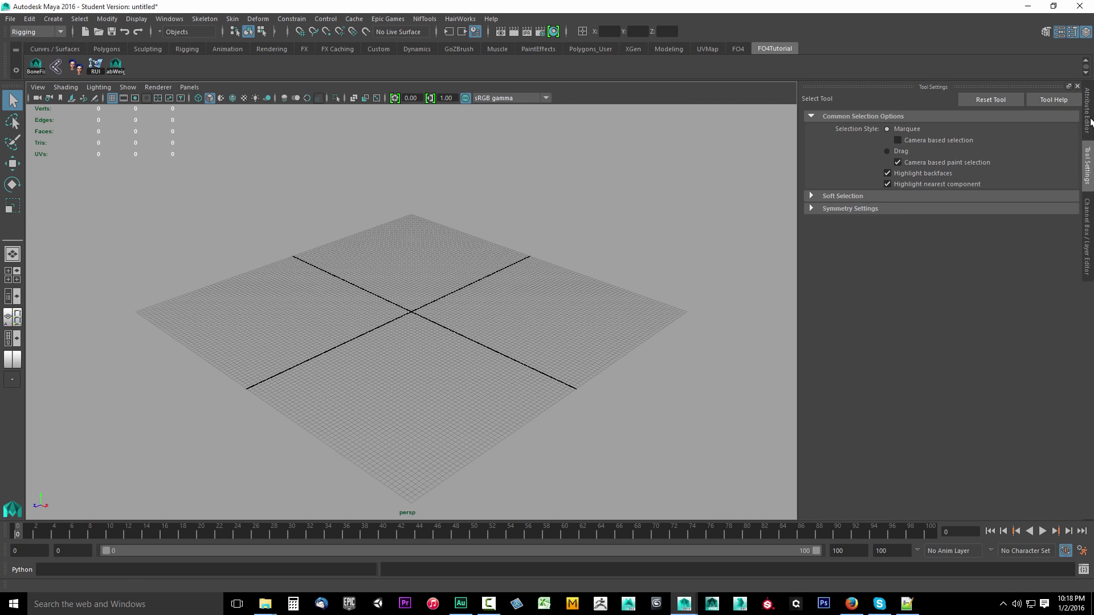
click(1087, 86)
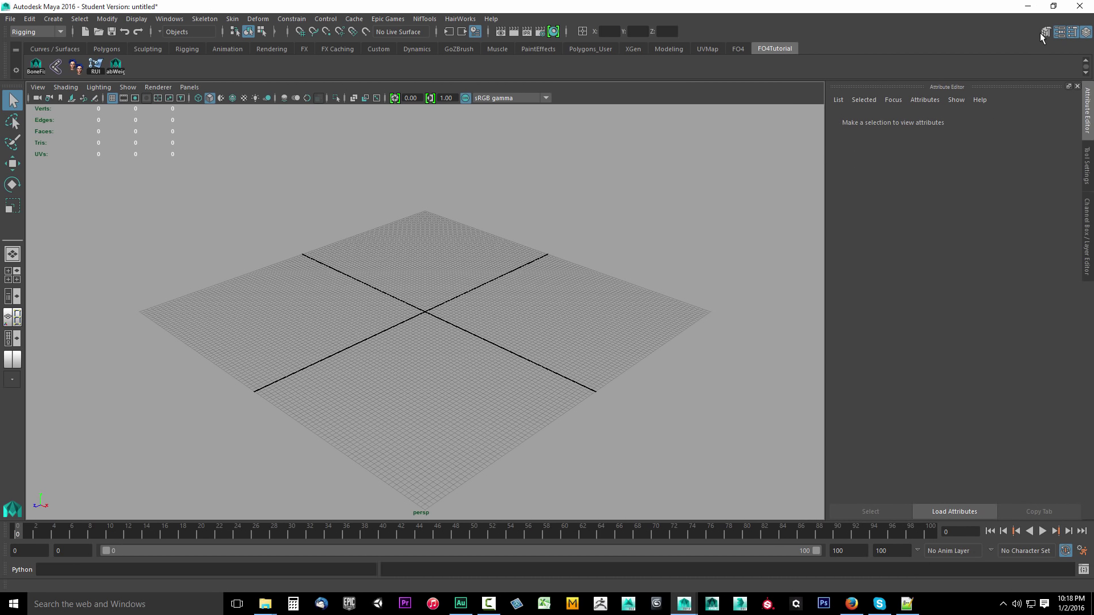
click(1045, 31)
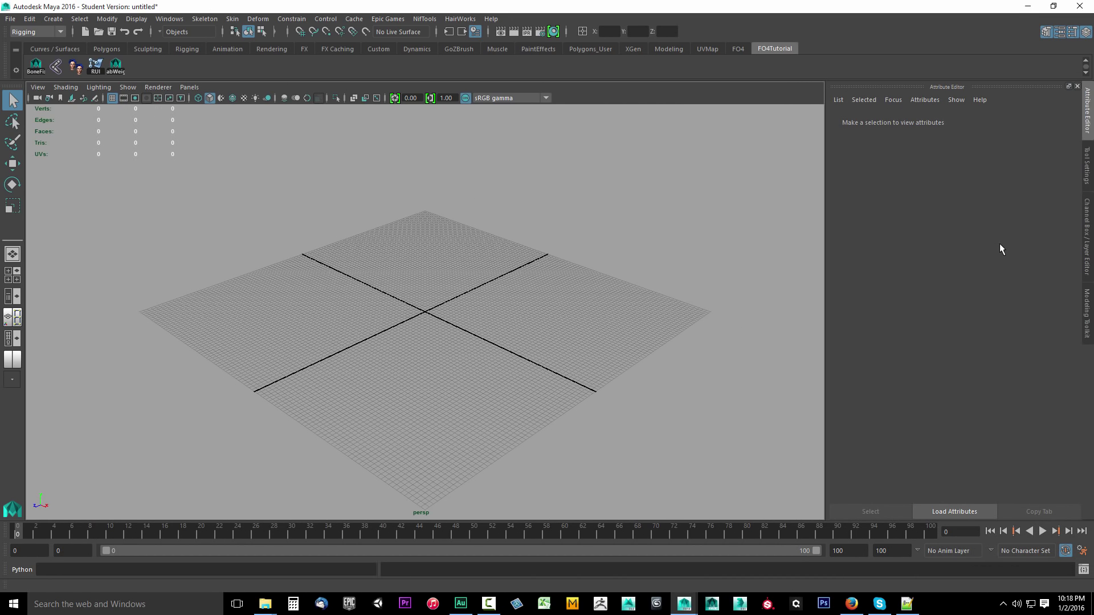
mouse_move(932, 270)
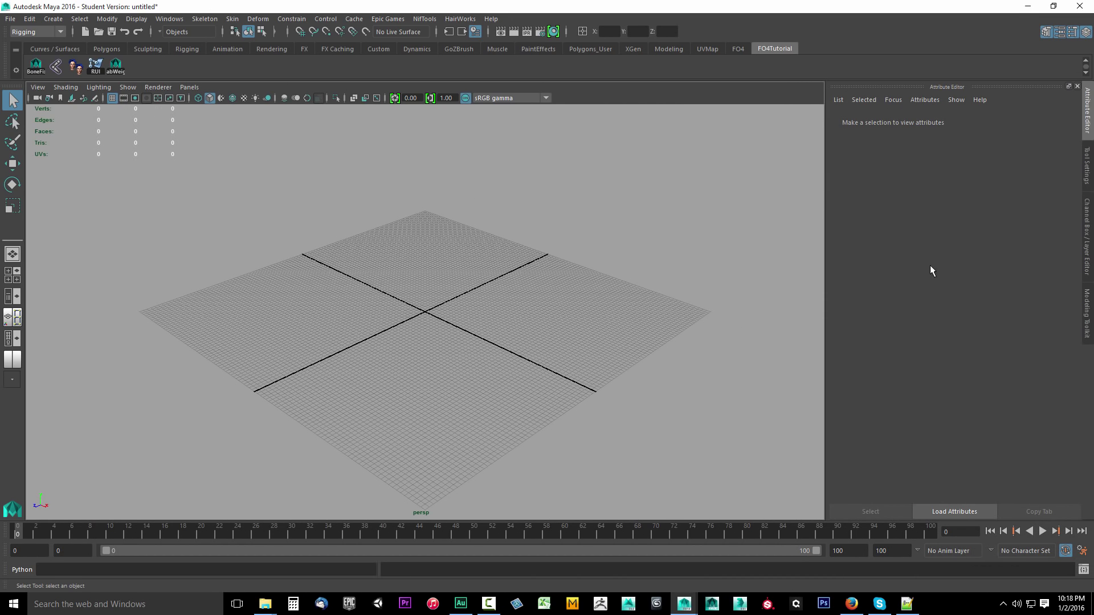
mouse_move(435, 245)
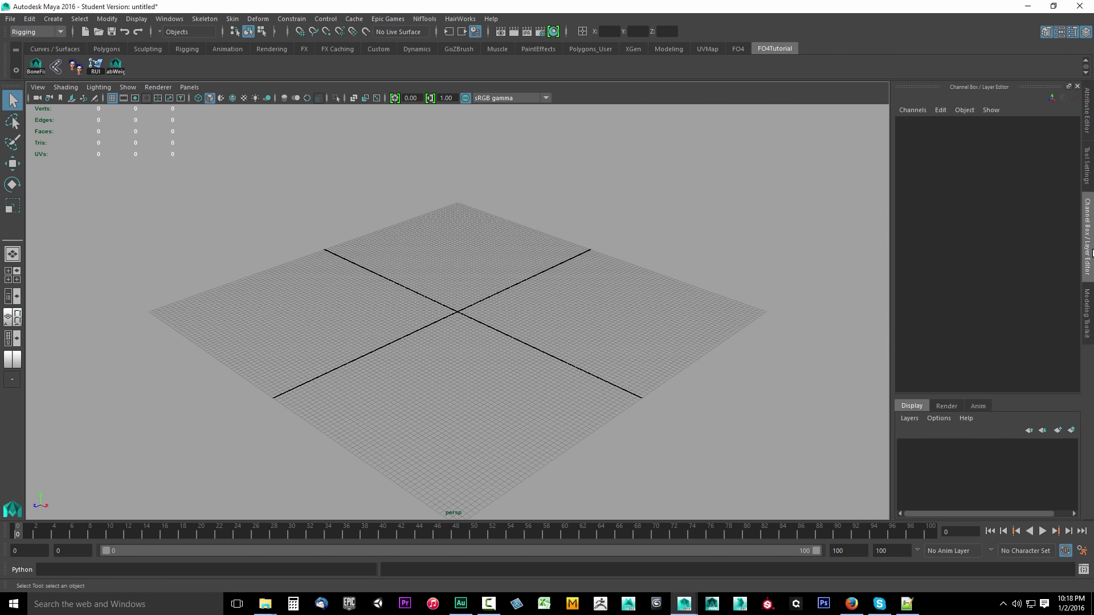
mouse_move(342, 252)
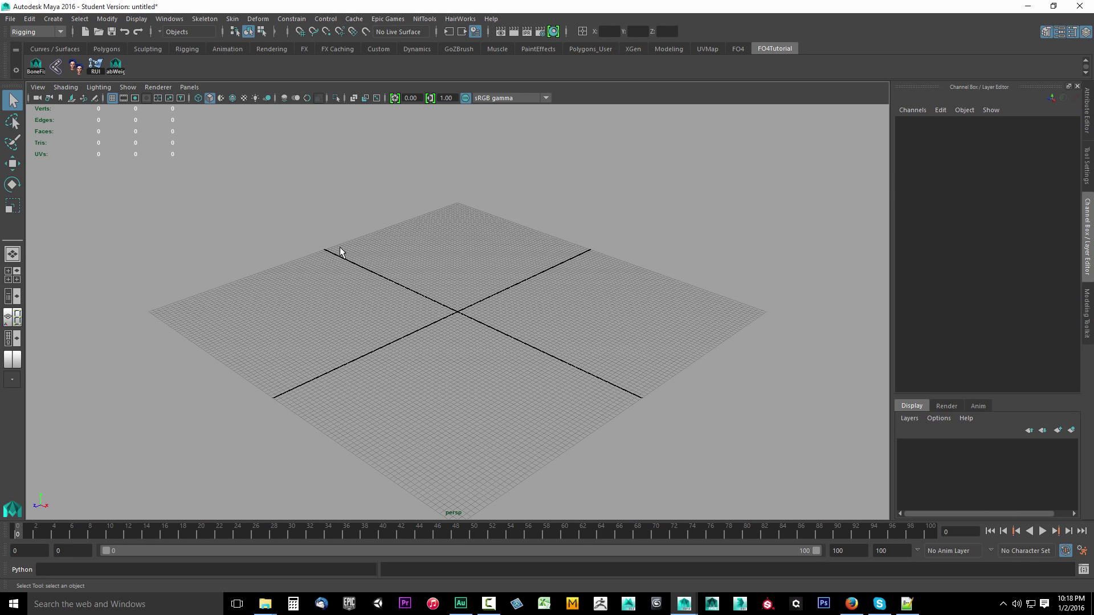
mouse_move(329, 351)
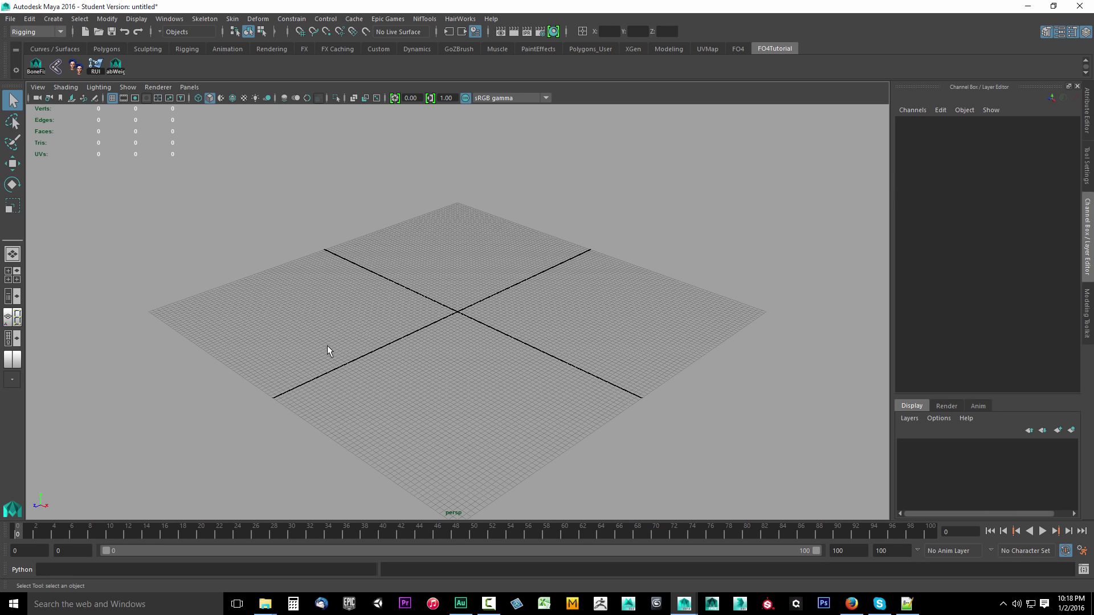
mouse_move(485, 326)
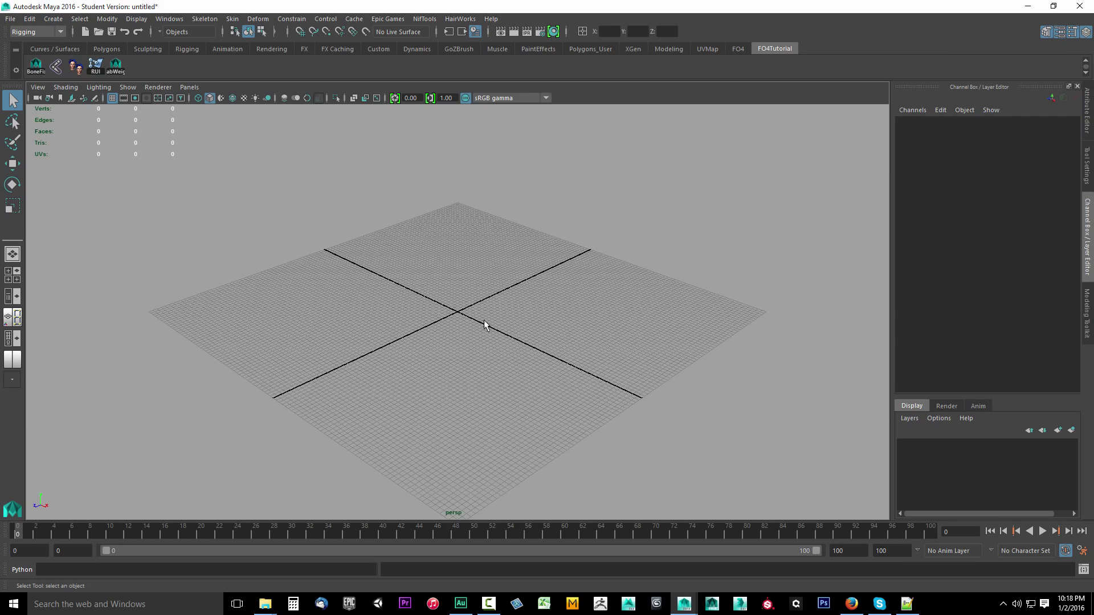
mouse_move(497, 336)
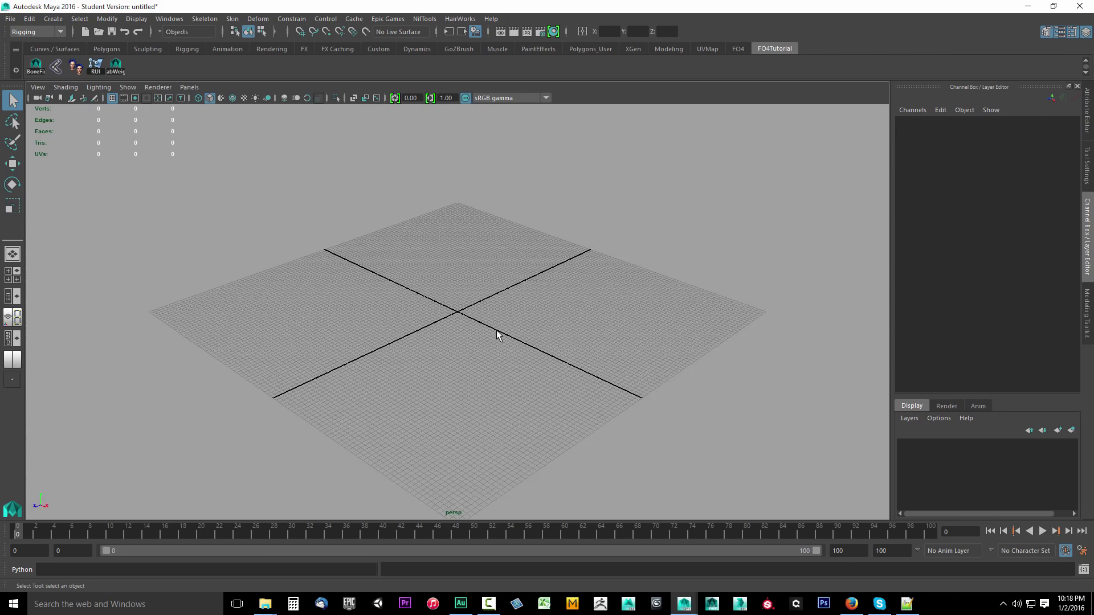
- Set the grid to length 500, lines every 500 and 50 subdivisions
click(168, 18)
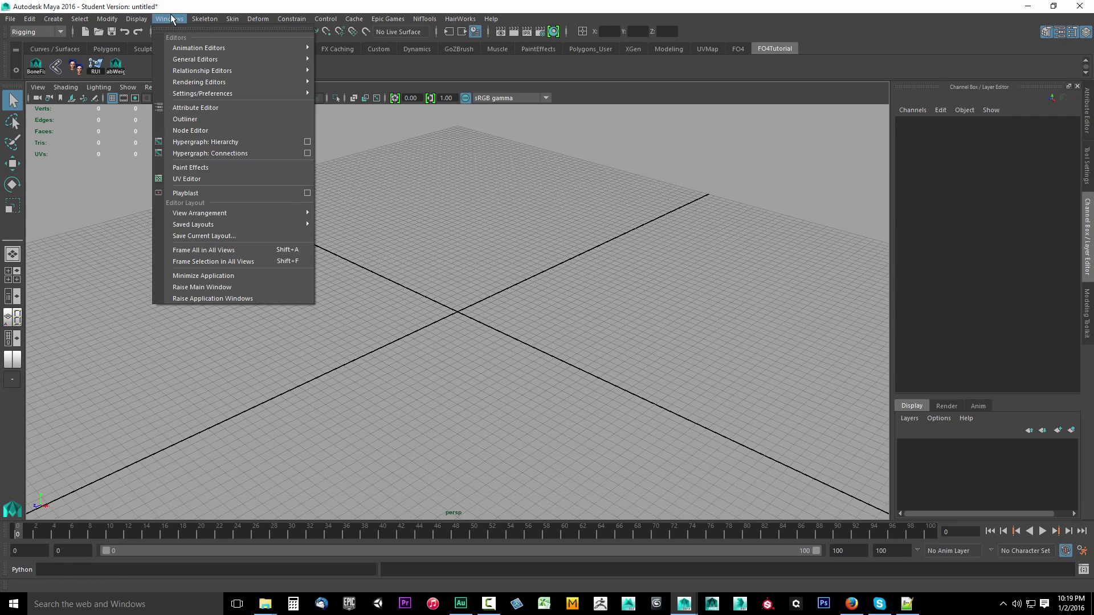
click(137, 19)
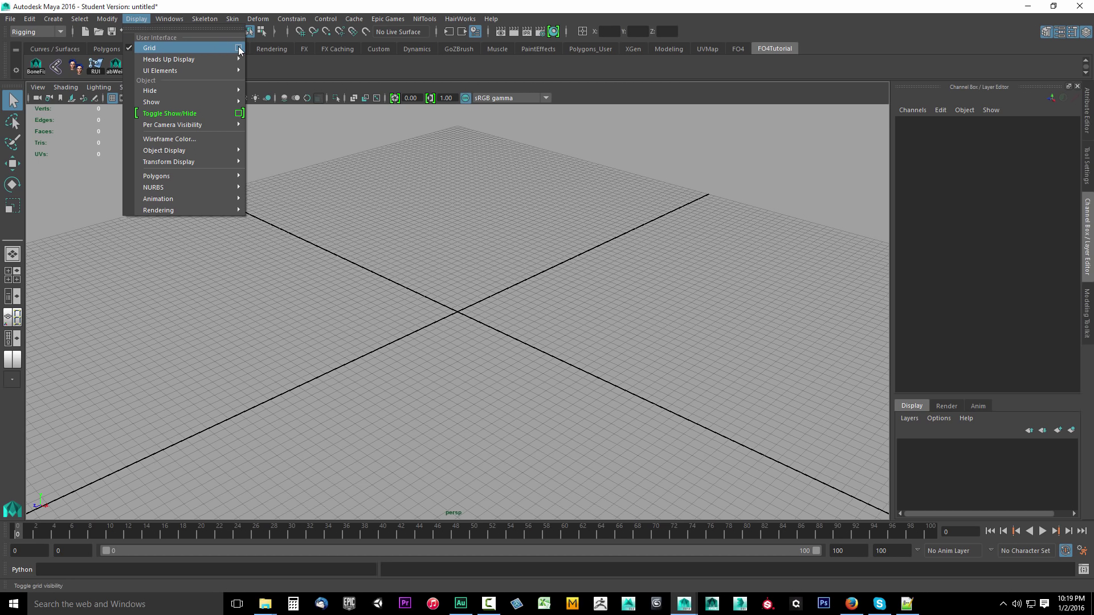
click(239, 47)
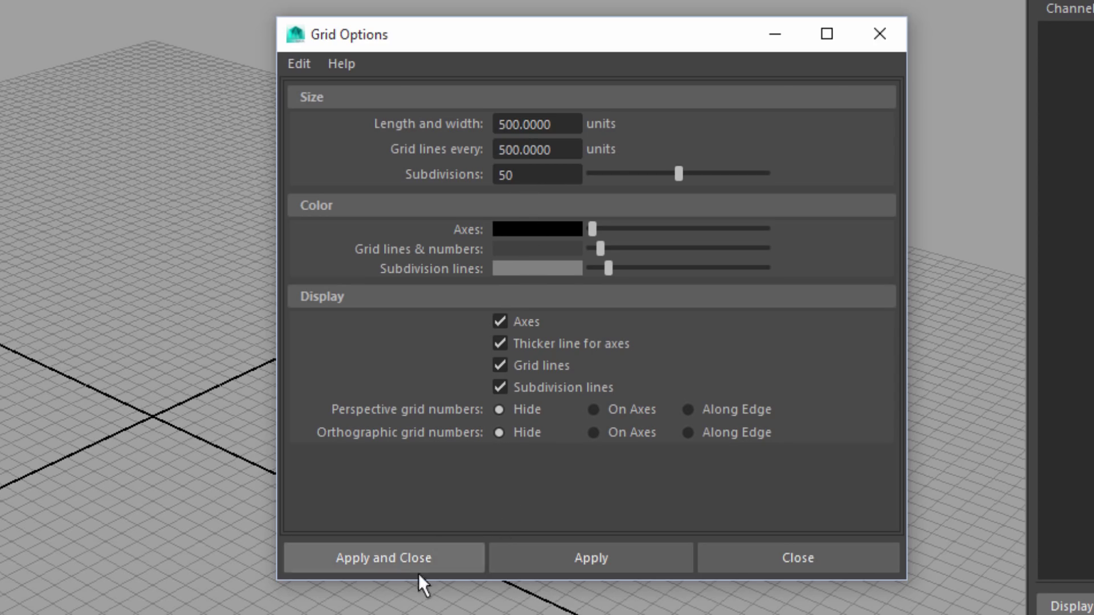
click(381, 557)
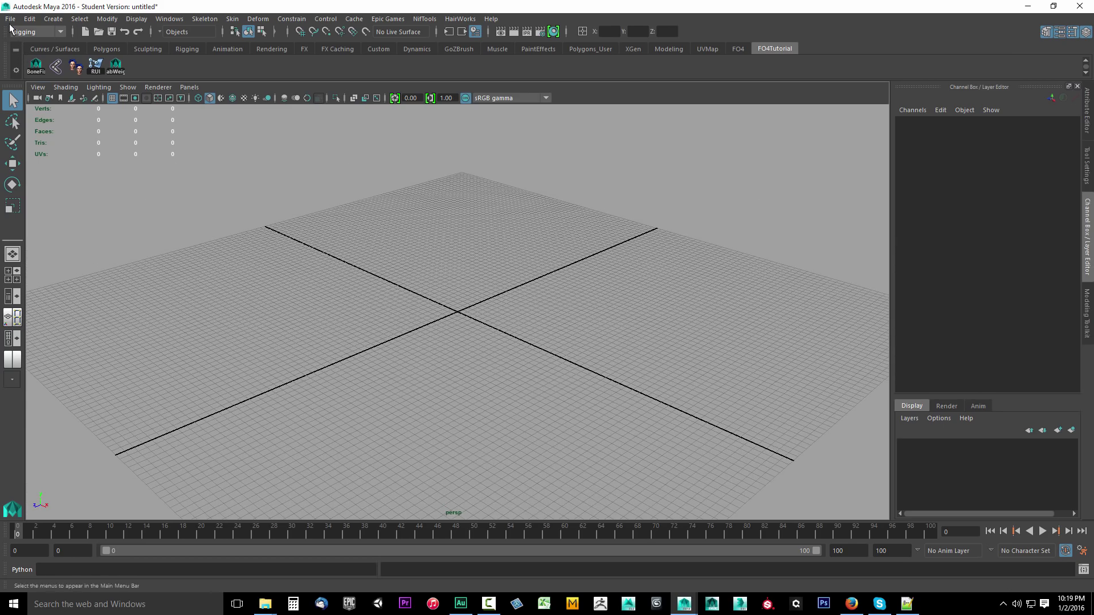
- Exit Maya from the File menu, choosing Don't Save for the untitled scene
click(10, 18)
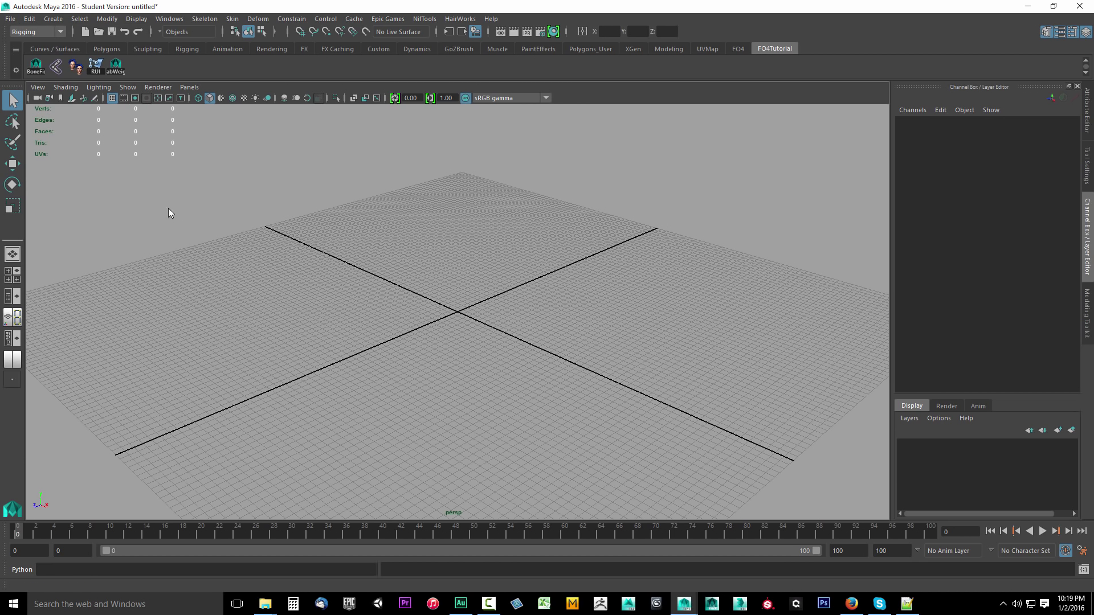
click(13, 70)
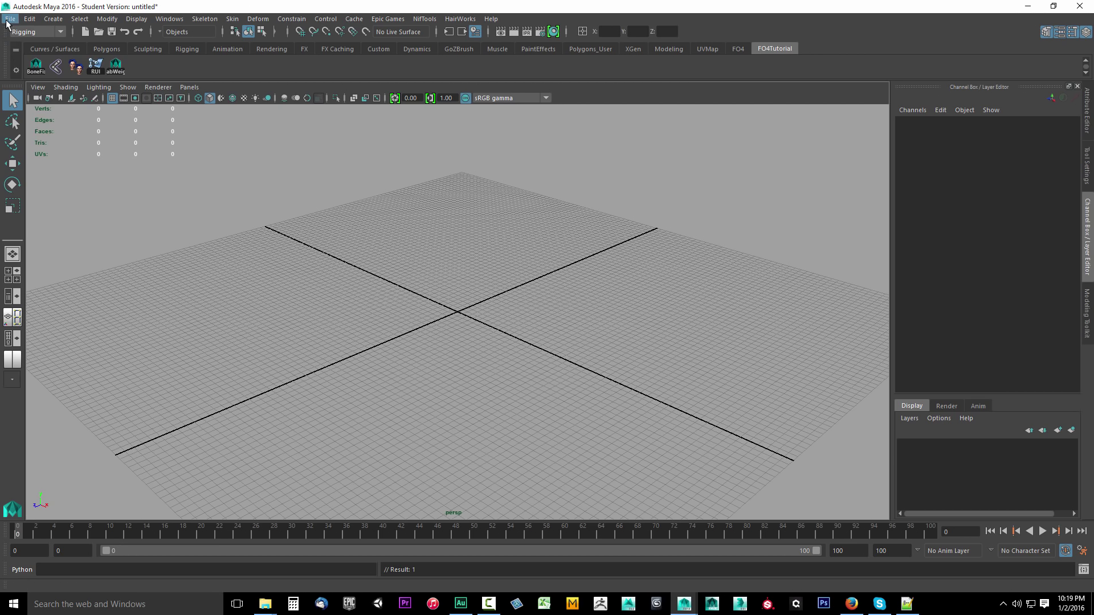
click(9, 18)
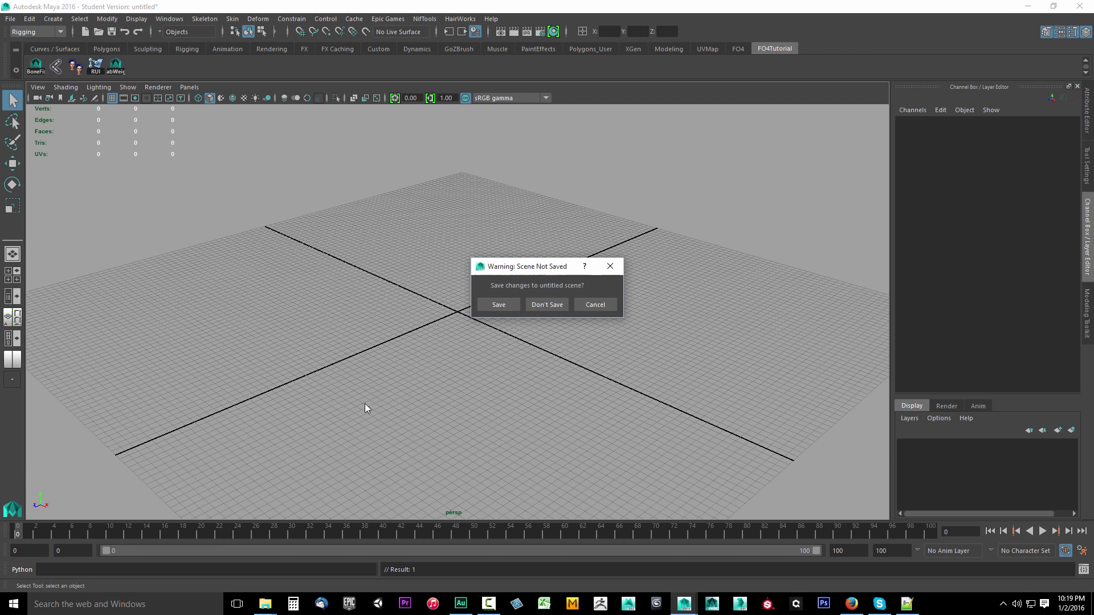
mouse_move(460, 314)
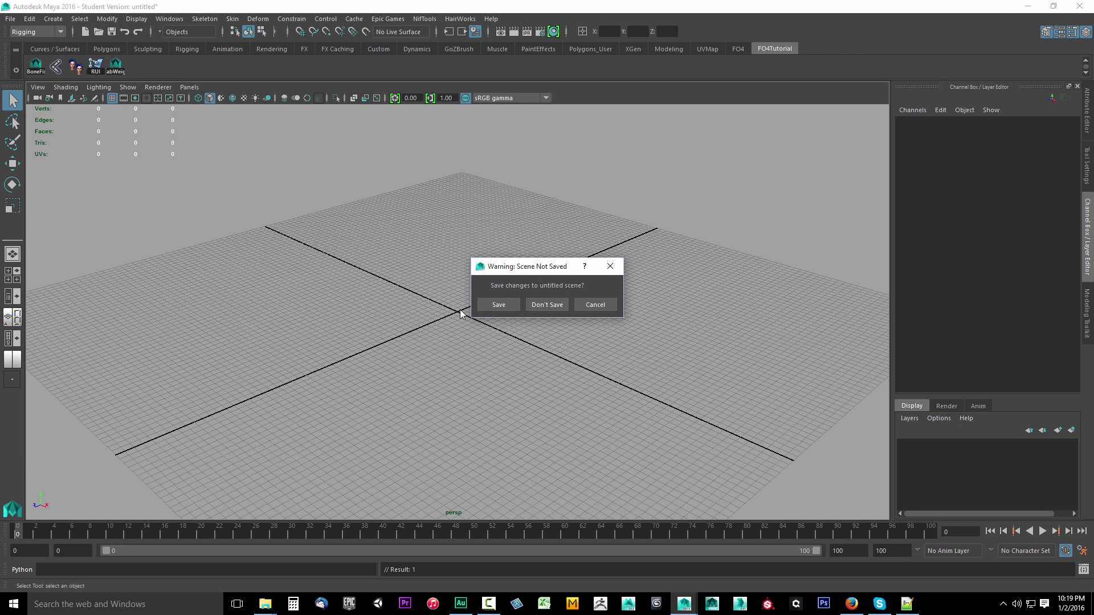
click(546, 305)
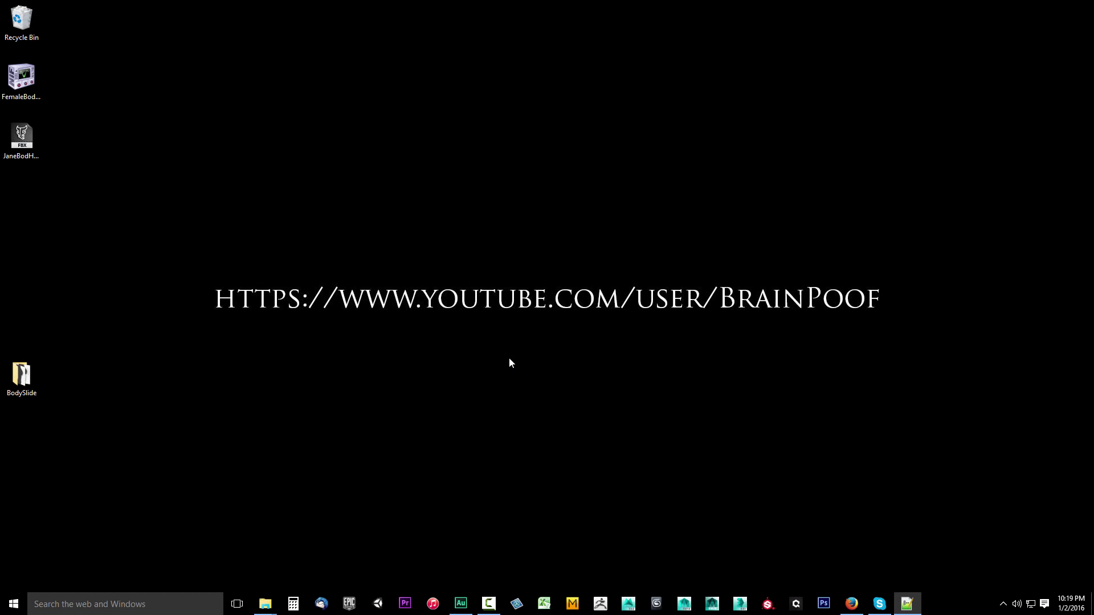
mouse_move(459, 380)
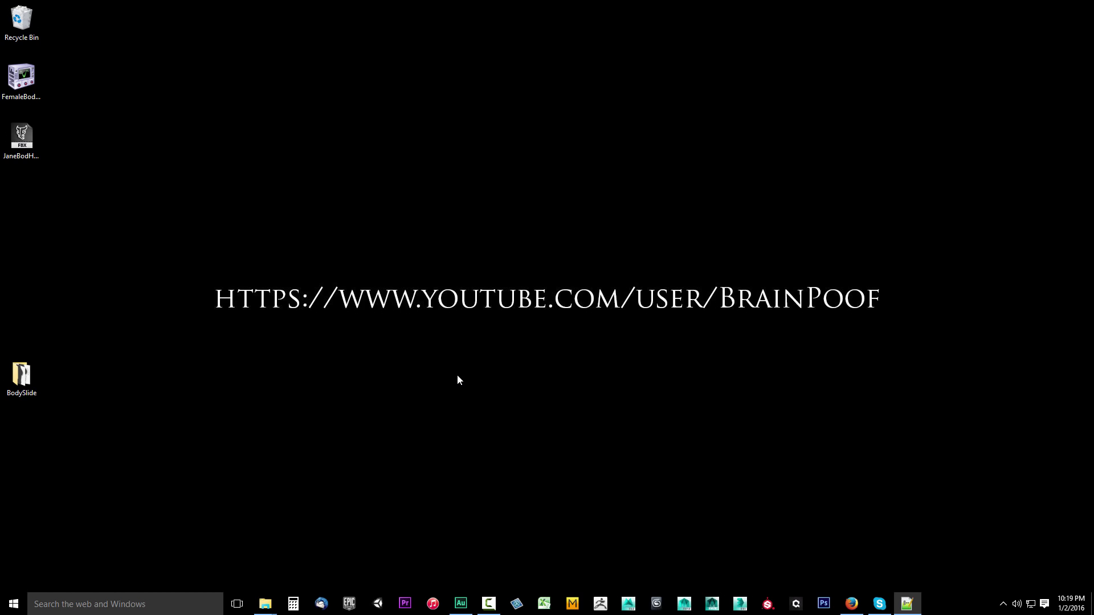